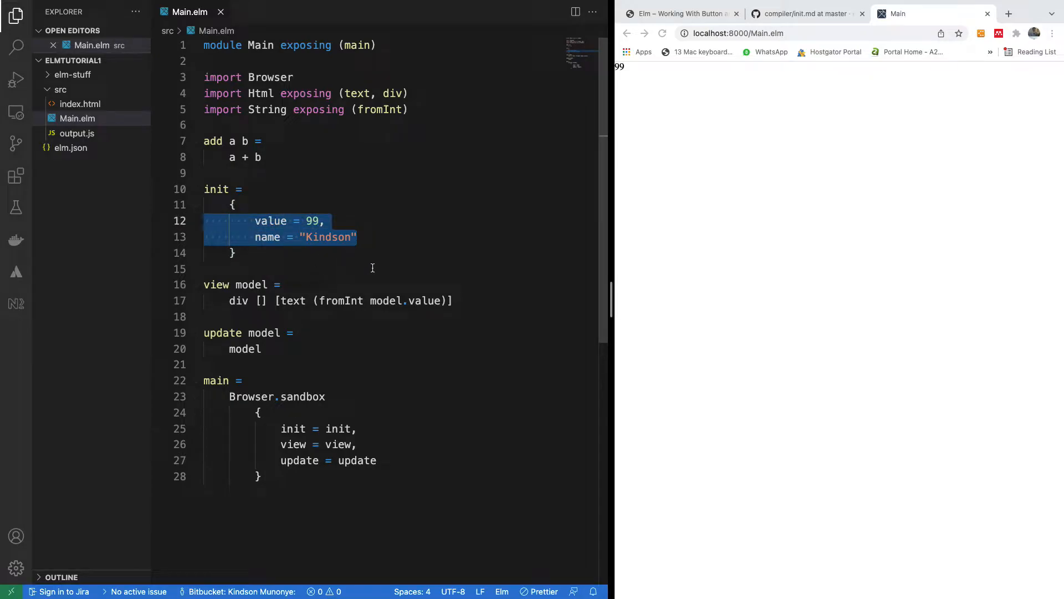
{"action": "mouse_move", "coordinate": [404, 311]}
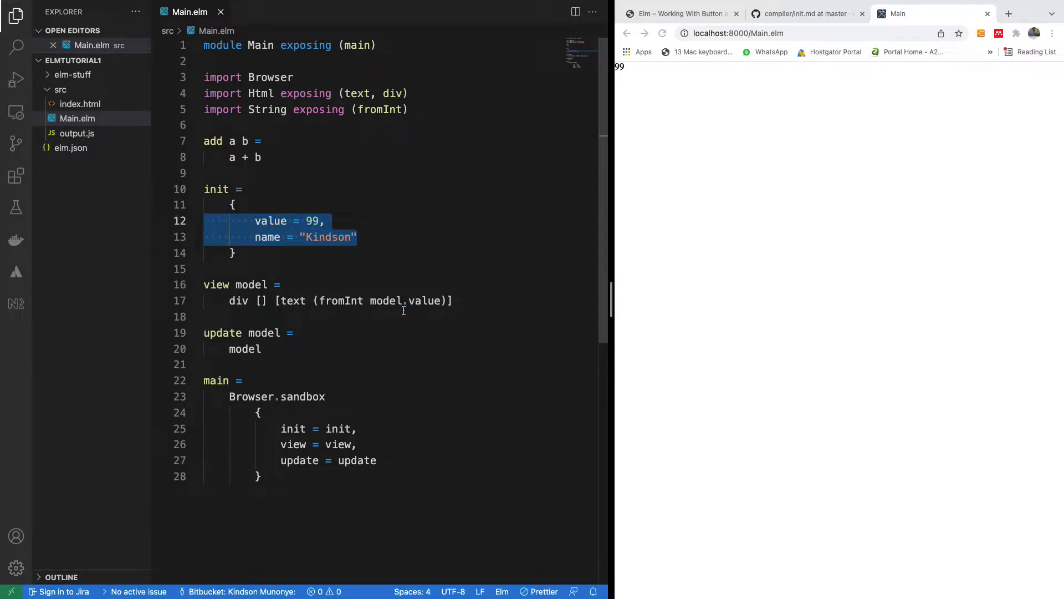
- Split the view's list onto lines: fromInt text alone, closing bracket below, blank line after
{"action": "double_click", "coordinate": [350, 301]}
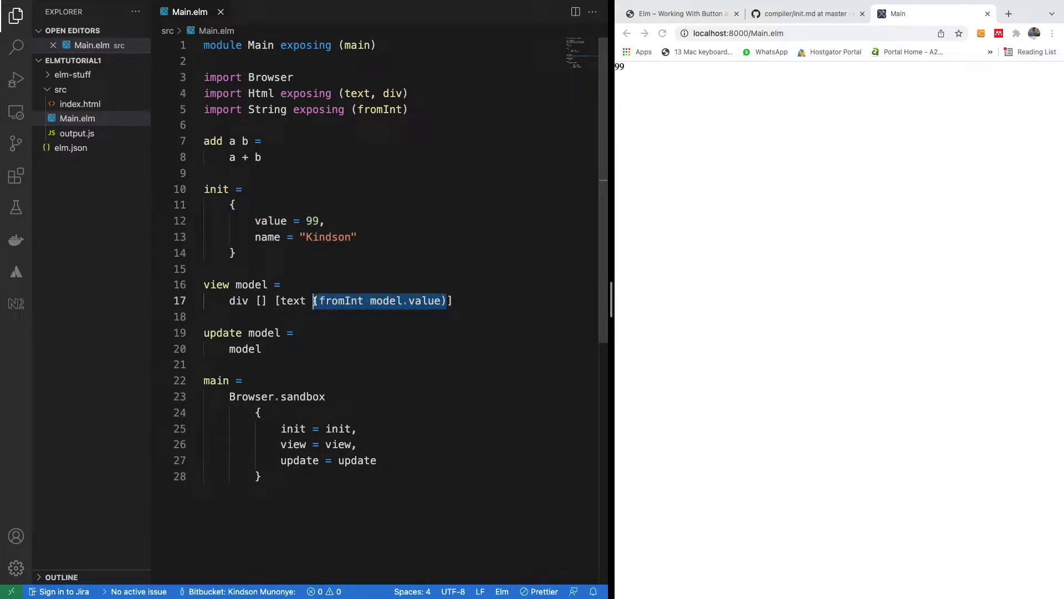
{"action": "left_click", "coordinate": [317, 220]}
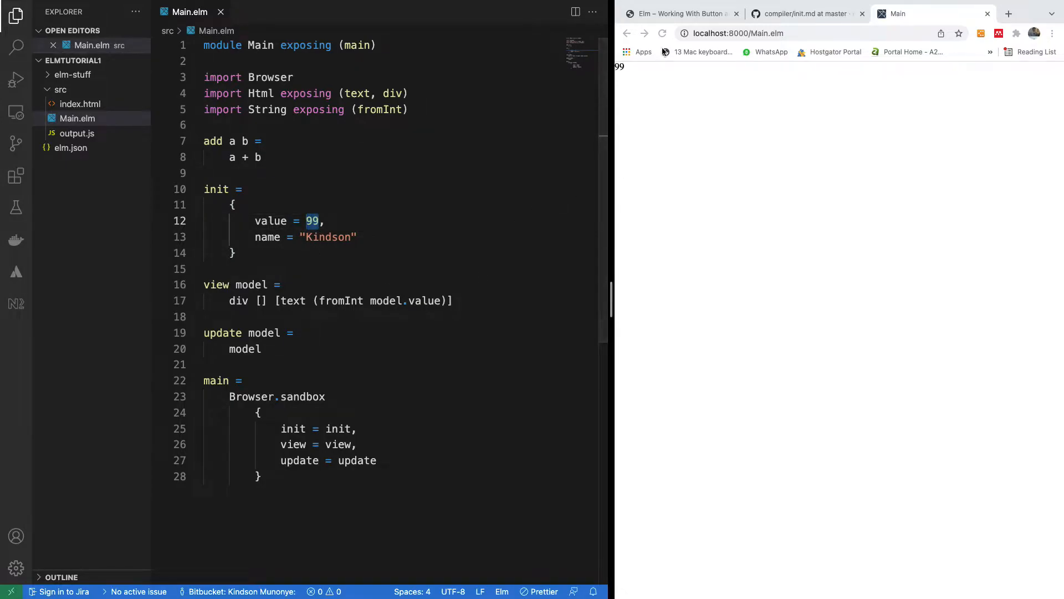
{"action": "left_click", "coordinate": [679, 13]}
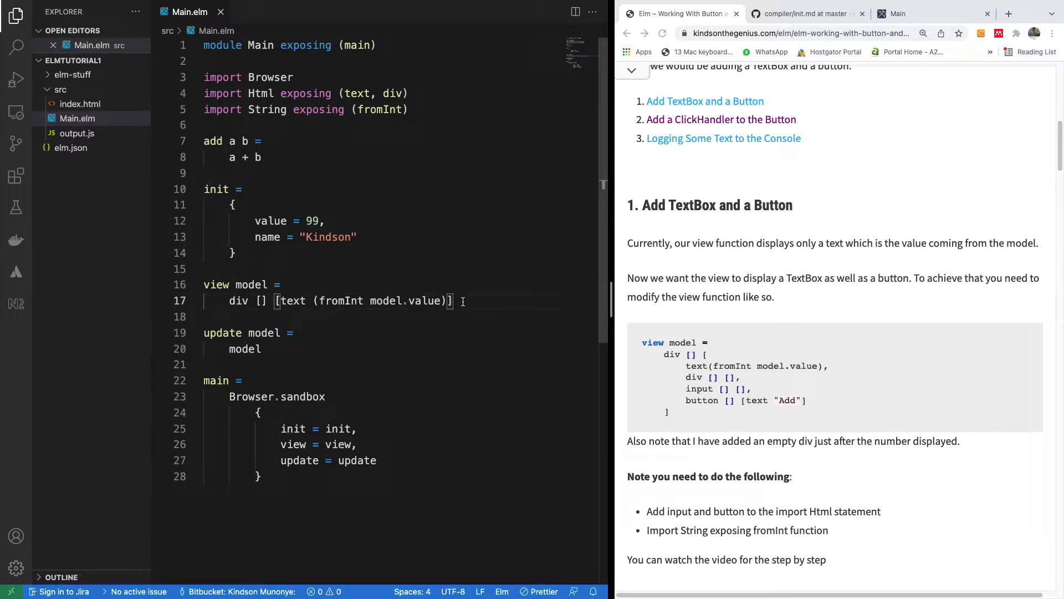
{"action": "key", "text": "enter"}
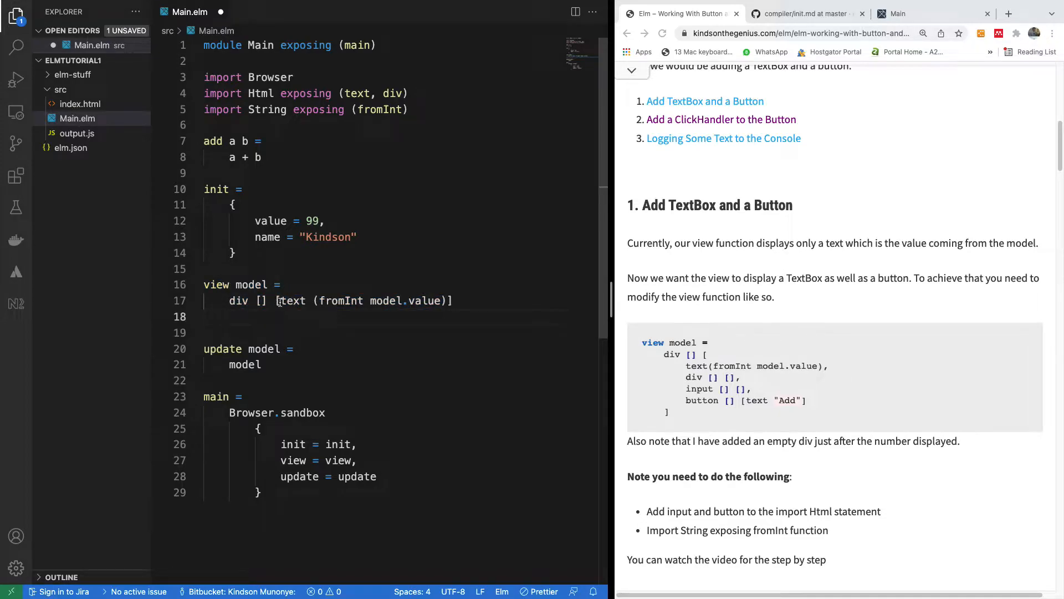
{"action": "key", "text": "Enter"}
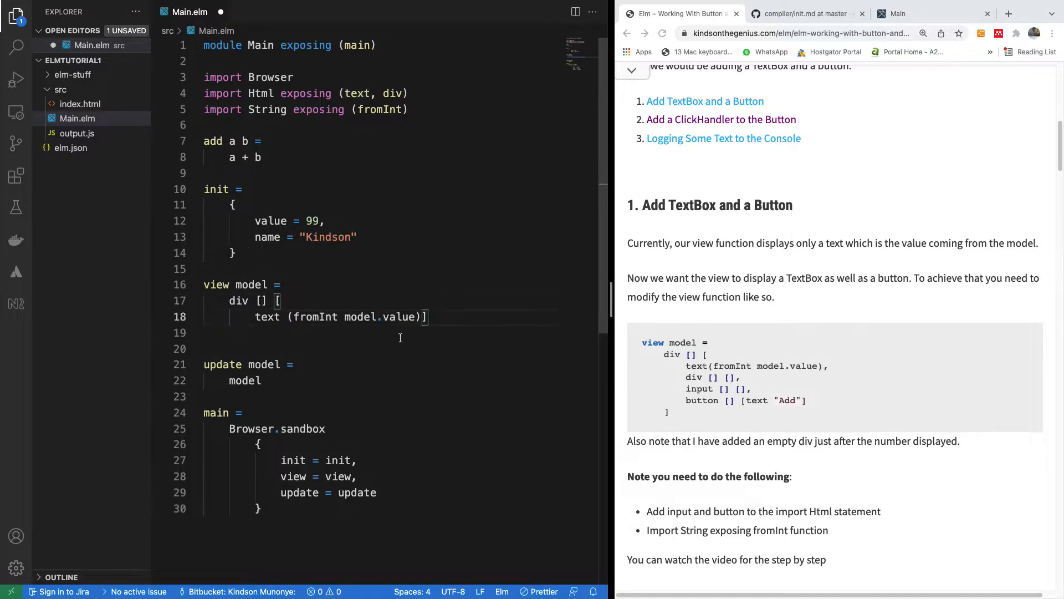
{"action": "type", "text": ","}
{"action": "key", "text": "Enter"}
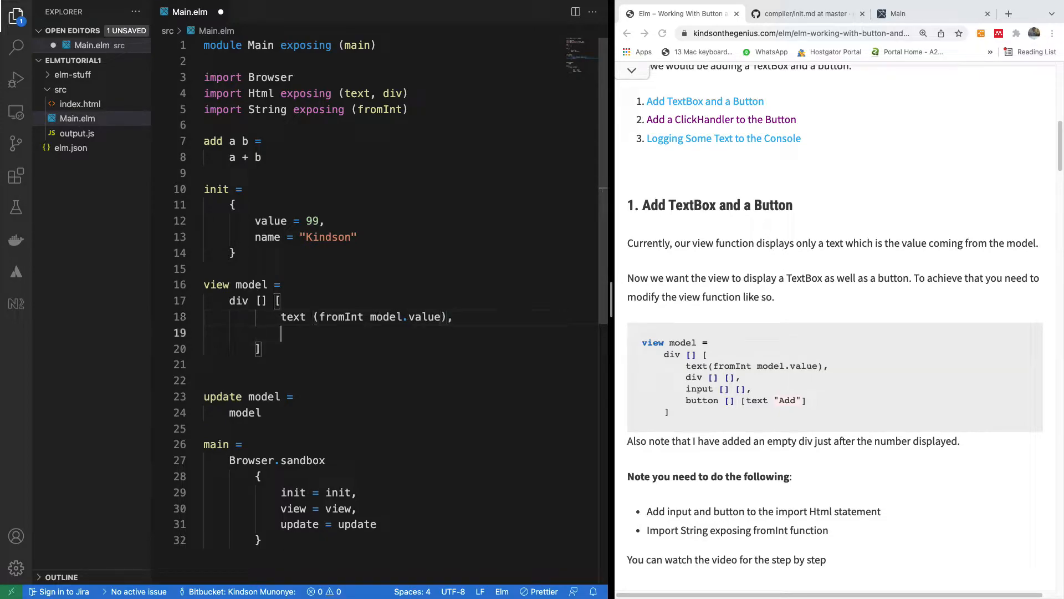
- Add an empty div [] [] and an input [] [] to the view list
{"action": "type", "text": "d"}
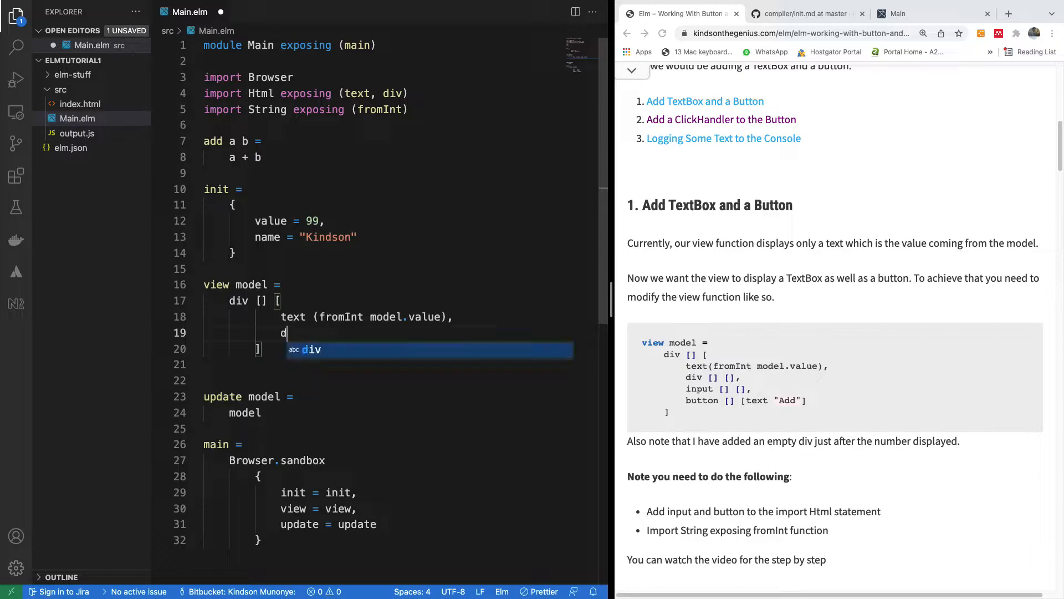
{"action": "type", "text": "iv"}
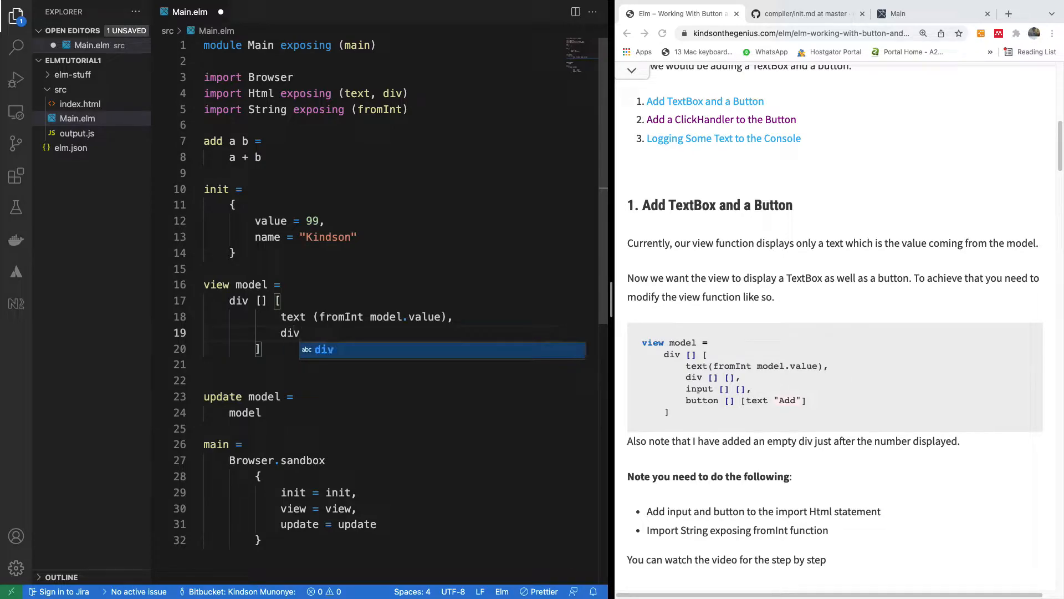
{"action": "type", "text": "[]"}
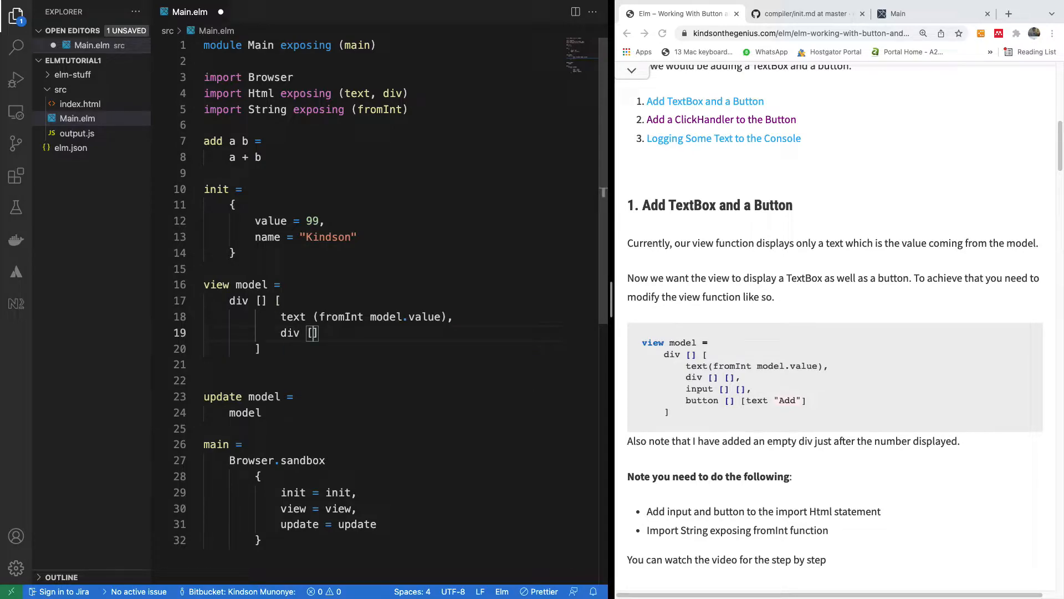
{"action": "type", "text": "[]"}
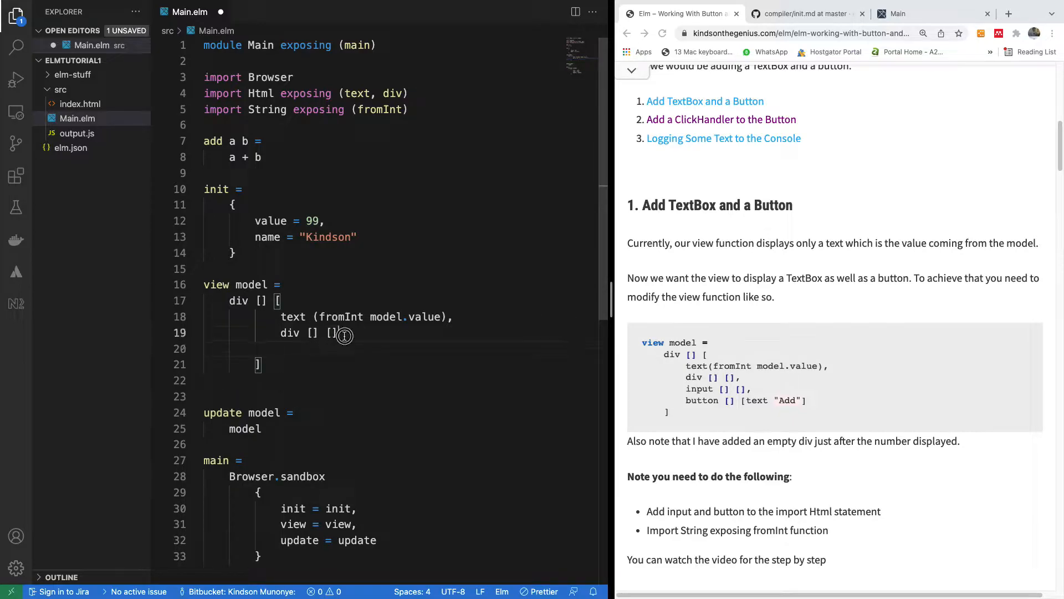
{"action": "type", "text": "],"}
{"action": "left_click", "coordinate": [401, 348]}
{"action": "type", "text": "input"}
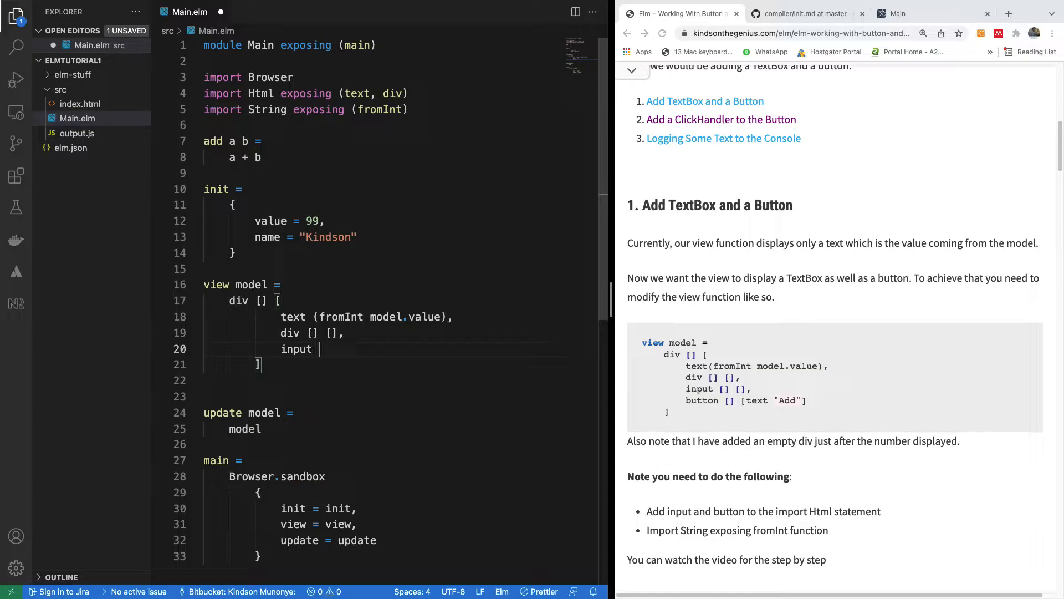
{"action": "type", "text": "[]"}
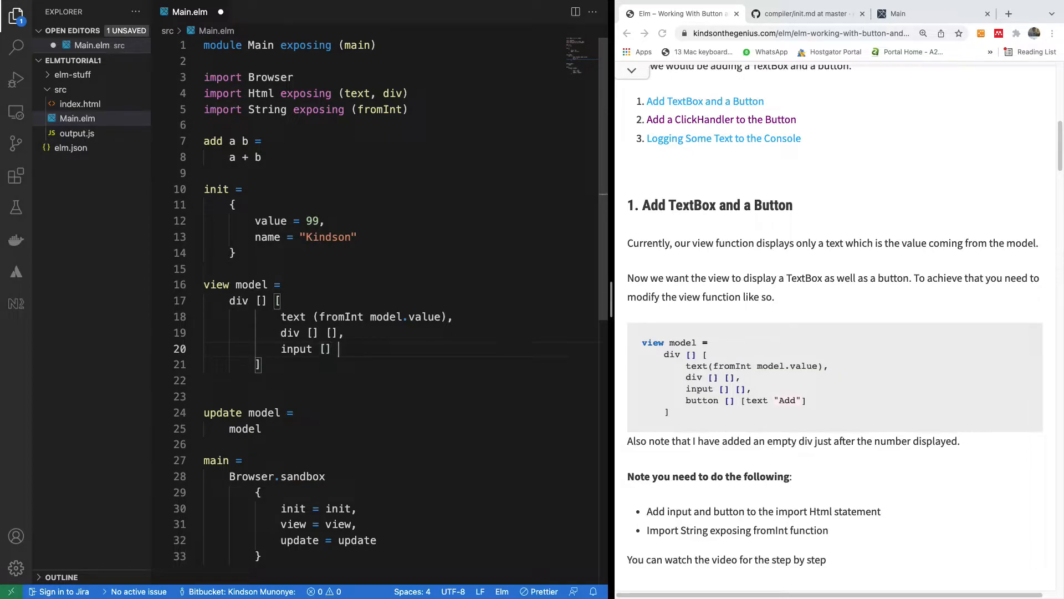
{"action": "type", "text": "[]"}
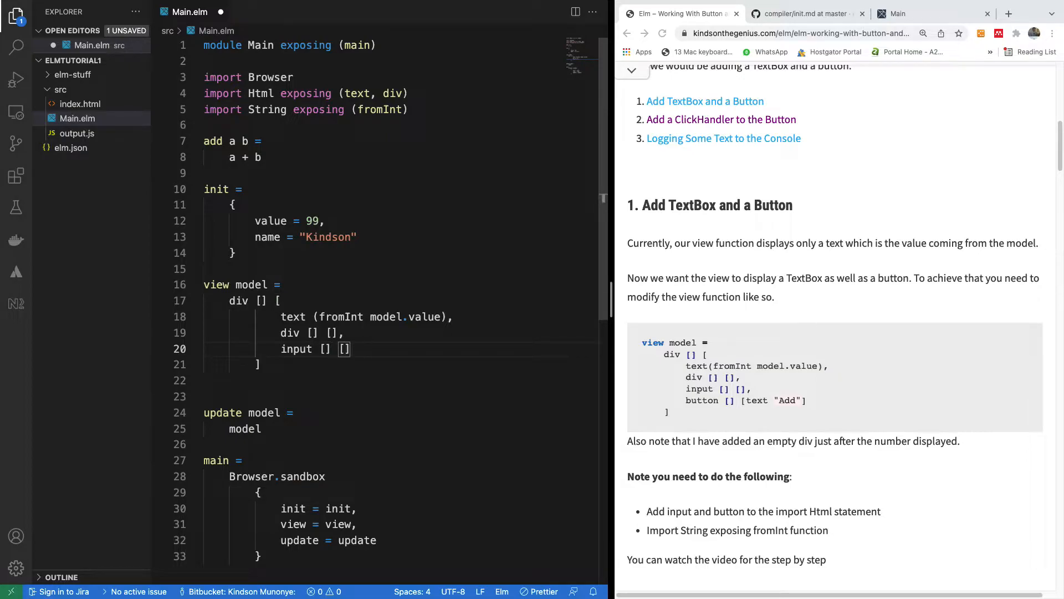
- Add a button [] [text "Add"] to the view and save
{"action": "type", "text": "bu"}
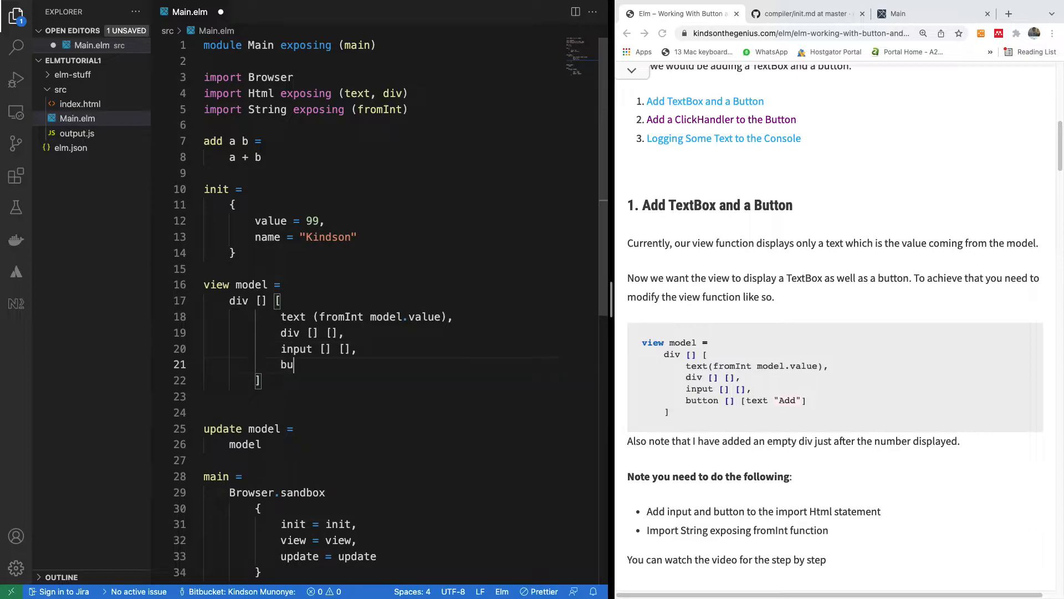
{"action": "type", "text": "tton"}
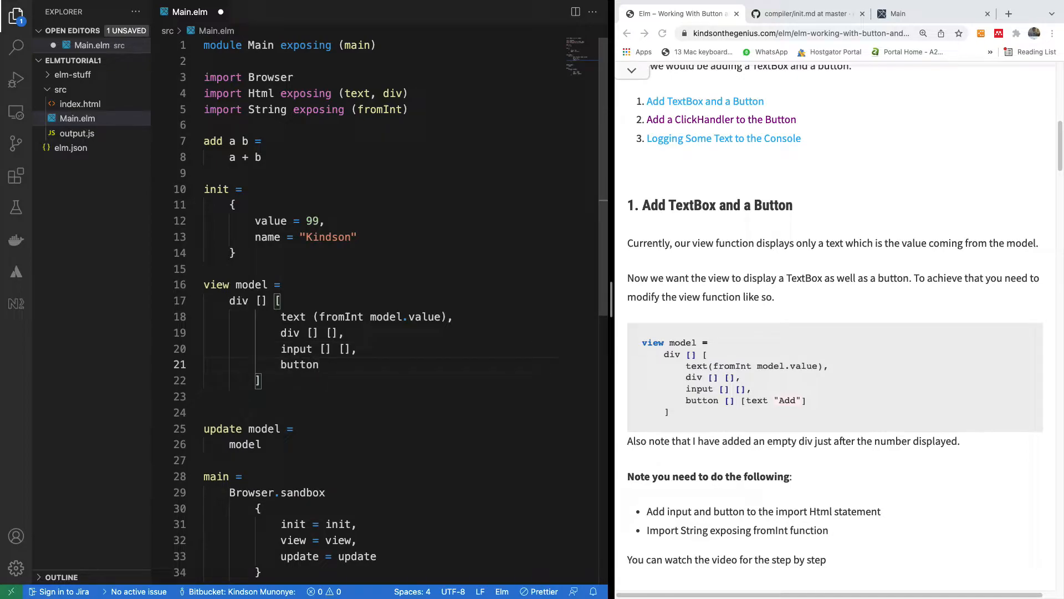
{"action": "type", "text": "[] []"}
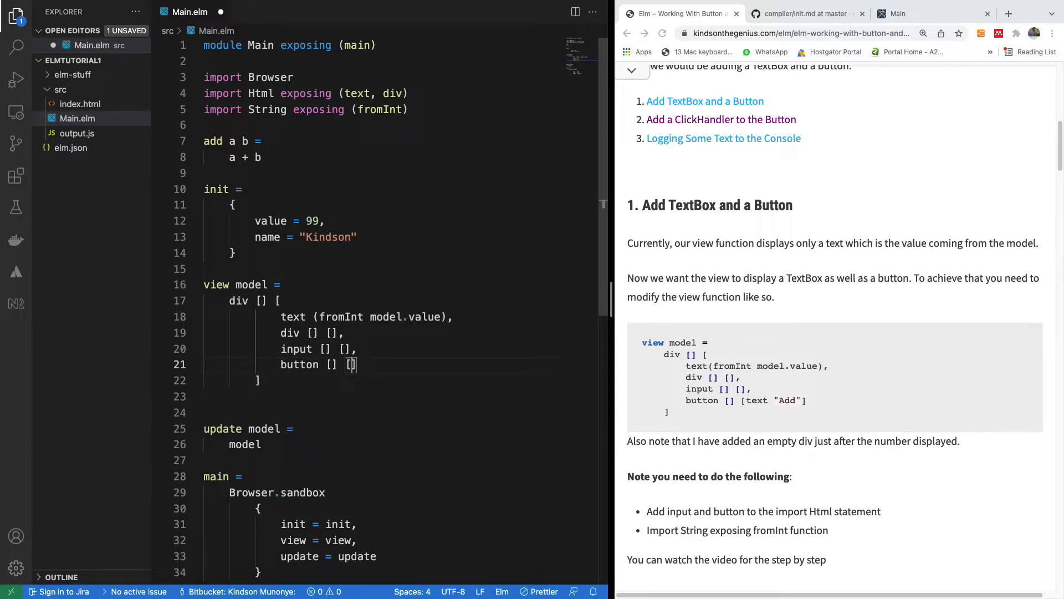
{"action": "type", "text": "text \""}
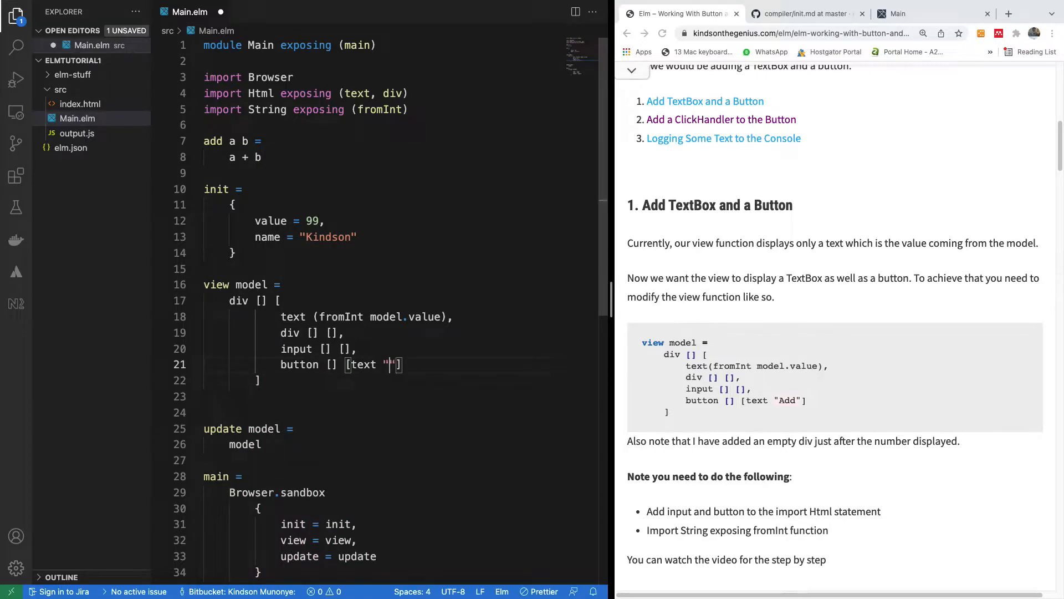
{"action": "type", "text": "Add"}
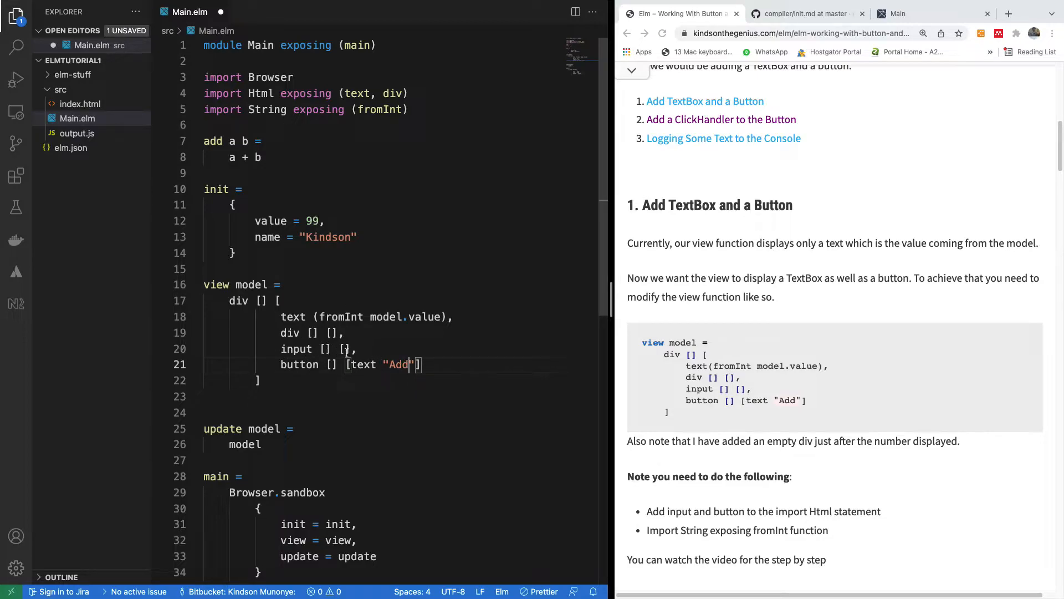
{"action": "type", "text": "tex"}
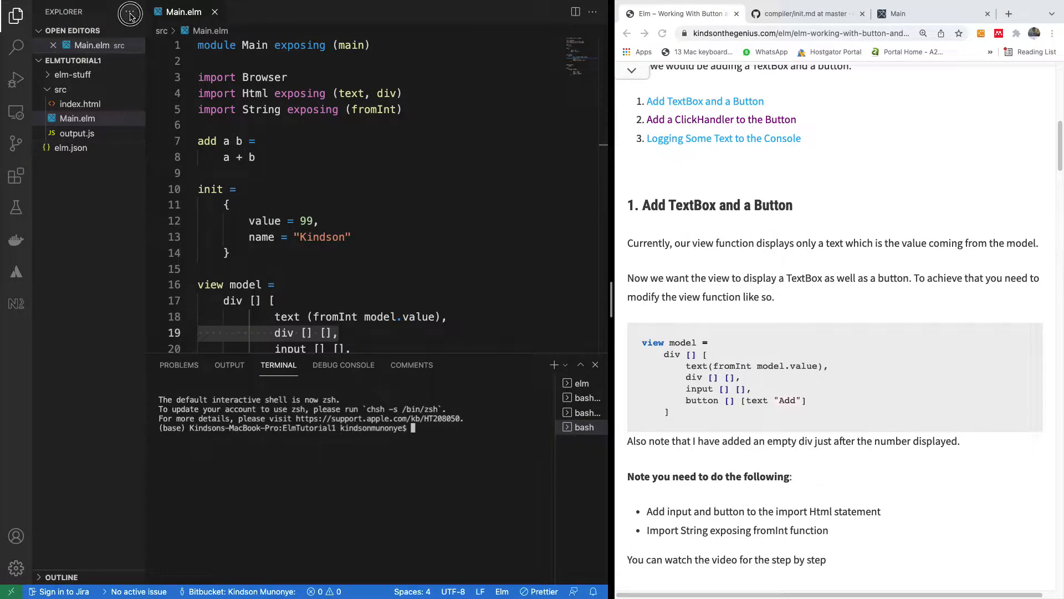
- Hide the Explorer sidebar and run elm make Main.elm in the terminal
{"action": "left_click", "coordinate": [129, 12]}
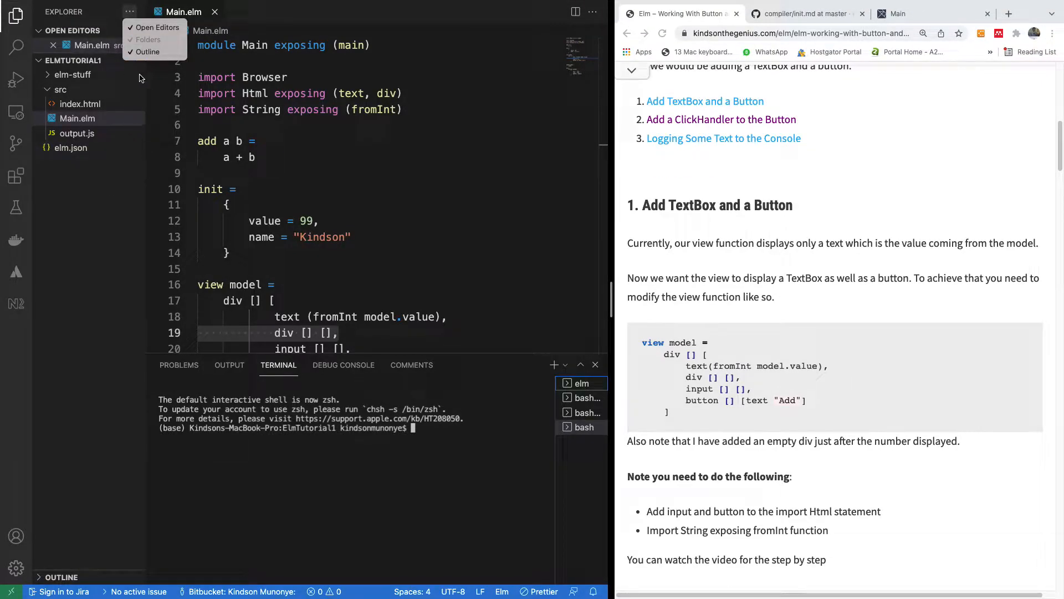
{"action": "left_click", "coordinate": [16, 14]}
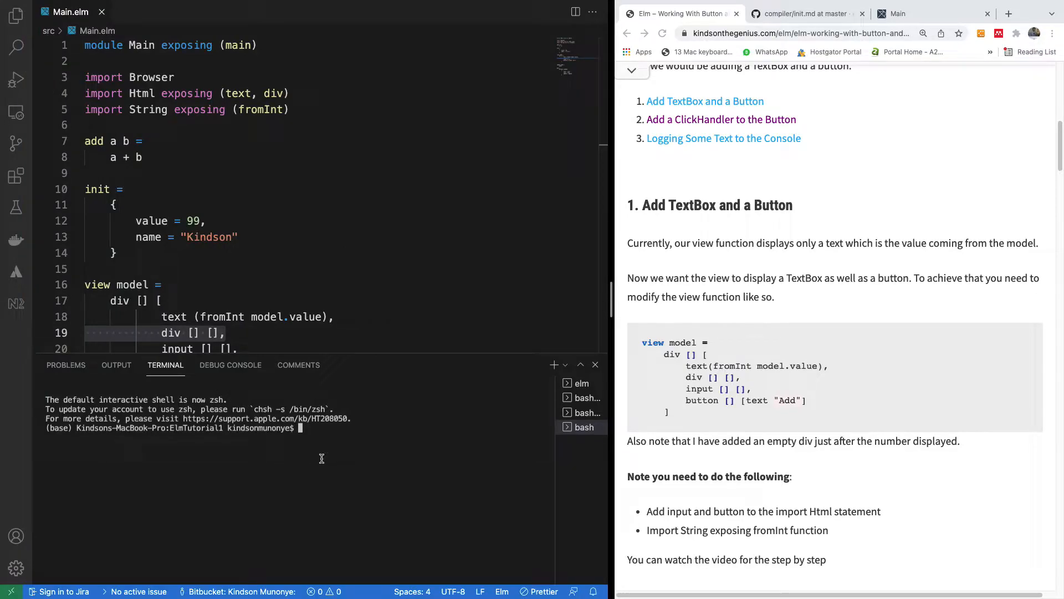
{"action": "type", "text": "elm make"}
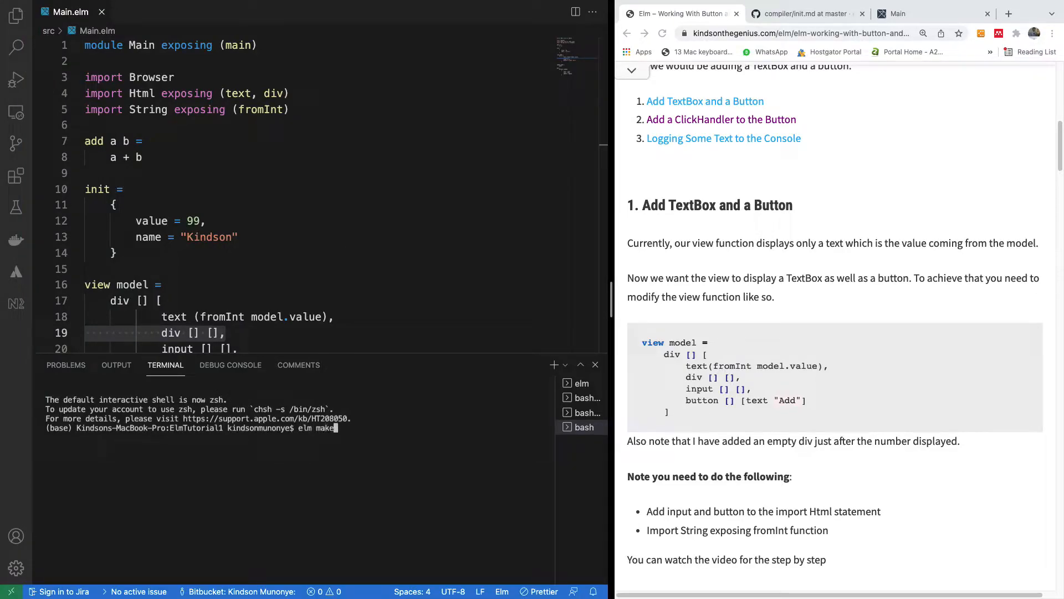
{"action": "key", "text": "BackSpace"}
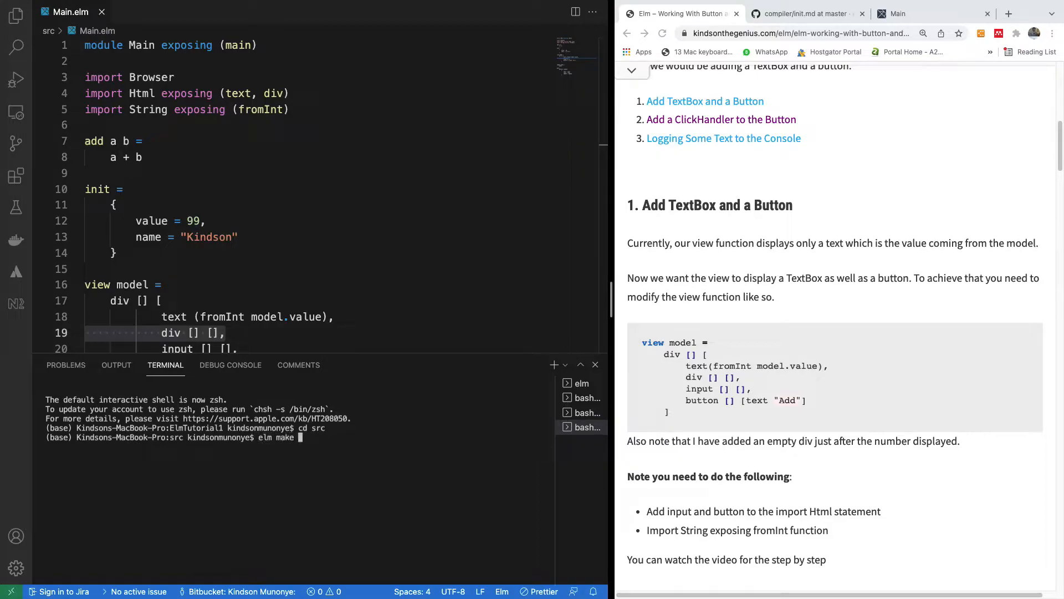
{"action": "type", "text": "Main."}
{"action": "left_click", "coordinate": [188, 93]}
{"action": "type", "text": ", button,"}
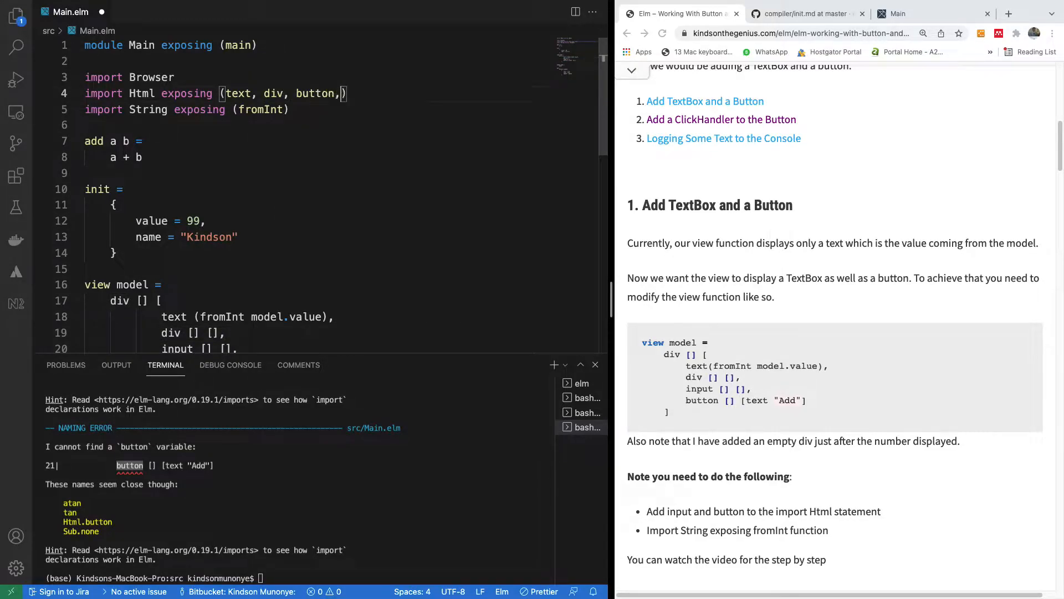
- Import input from Html, recompile with elm make Main.elm, and launch elm reactor
{"action": "type", "text": "input"}
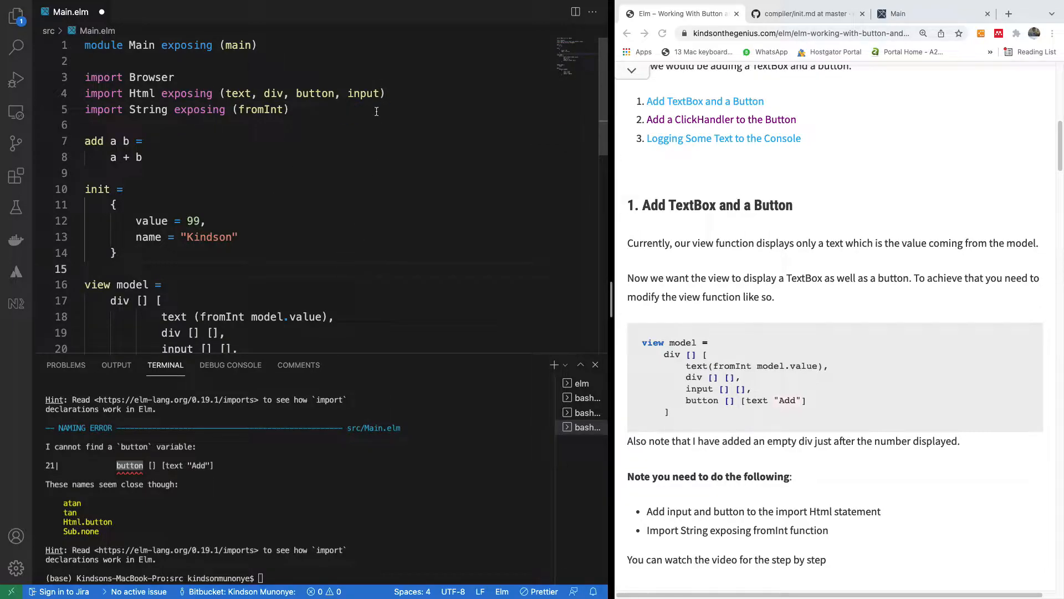
{"action": "double_click", "coordinate": [364, 94]}
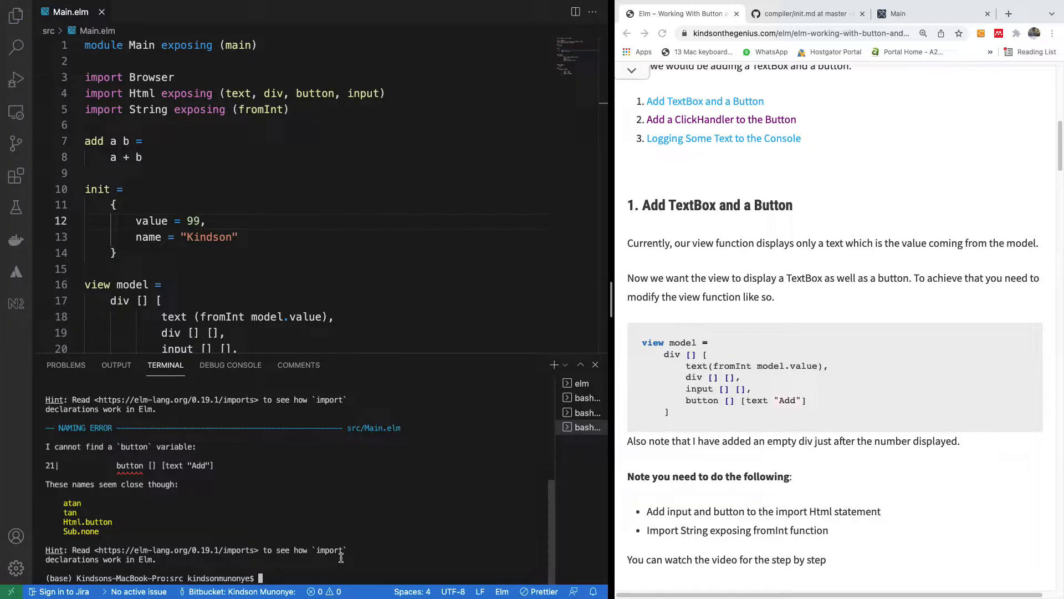
{"action": "type", "text": "elm make Main.elm"}
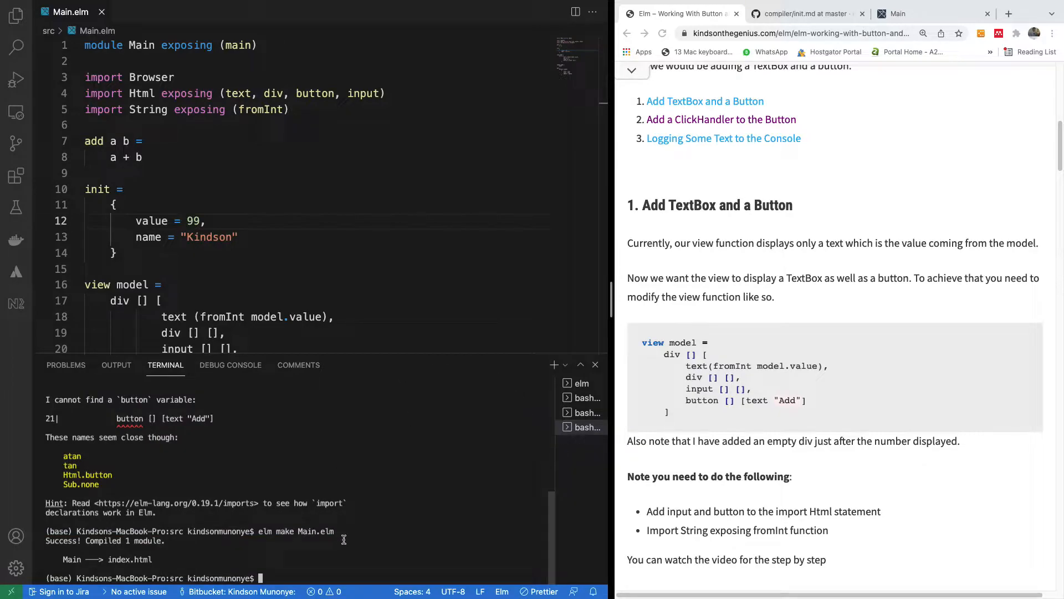
{"action": "type", "text": "elm"}
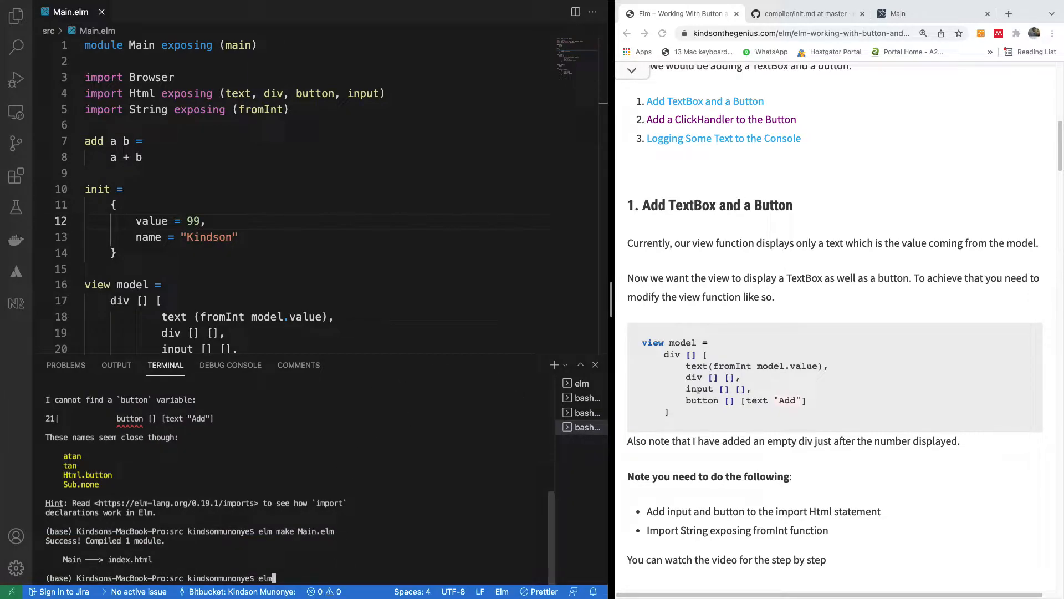
{"action": "type", "text": "reactor"}
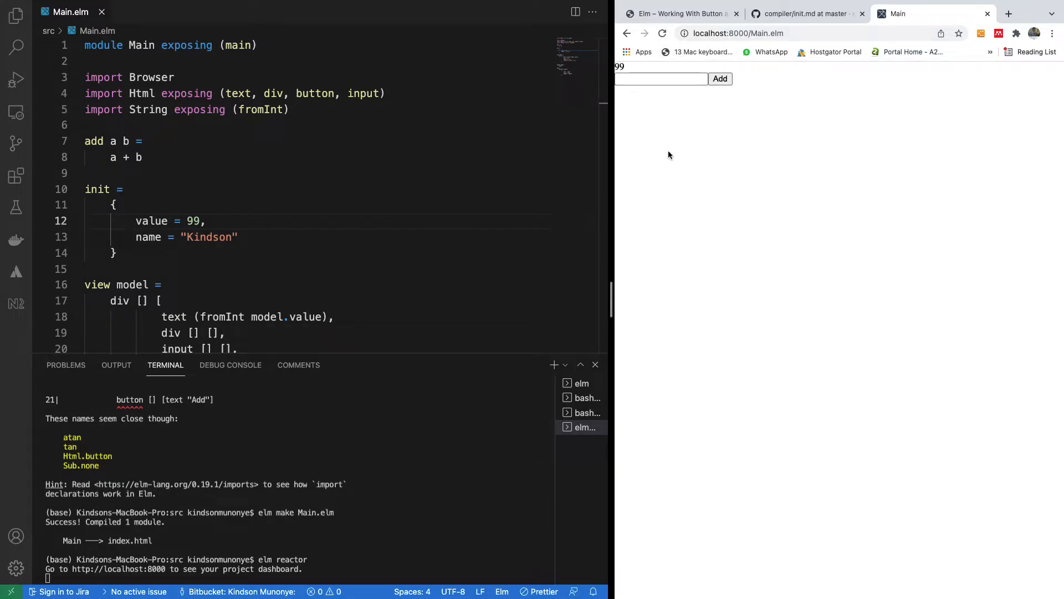
- Try the Add button on the Elm page at localhost:8000/Main.elm
{"action": "left_click", "coordinate": [659, 79]}
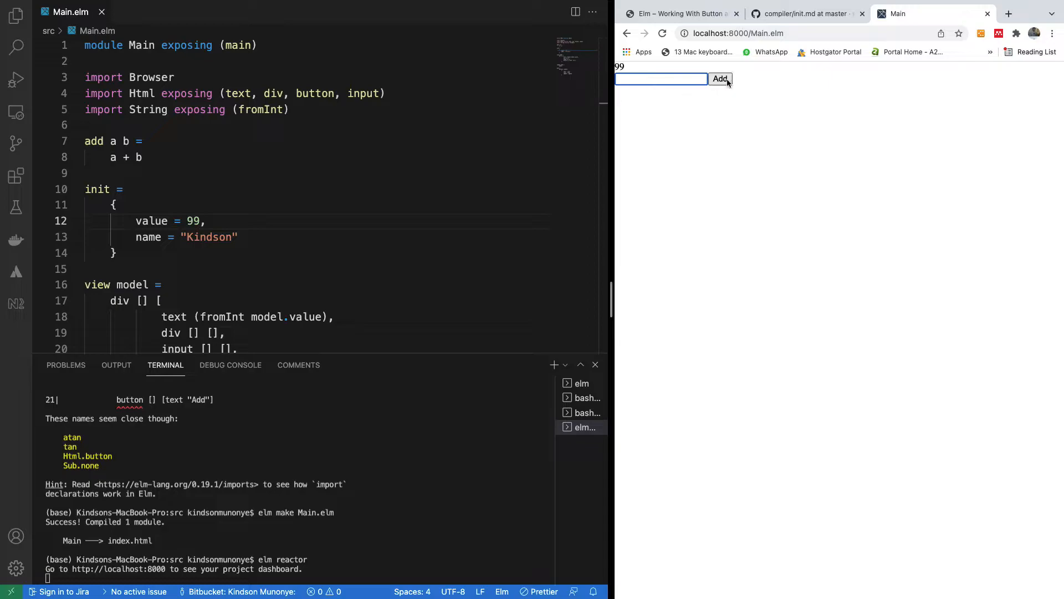
{"action": "mouse_move", "coordinate": [287, 299]}
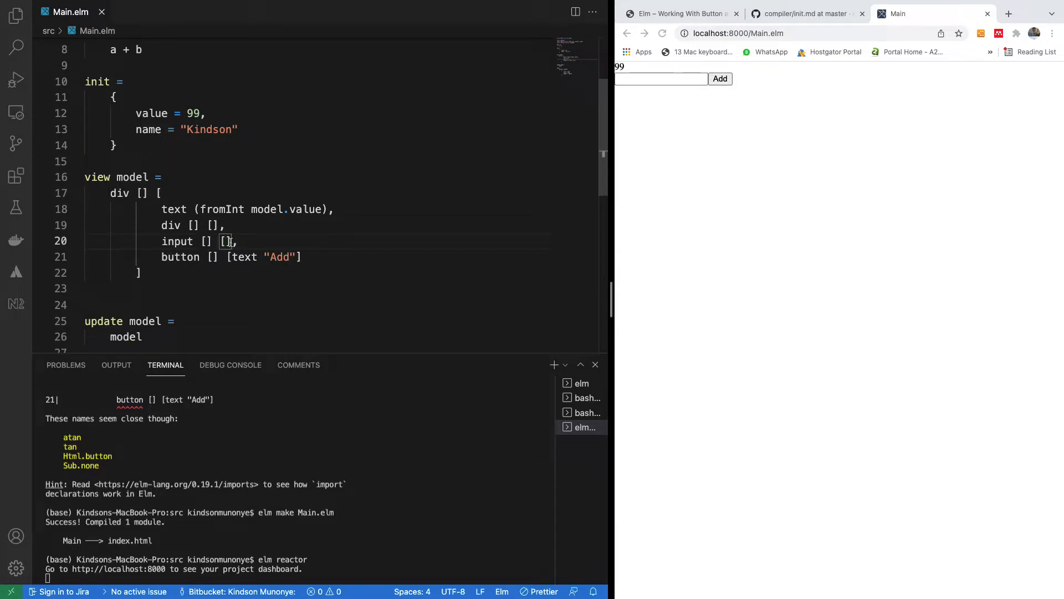
- Give the input the child text "Enter your name"
{"action": "type", "text": "text \"Enter your"}
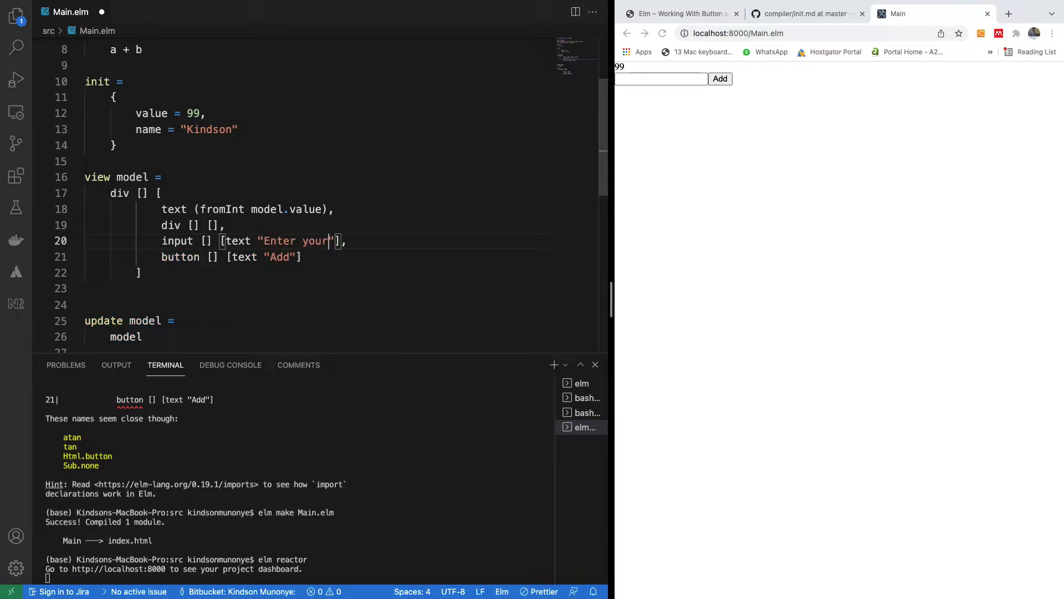
{"action": "type", "text": "name"}
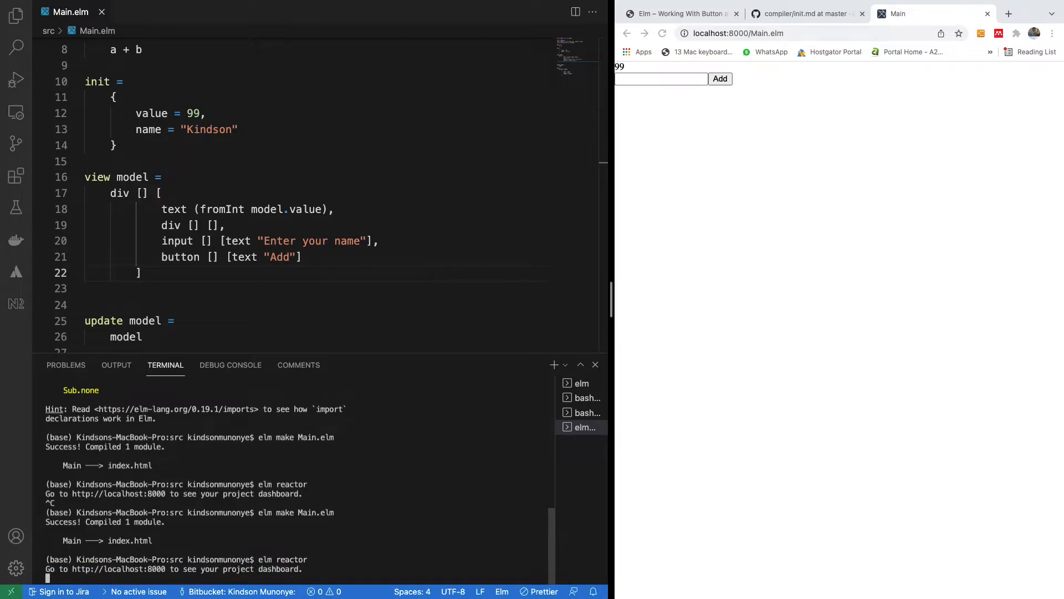
{"action": "left_click", "coordinate": [659, 79]}
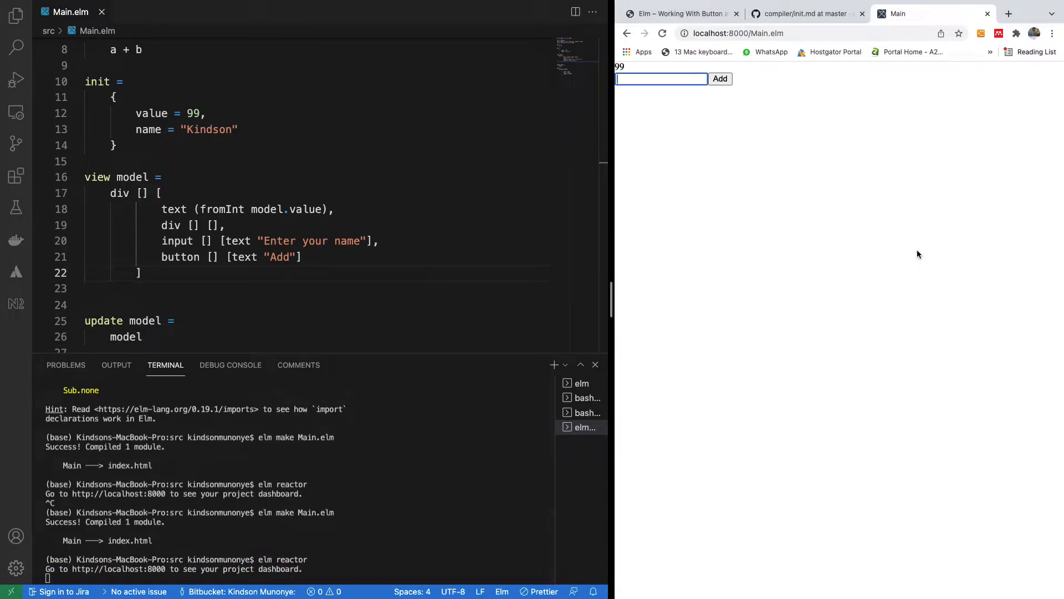
{"action": "key", "text": "cmd+s"}
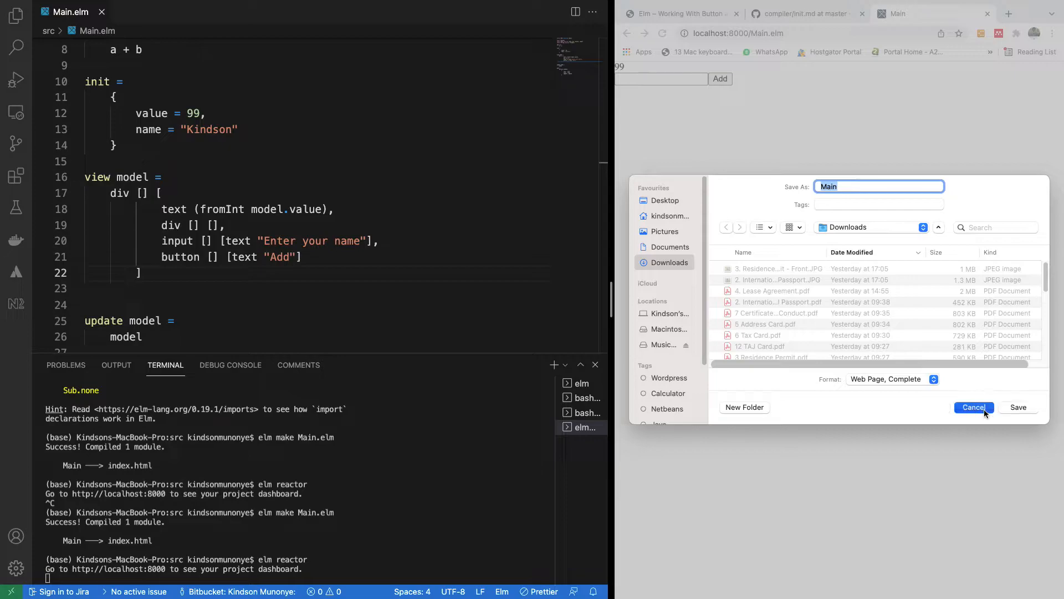
{"action": "left_click", "coordinate": [973, 406]}
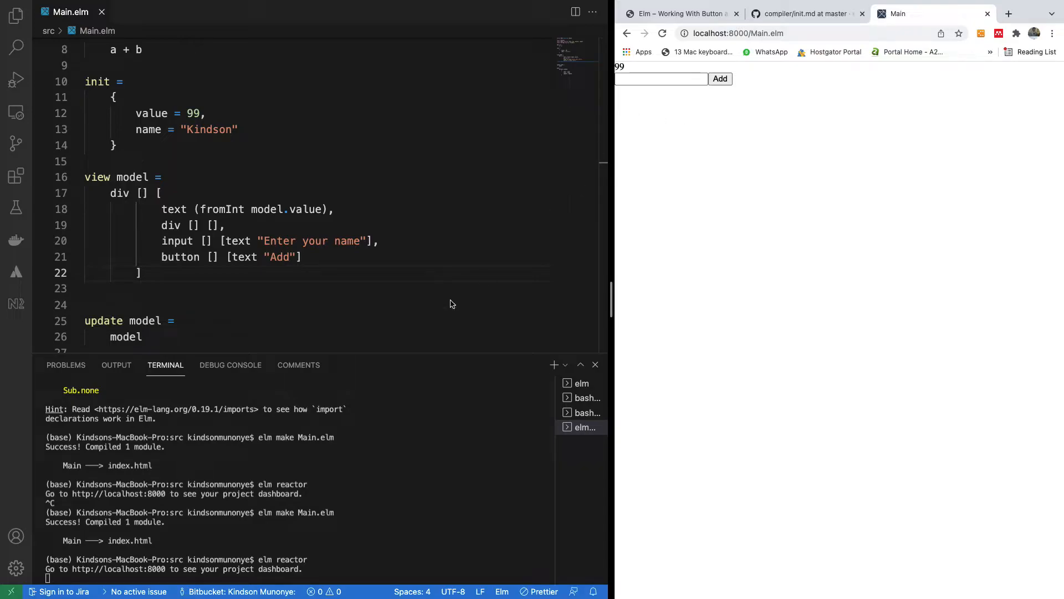
{"action": "mouse_move", "coordinate": [214, 245]}
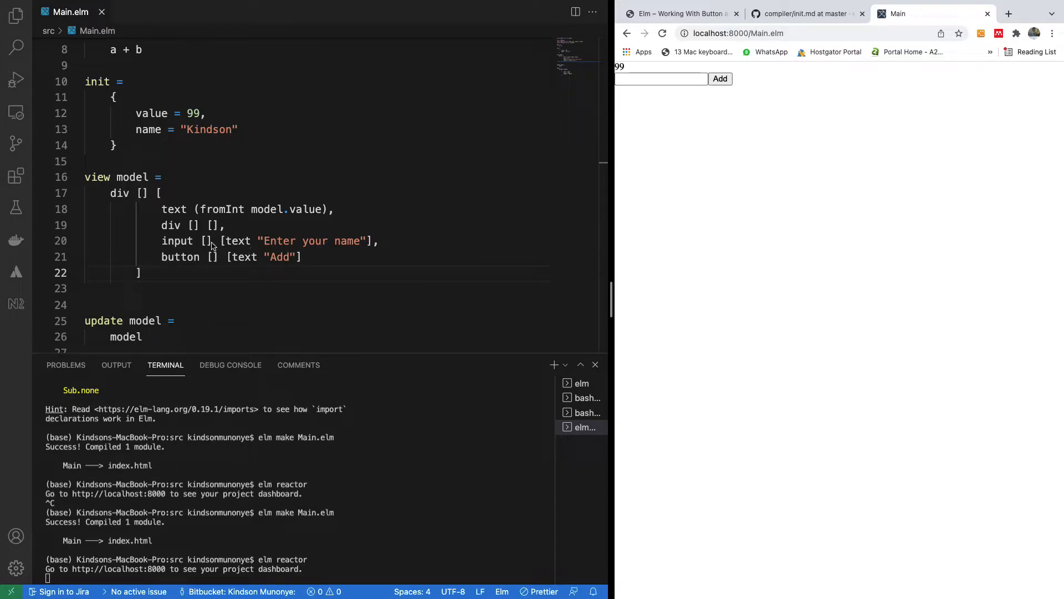
{"action": "mouse_move", "coordinate": [365, 263]}
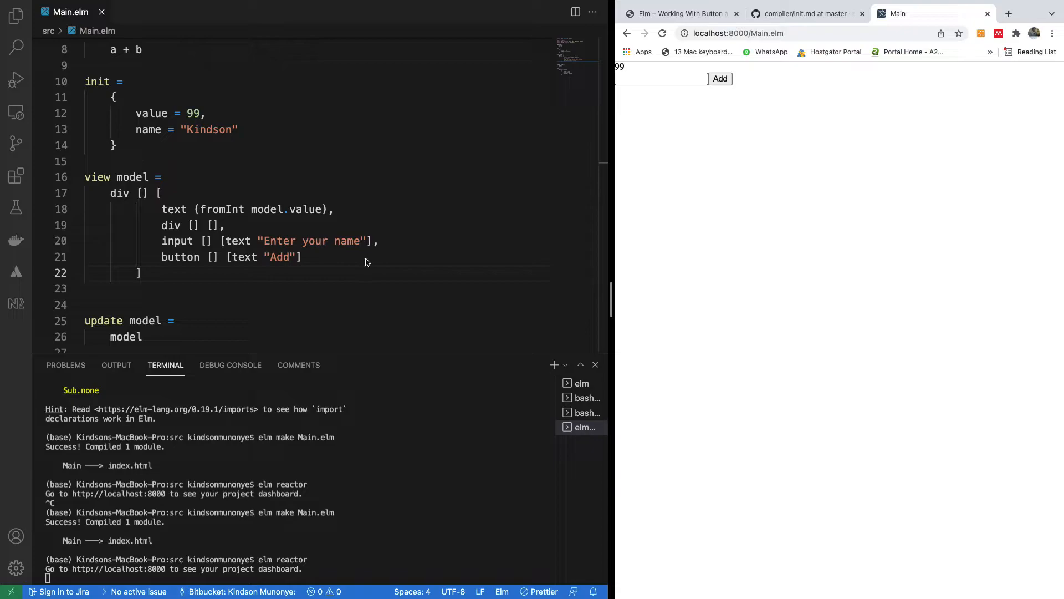
- Change the input's content to value "Enter your name" and compile with elm make Main.elm
{"action": "double_click", "coordinate": [347, 241]}
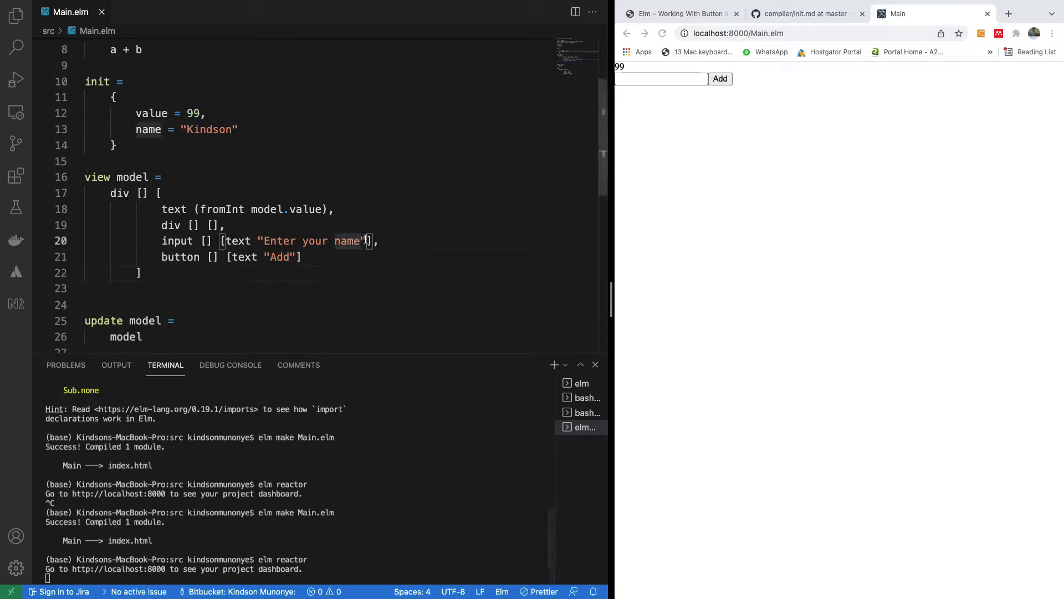
{"action": "double_click", "coordinate": [292, 240]}
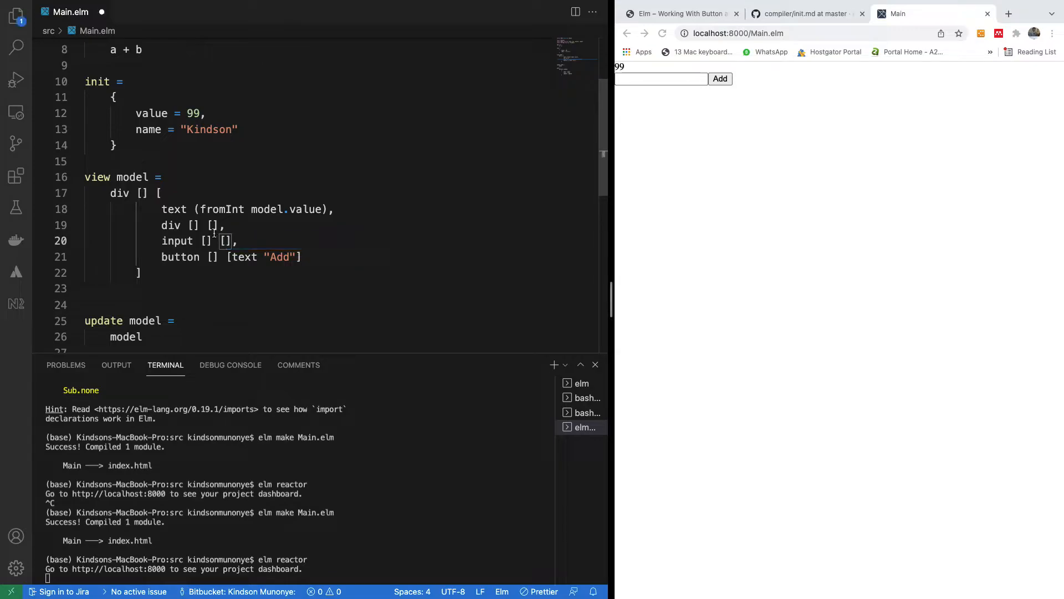
{"action": "mouse_move", "coordinate": [447, 199]}
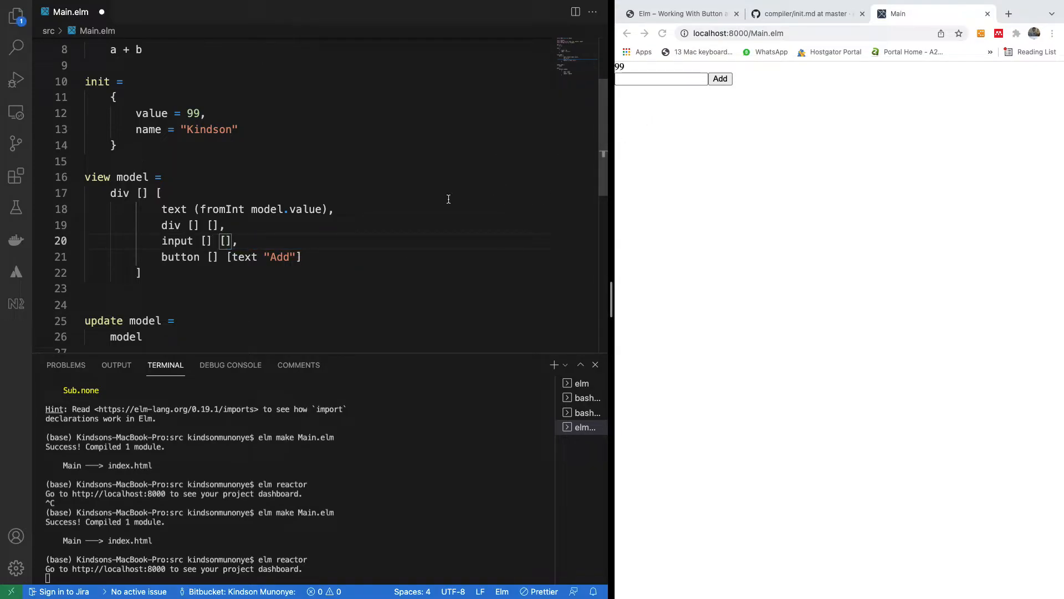
{"action": "mouse_move", "coordinate": [246, 243]}
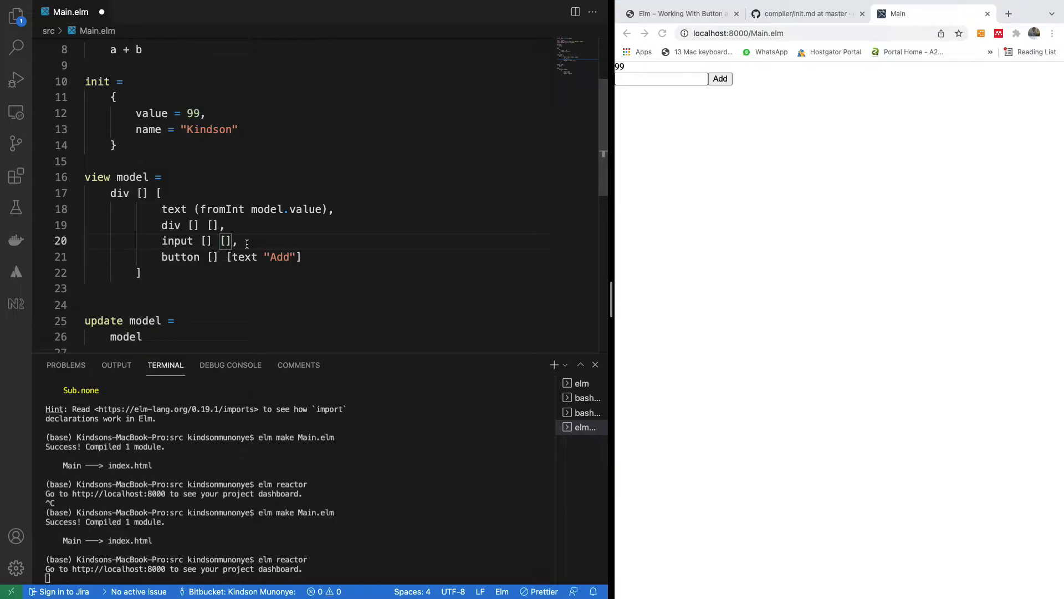
{"action": "type", "text": "text \"Enter your name\""}
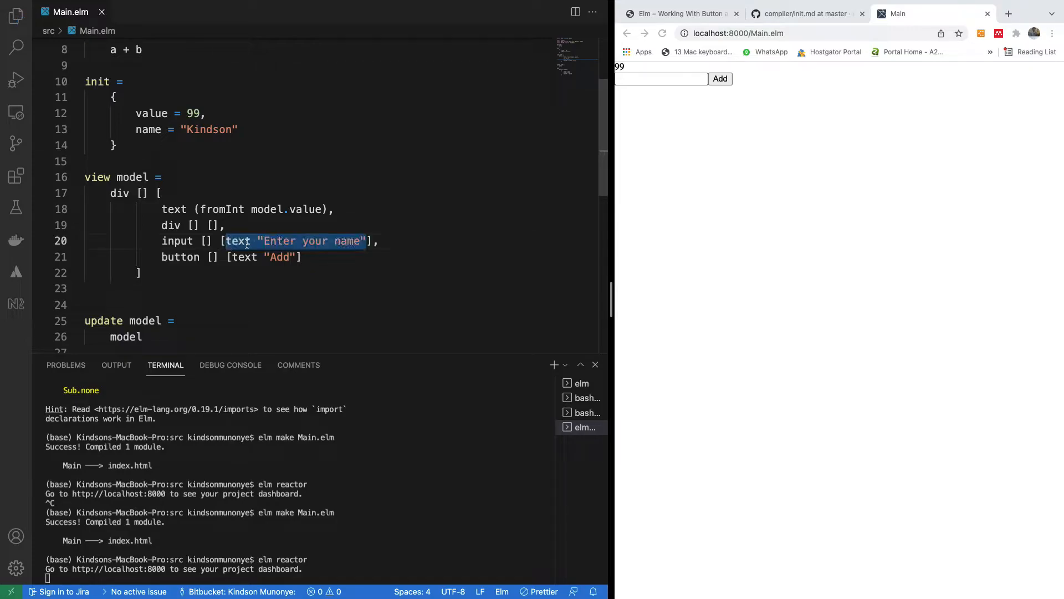
{"action": "type", "text": "valu"}
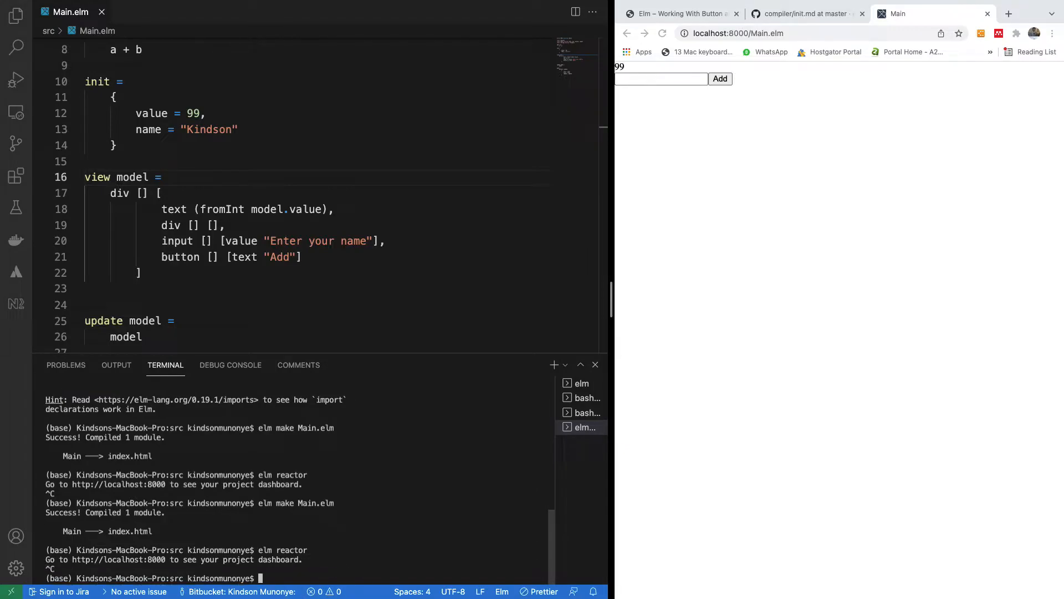
{"action": "type", "text": "elm make Main.elm"}
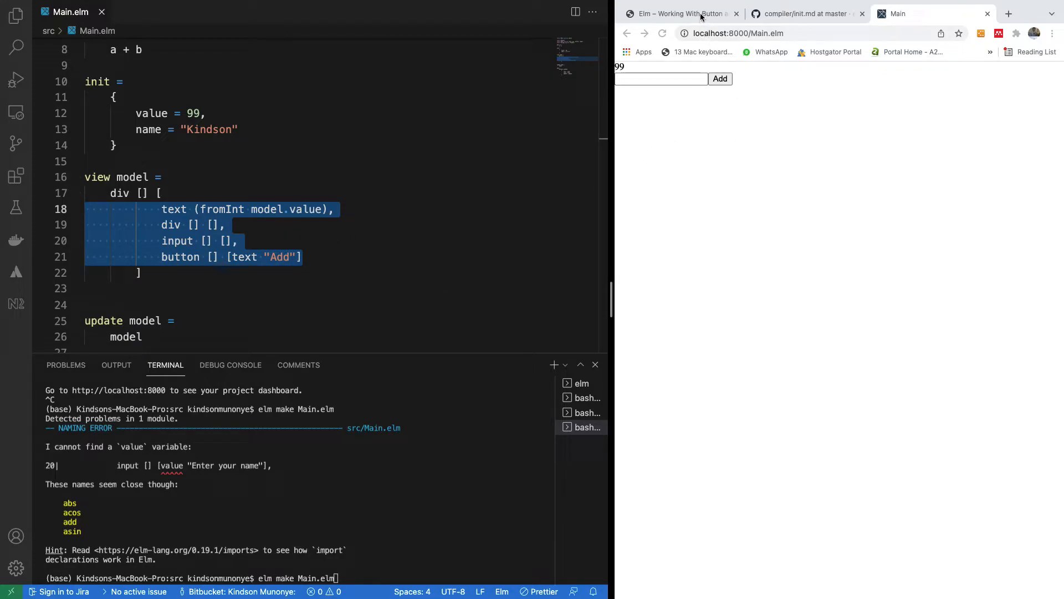
- Switch to the Elm button tutorial and scroll down to the Add a ClickHandler section
{"action": "left_click", "coordinate": [679, 13]}
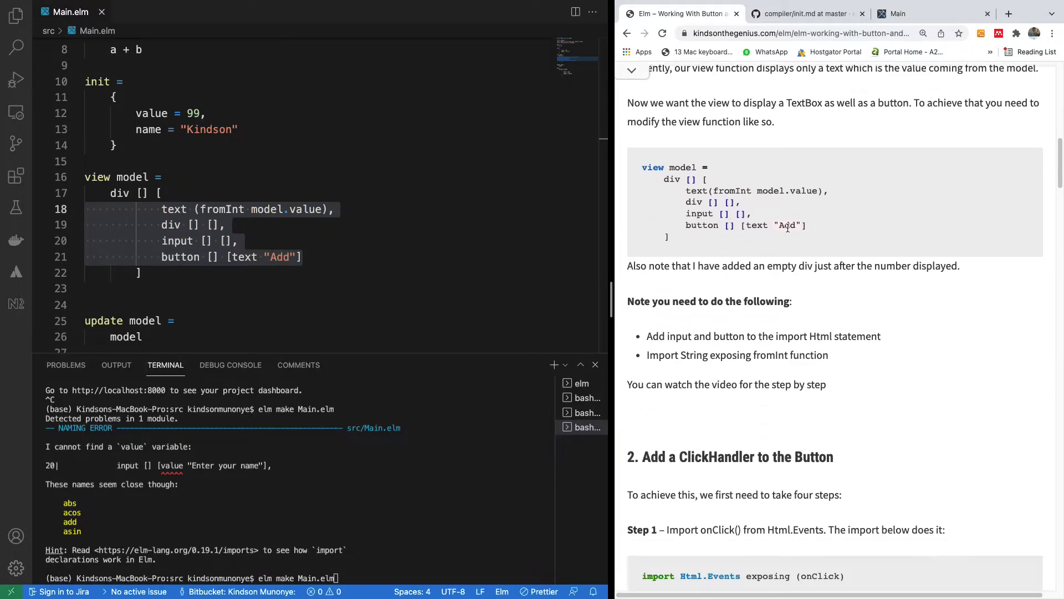
{"action": "scroll", "scroll_direction": "down", "scroll_amount": 3}
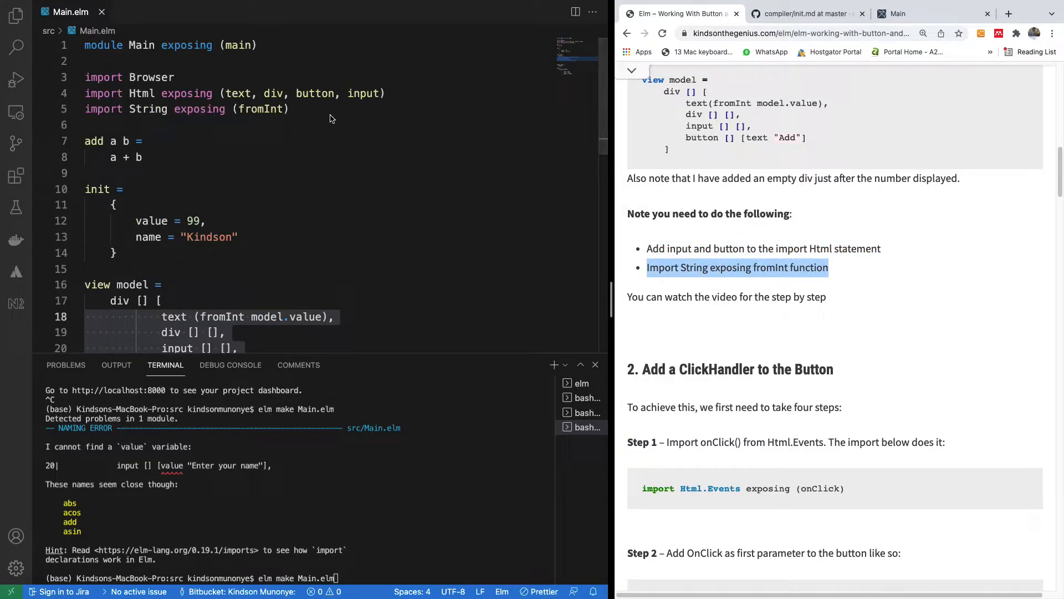
{"action": "scroll", "scroll_direction": "down", "scroll_amount": 3}
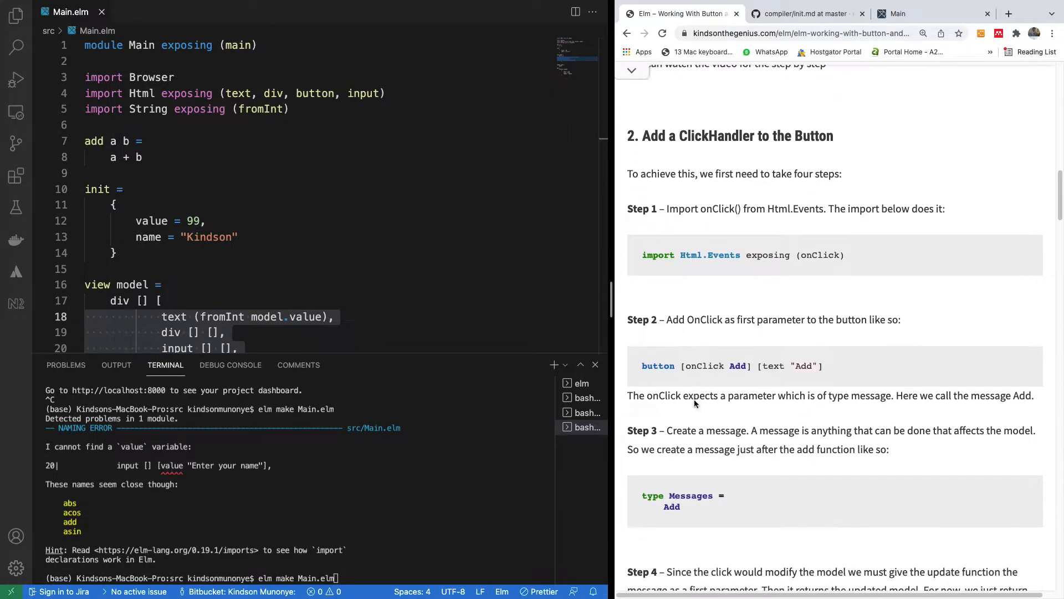
{"action": "scroll", "scroll_direction": "down", "scroll_amount": 3}
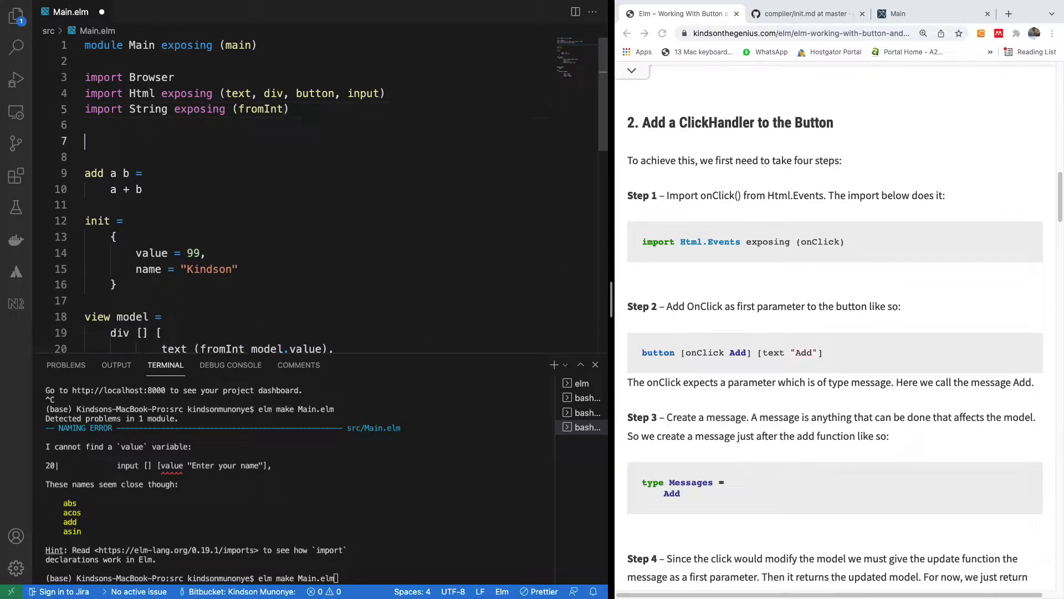
- Add import Html.Events exposing (onClick) to Main.elm and clear the terminal
{"action": "type", "text": "import"}
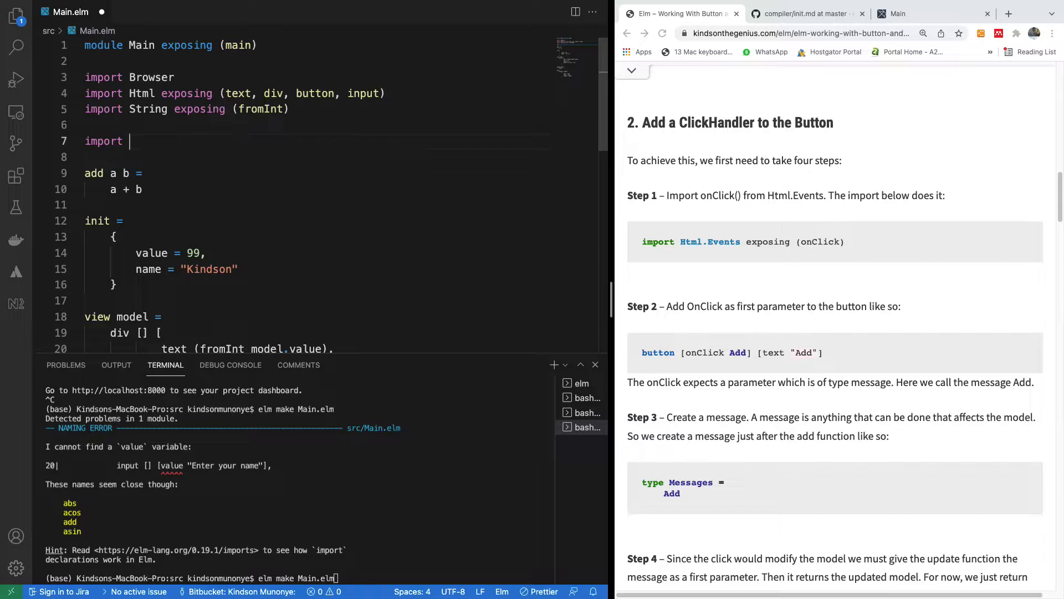
{"action": "type", "text": "Html"}
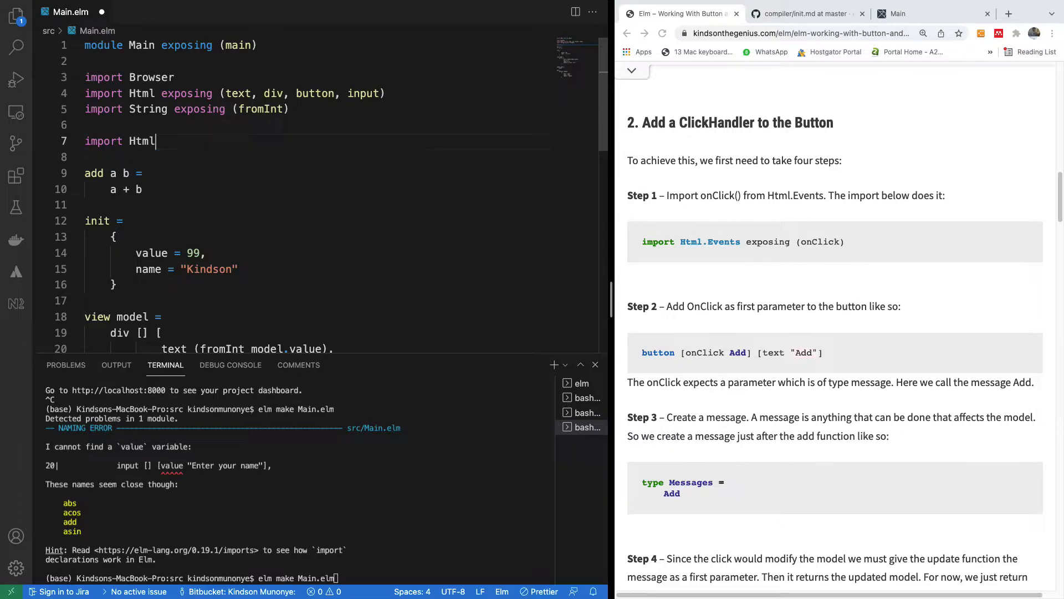
{"action": "type", "text": ".Events exposing ("}
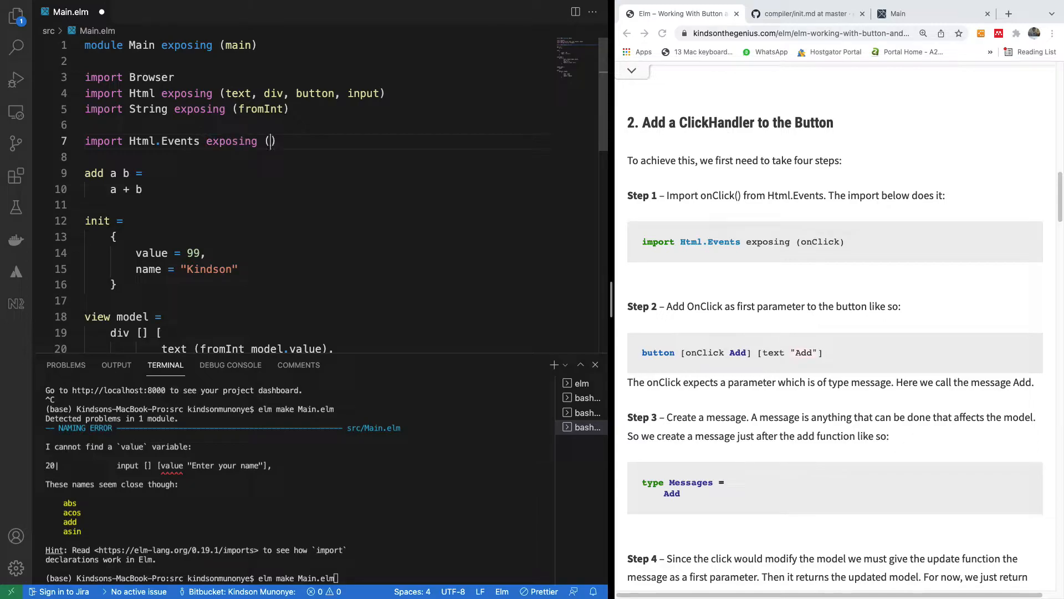
{"action": "type", "text": "onClick"}
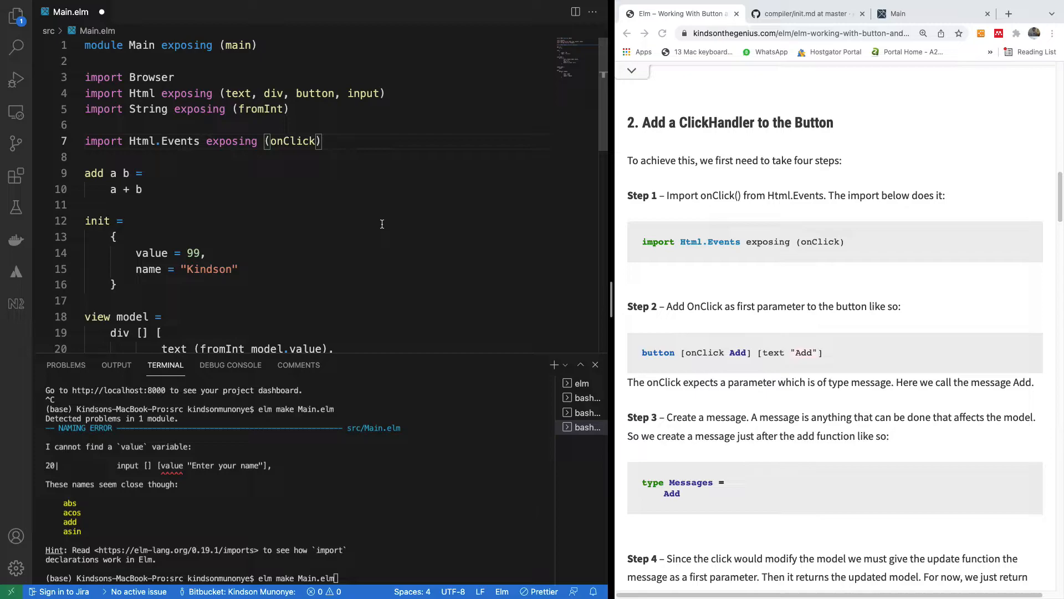
{"action": "scroll", "scroll_direction": "down", "scroll_amount": 3}
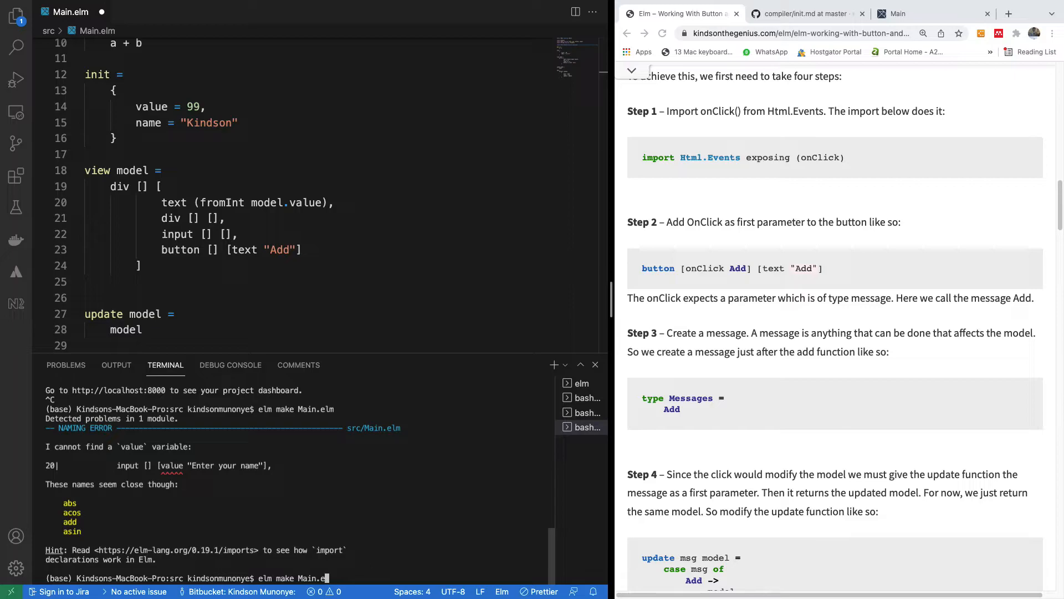
{"action": "type", "text": "clear"}
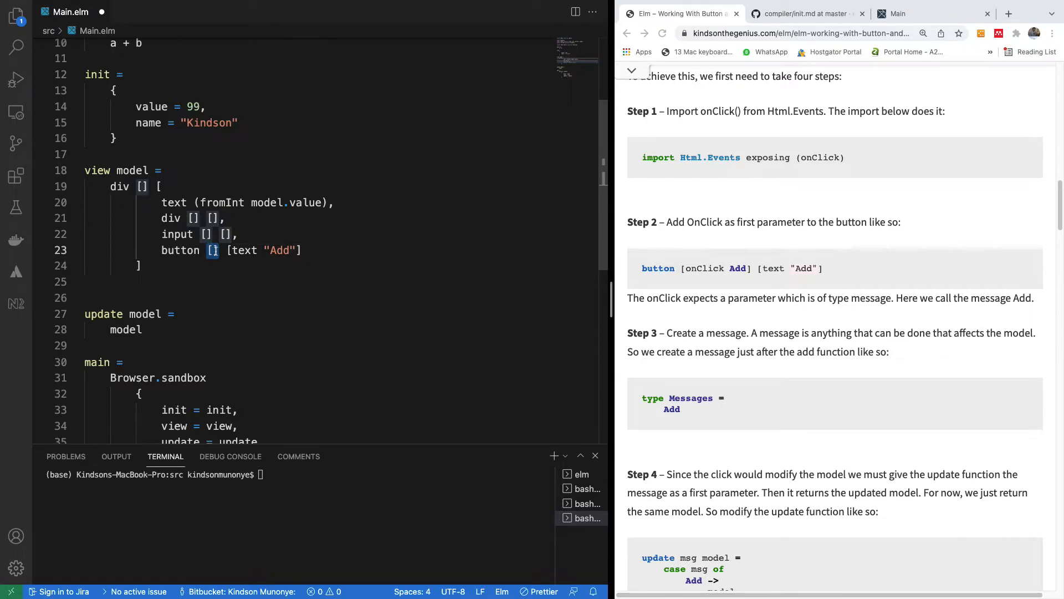
- Give the Add button the attribute list [onClick Add]
{"action": "type", "text": "co"}
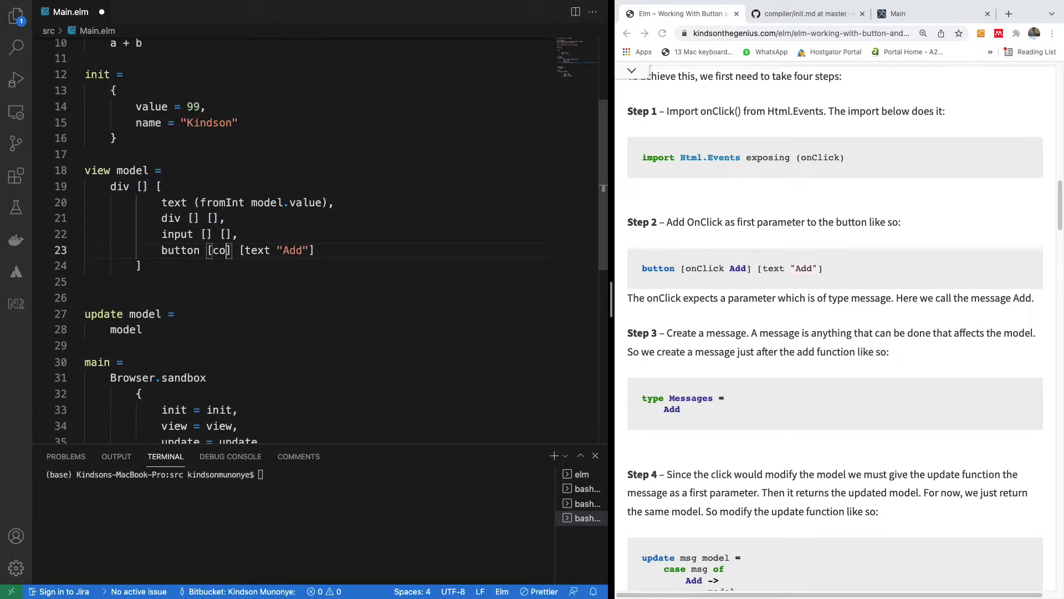
{"action": "type", "text": "nClick Add"}
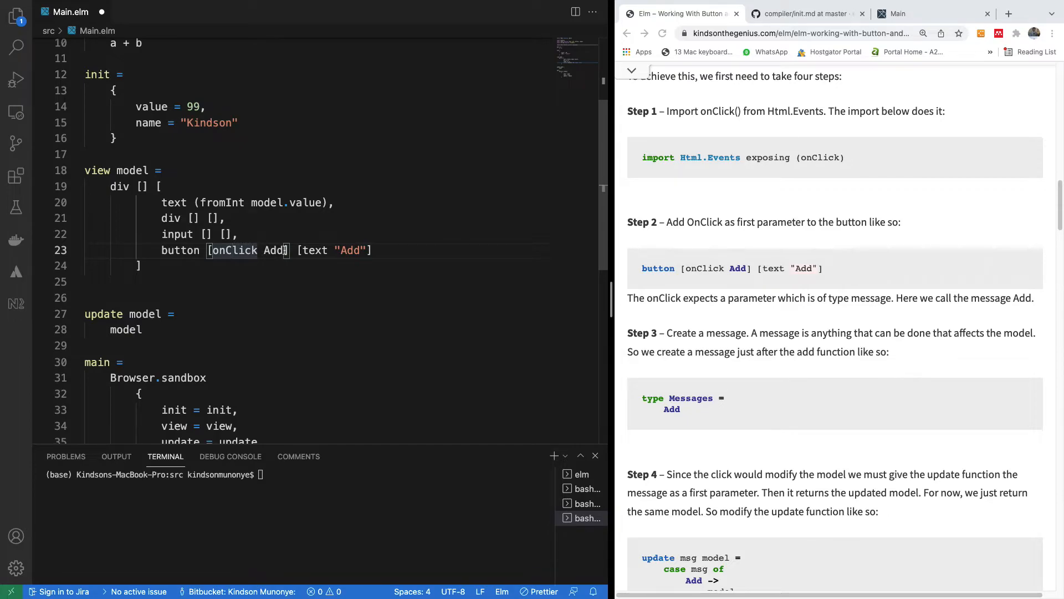
{"action": "mouse_move", "coordinate": [259, 218]}
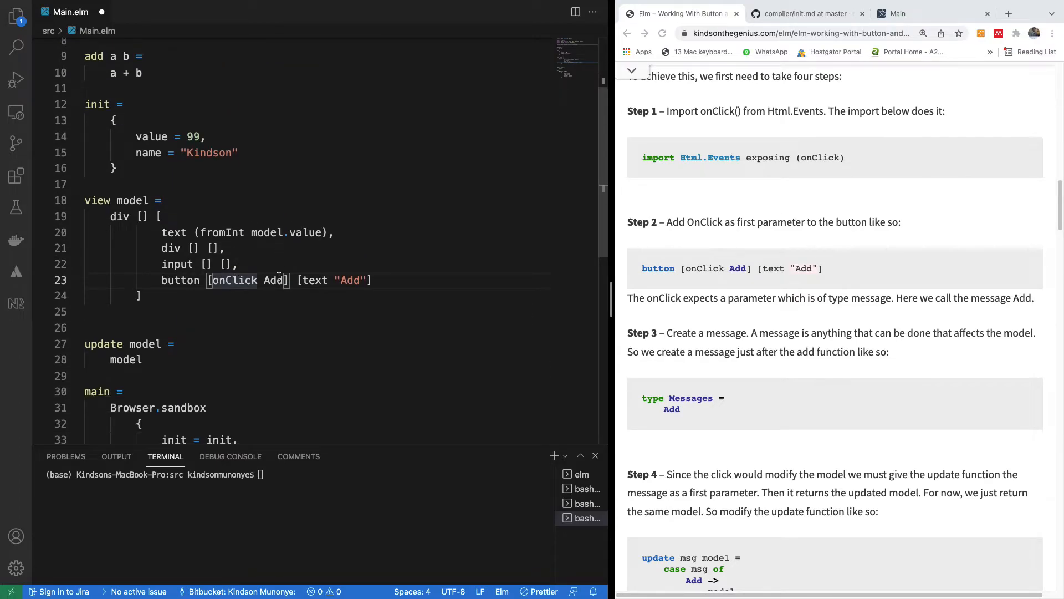
{"action": "mouse_move", "coordinate": [265, 301]}
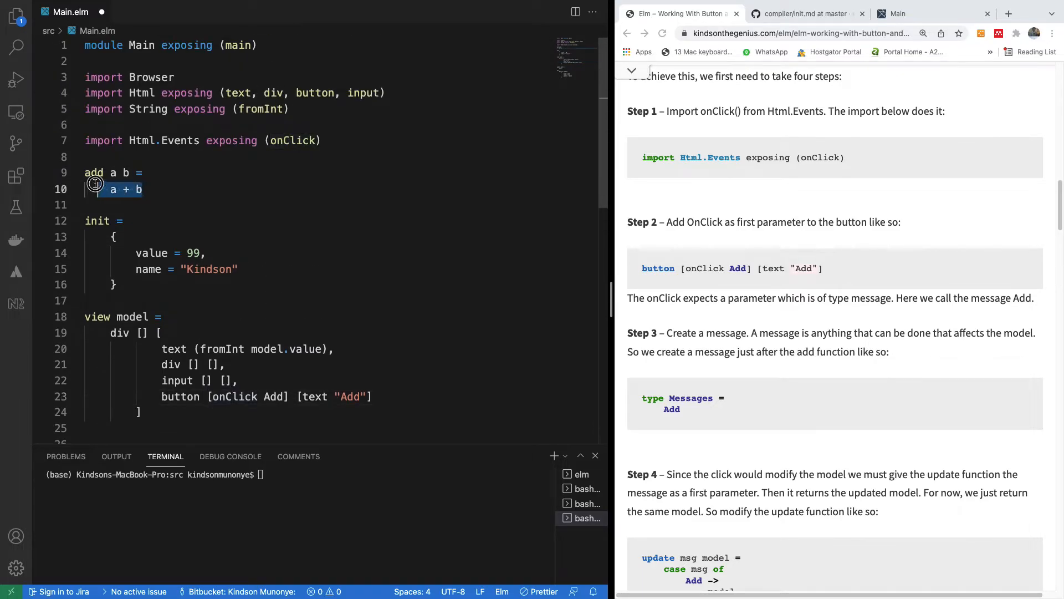
{"action": "scroll", "scroll_direction": "down", "scroll_amount": 3}
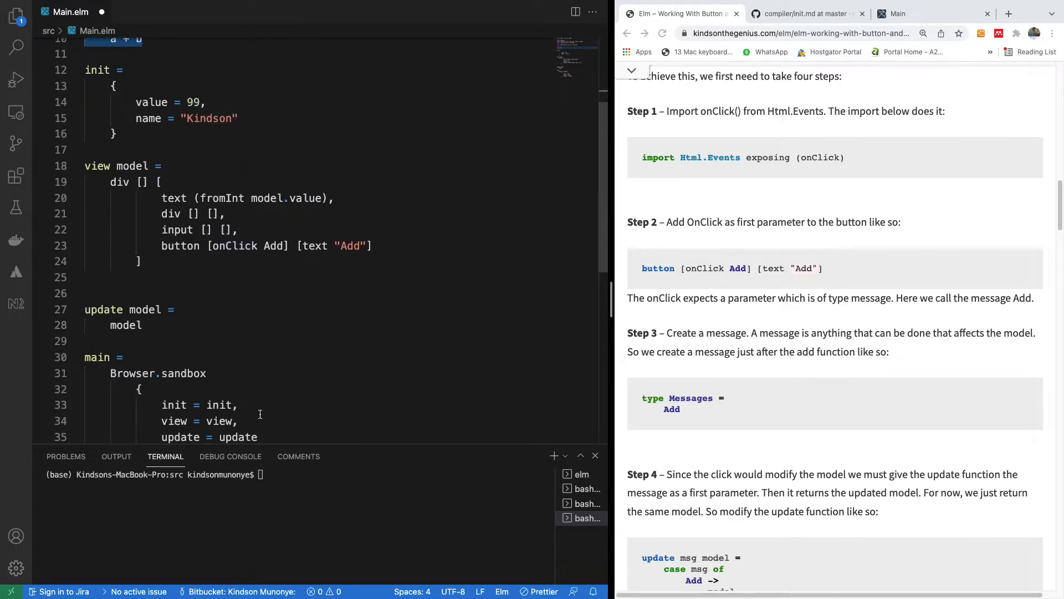
{"action": "scroll", "scroll_direction": "down", "scroll_amount": 3}
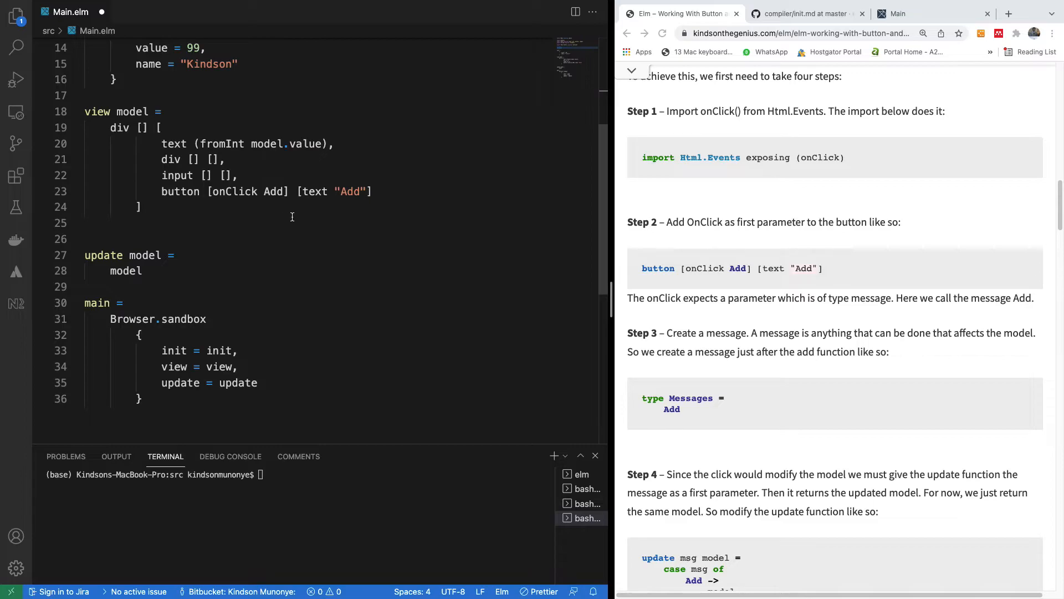
{"action": "scroll", "scroll_direction": "down", "scroll_amount": 3}
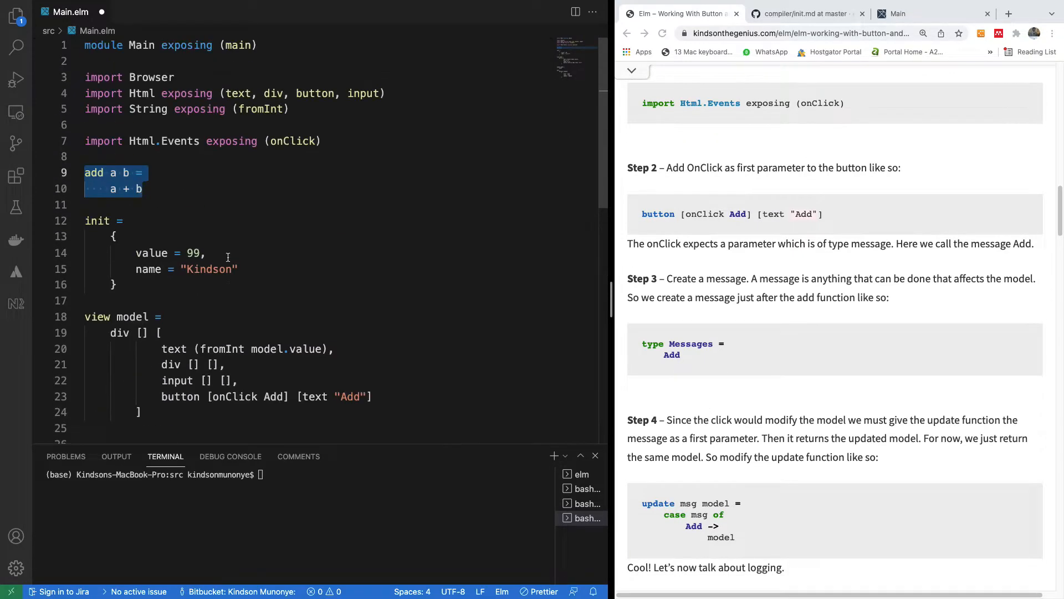
- Add the declaration 'type Message = Add' on new lines below the add function
{"action": "left_click", "coordinate": [178, 195]}
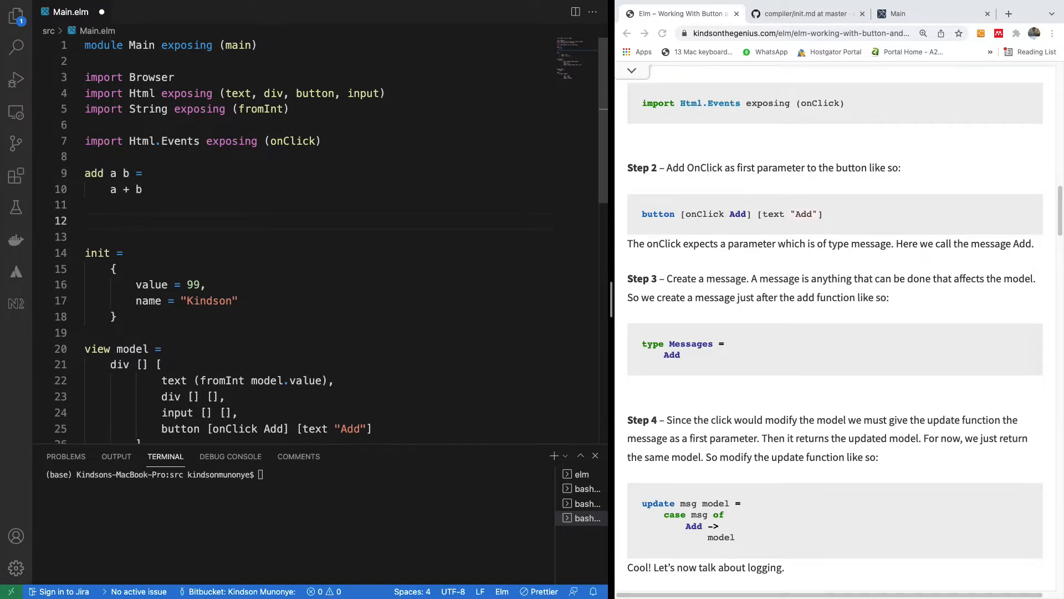
{"action": "type", "text": "type M"}
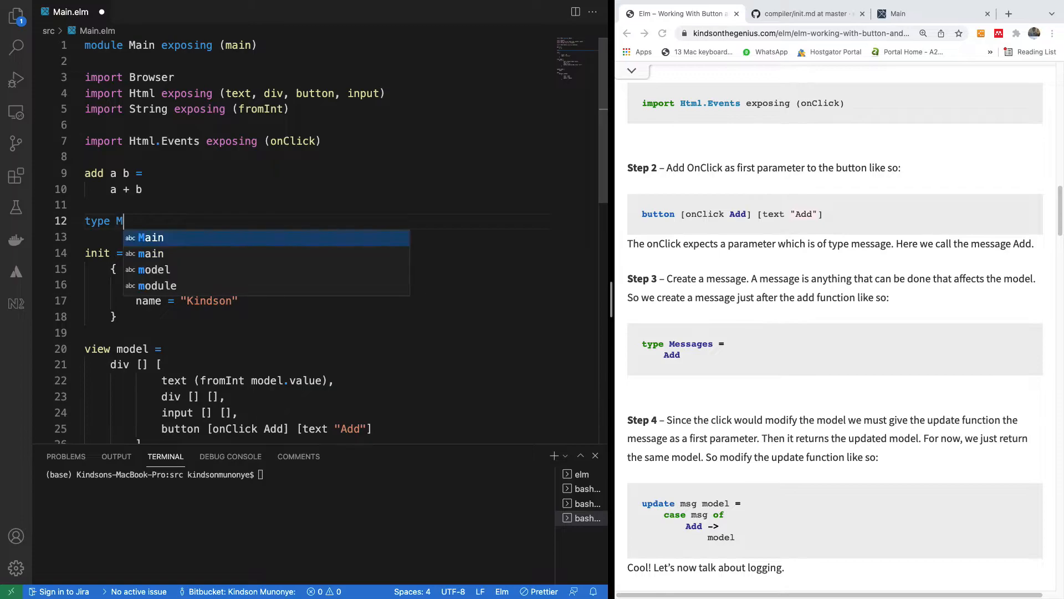
{"action": "type", "text": "essage ="}
{"action": "type", "text": "Add"}
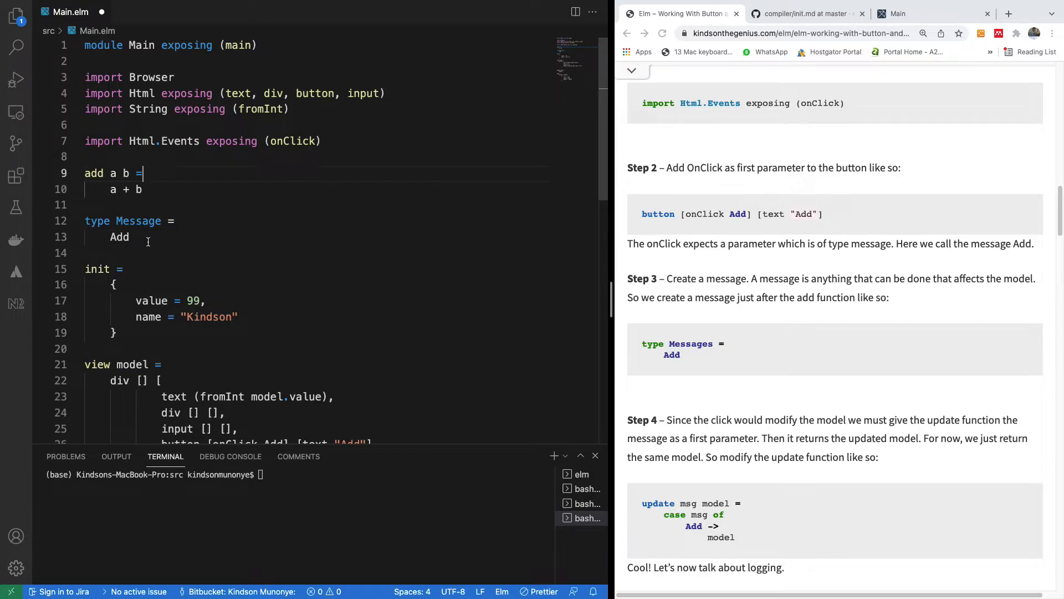
{"action": "left_click_drag", "start_coordinate": [84, 221], "coordinate": [129, 237]}
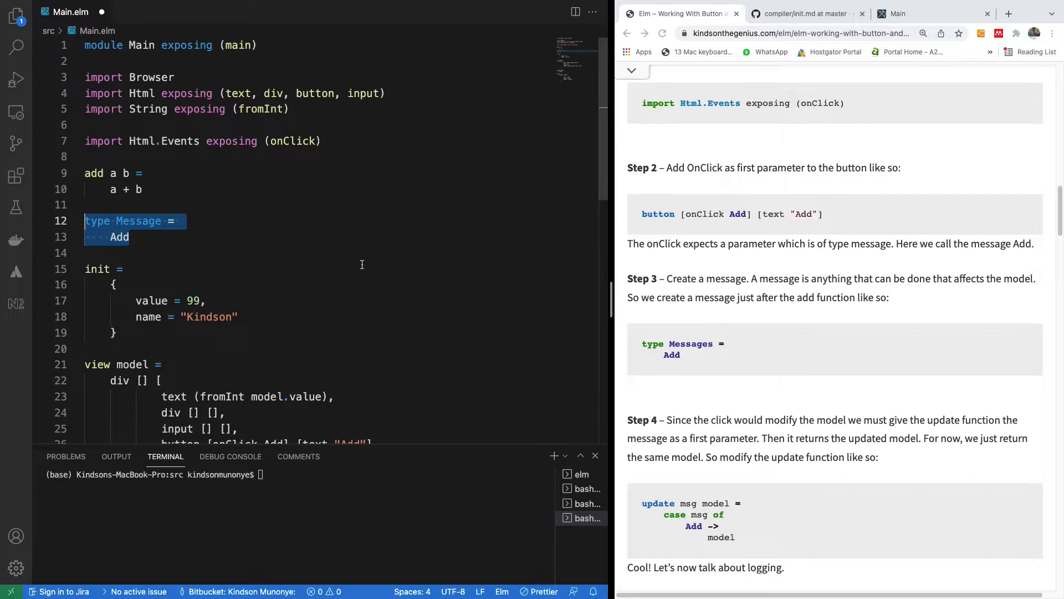
{"action": "left_click", "coordinate": [139, 236]}
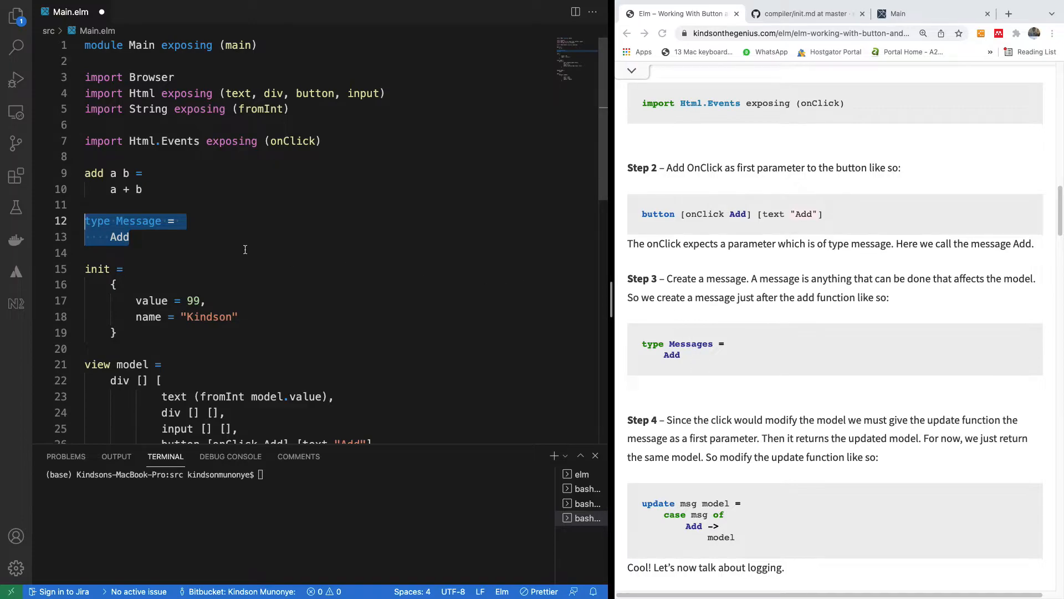
{"action": "mouse_move", "coordinate": [145, 257]}
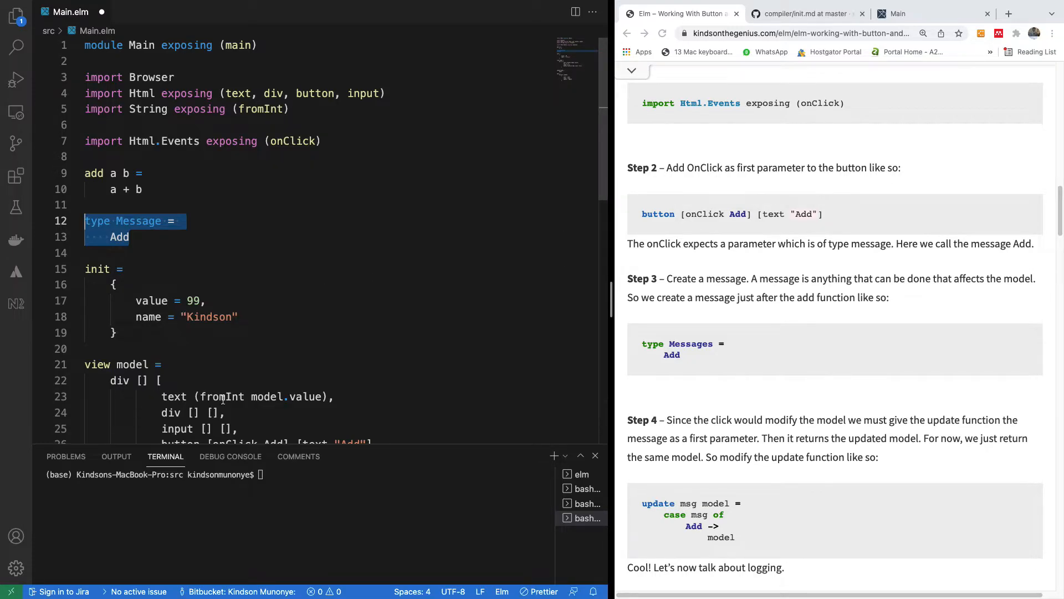
{"action": "scroll", "scroll_direction": "down", "scroll_amount": 3}
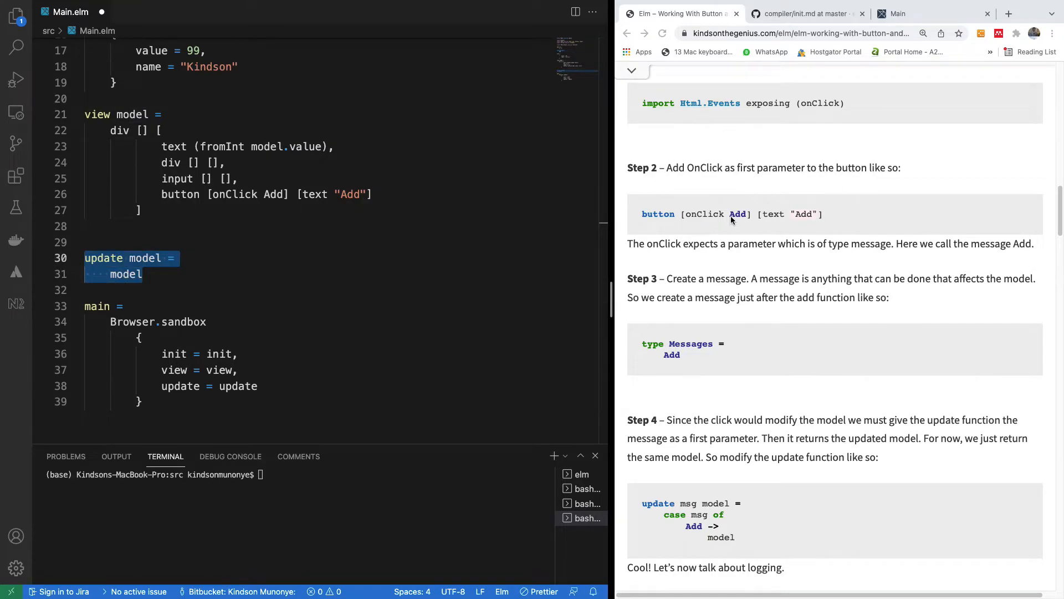
{"action": "mouse_move", "coordinate": [790, 255]}
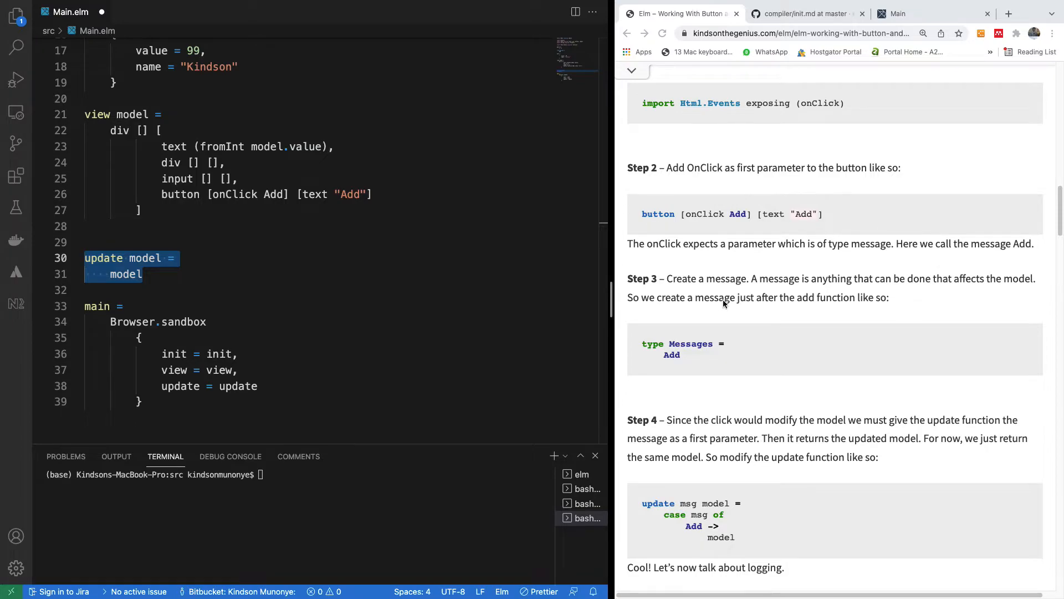
{"action": "mouse_move", "coordinate": [780, 293]}
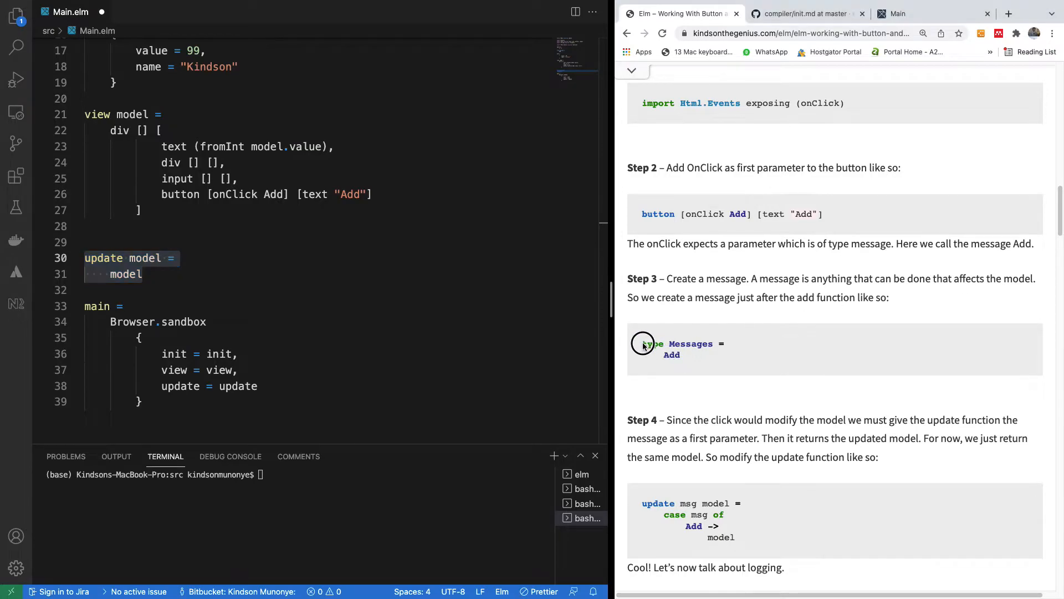
{"action": "scroll", "scroll_direction": "down", "scroll_amount": 3}
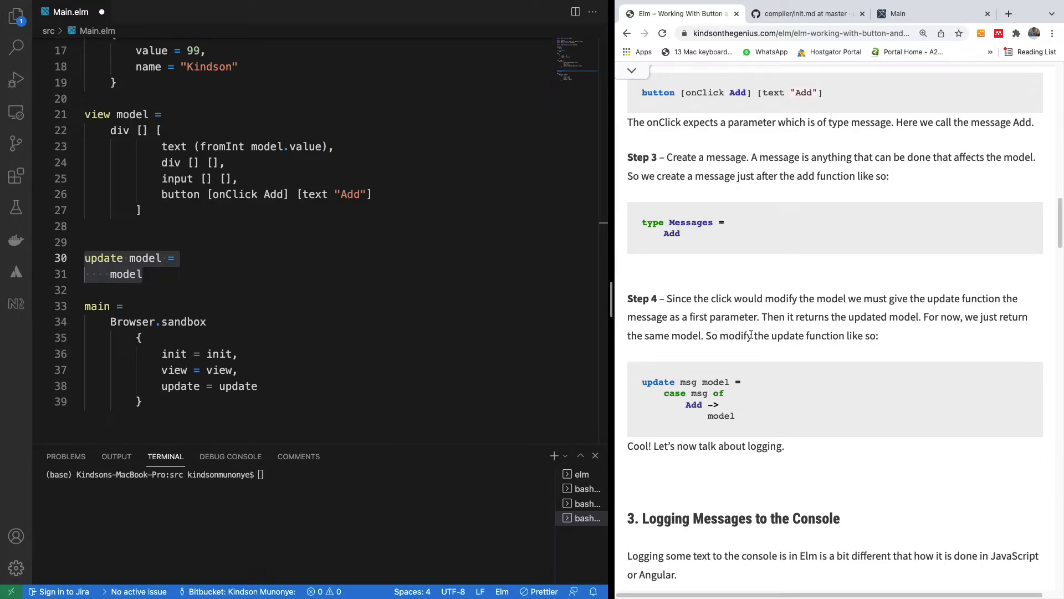
{"action": "mouse_move", "coordinate": [942, 334]}
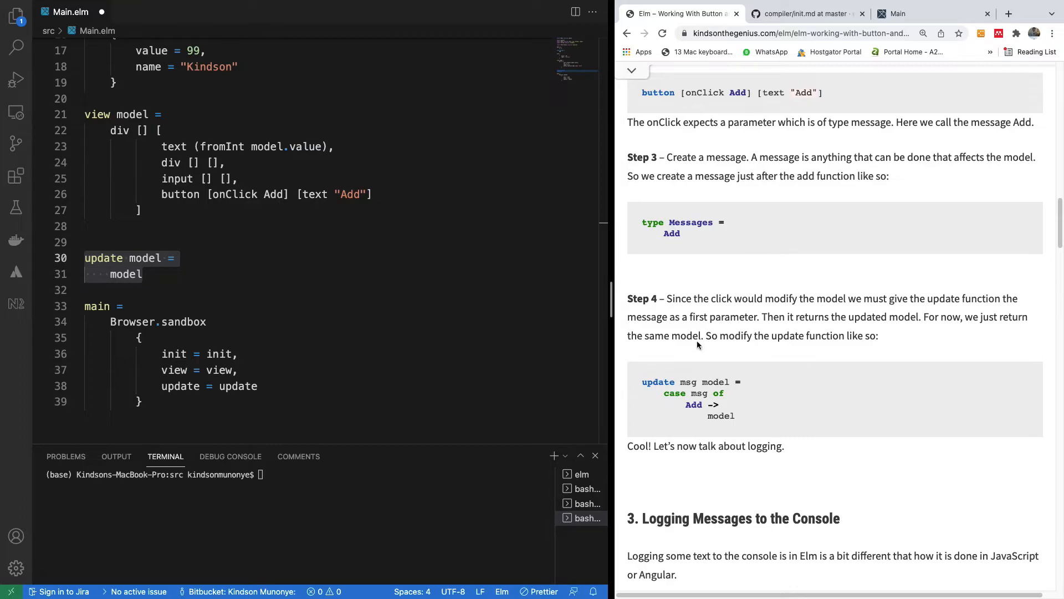
{"action": "mouse_move", "coordinate": [224, 321]}
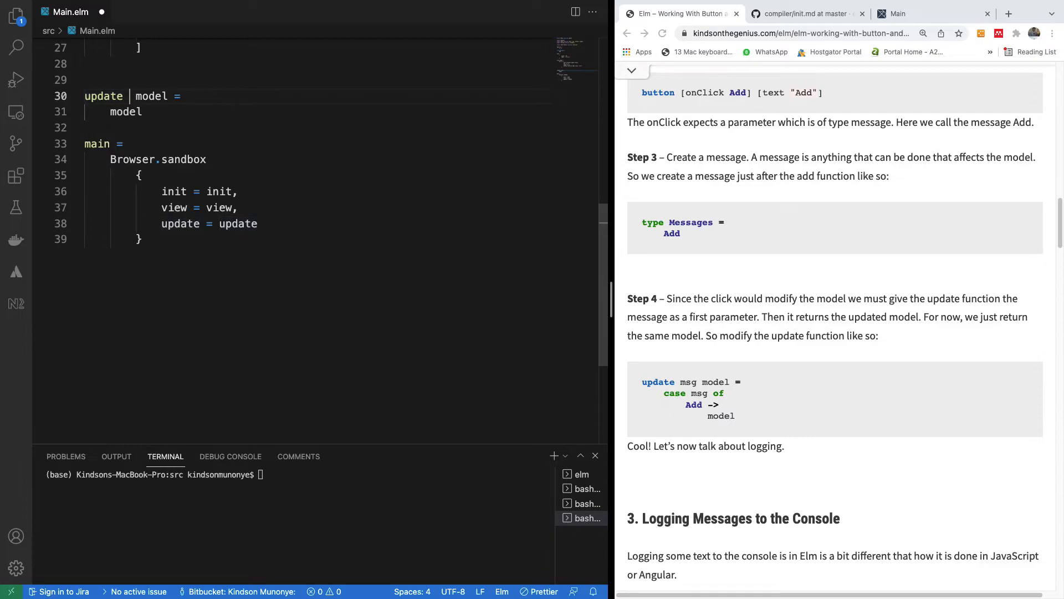
- Insert 'msg' before 'model' in update's signature, then select the returned model
{"action": "type", "text": "msg"}
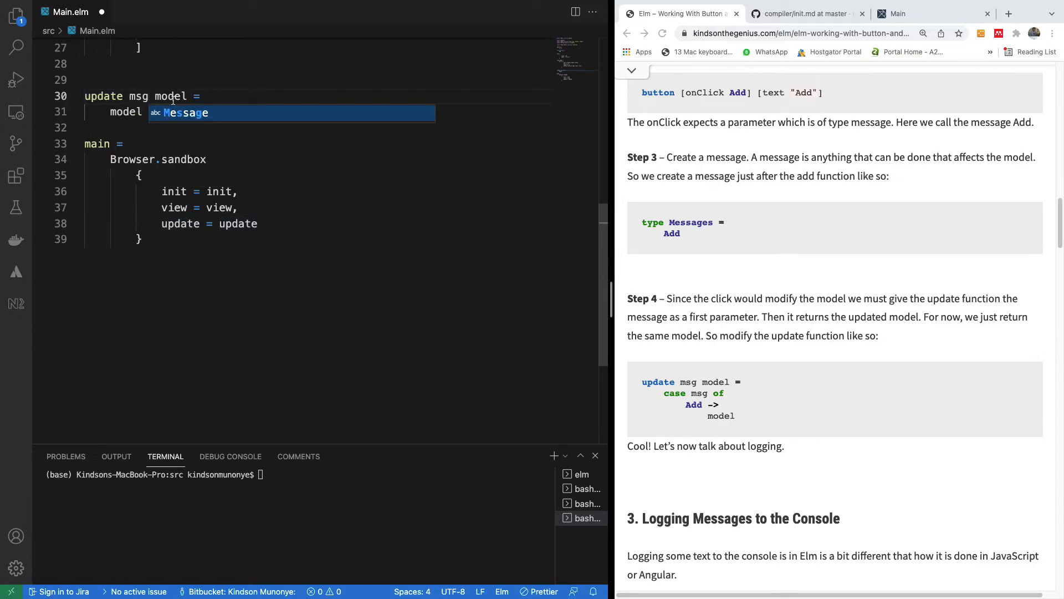
{"action": "key", "text": "Escape"}
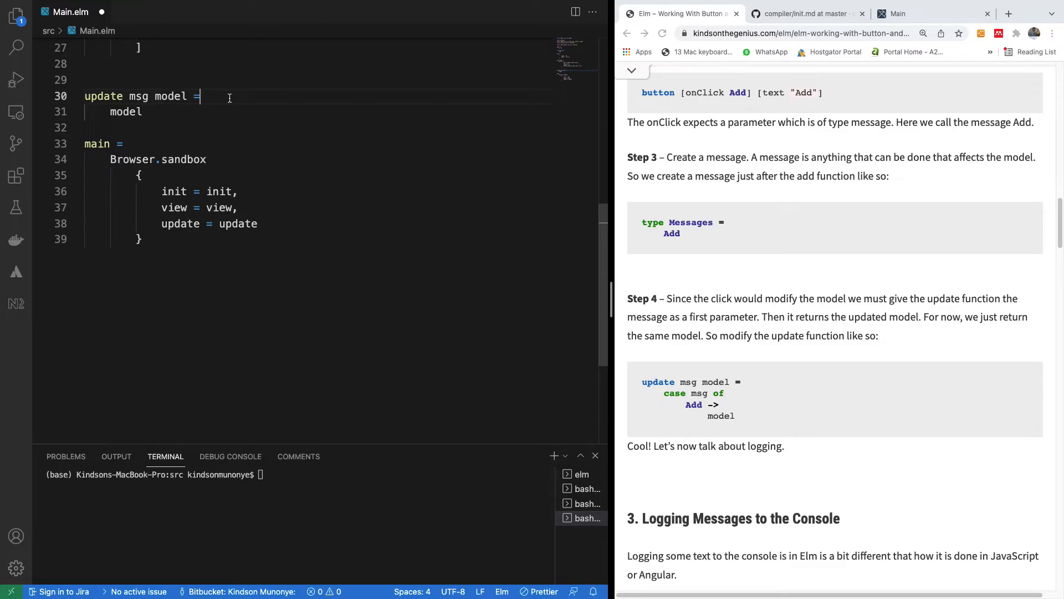
{"action": "double_click", "coordinate": [126, 112]}
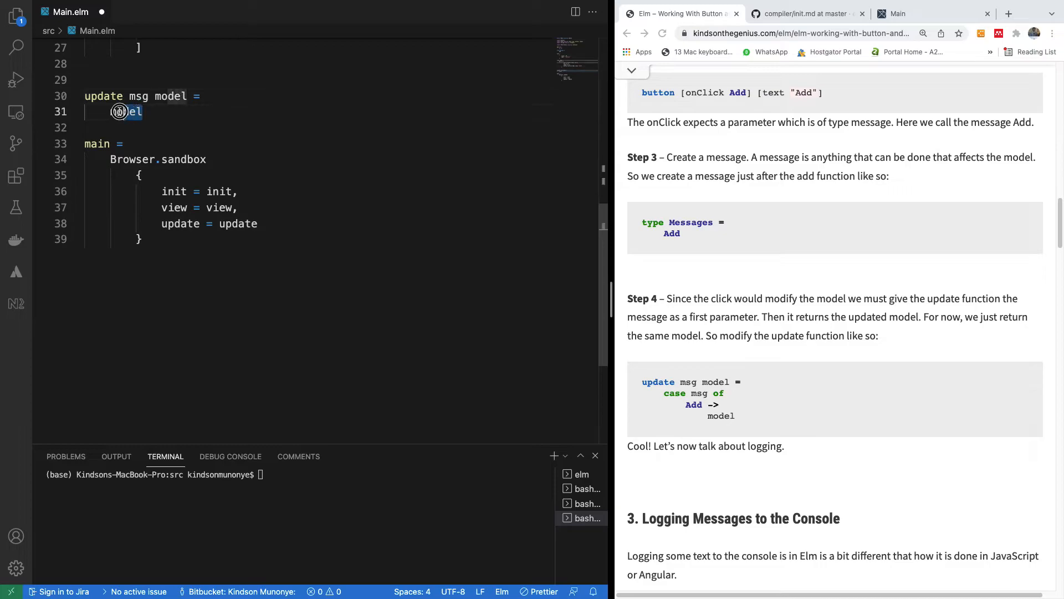
{"action": "double_click", "coordinate": [124, 111]}
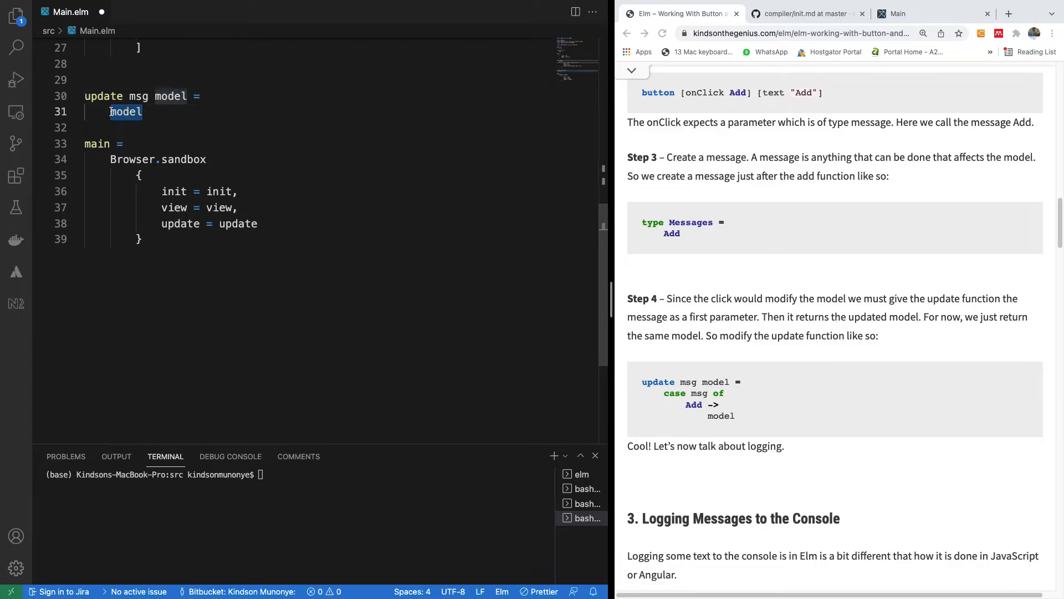
- Replace update's body with 'case msg of' and an 'Add -> model' branch
{"action": "type", "text": "c"}
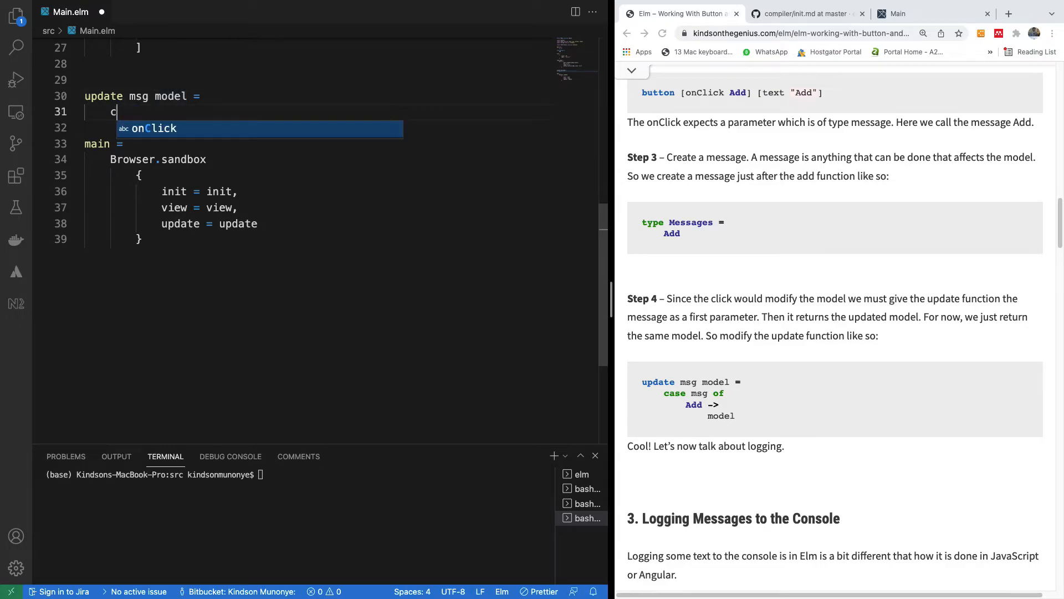
{"action": "type", "text": "ase"}
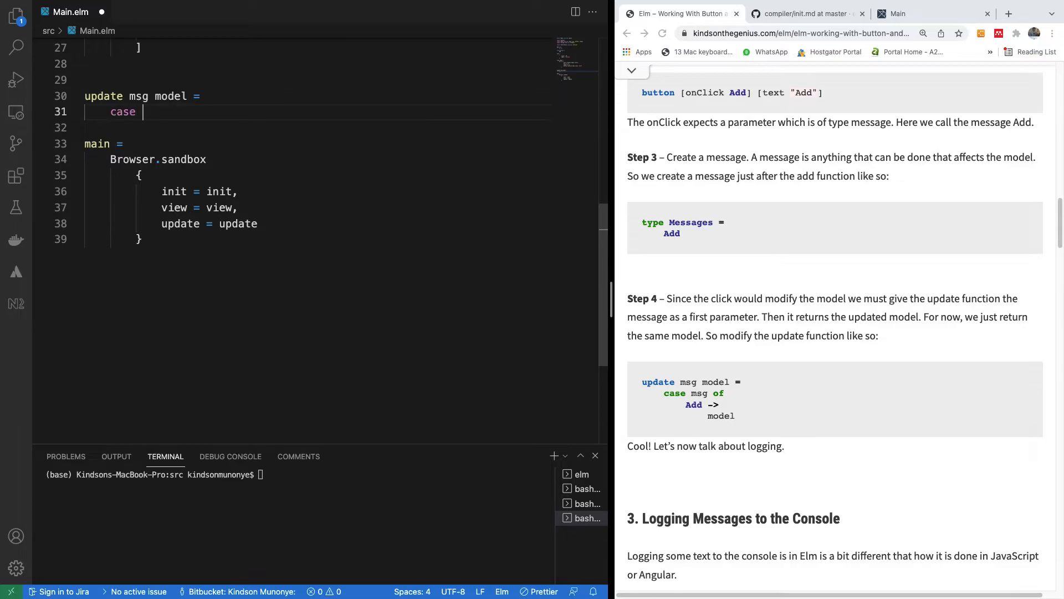
{"action": "type", "text": "msg"}
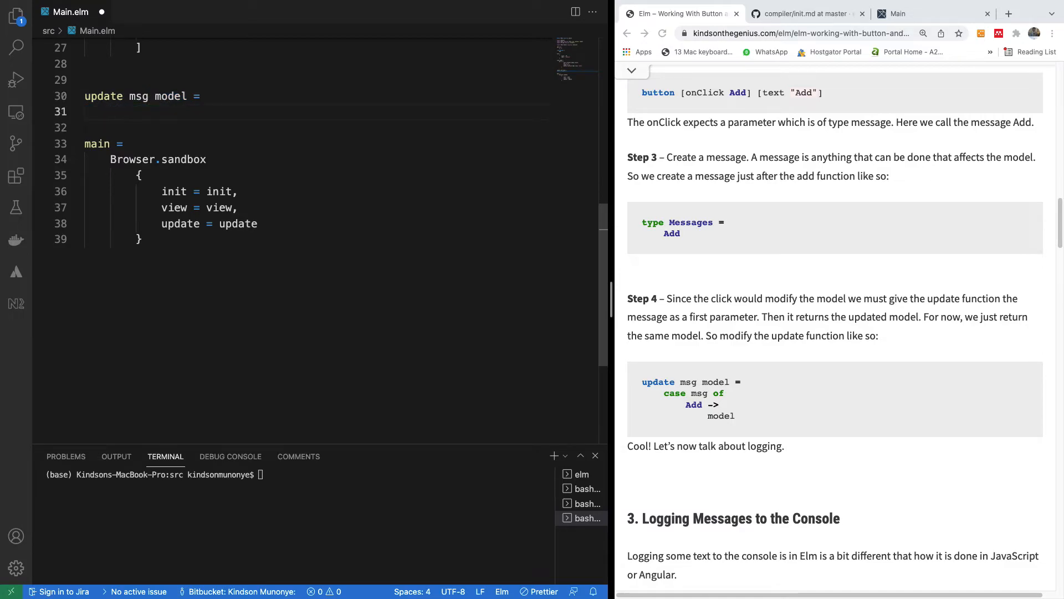
{"action": "type", "text": "case msg of"}
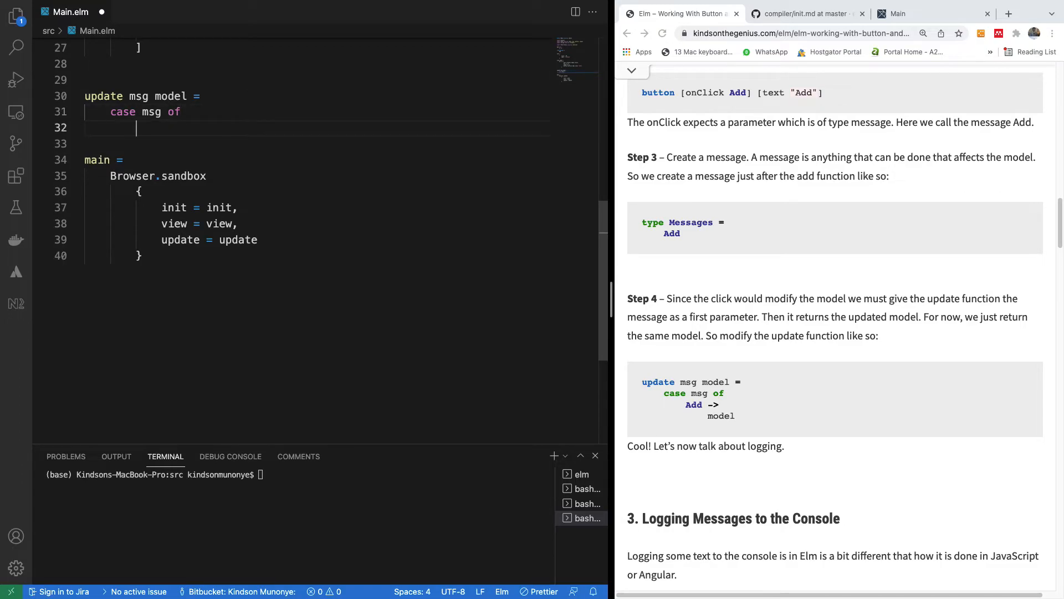
{"action": "type", "text": "Add ="}
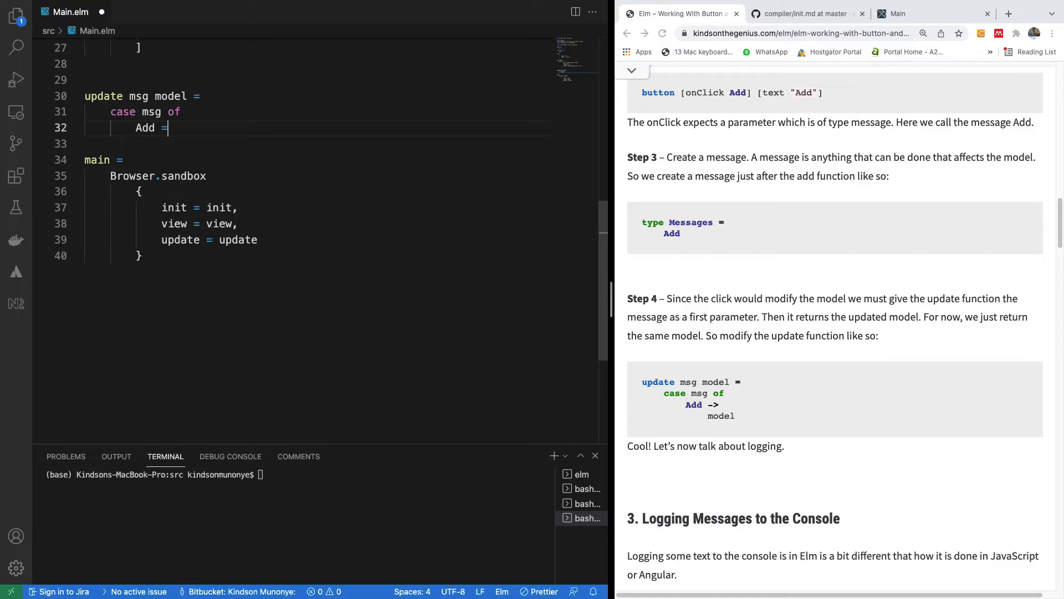
{"action": "type", "text": "->"}
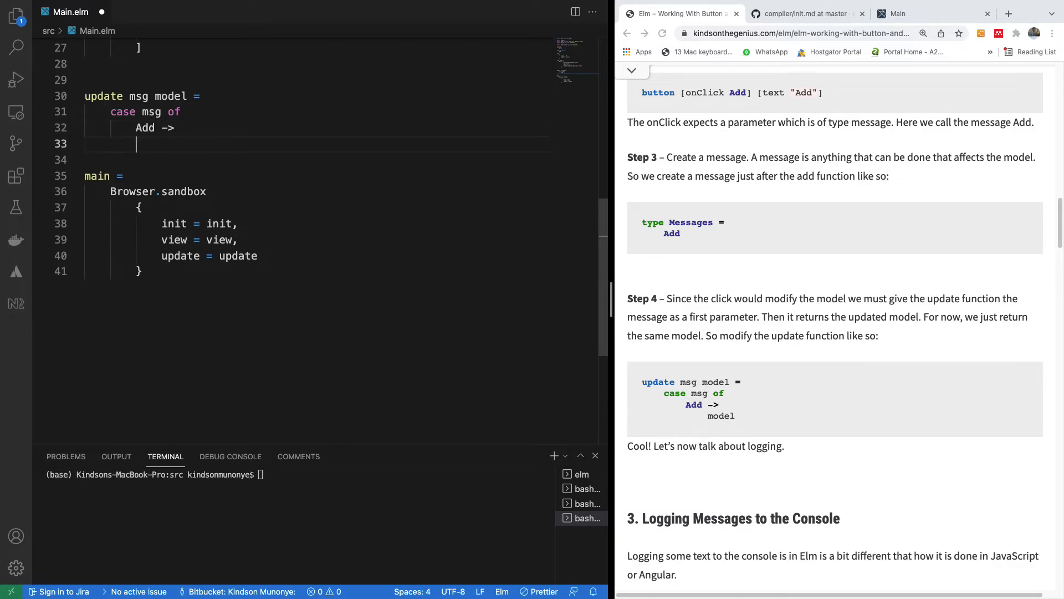
{"action": "type", "text": "model"}
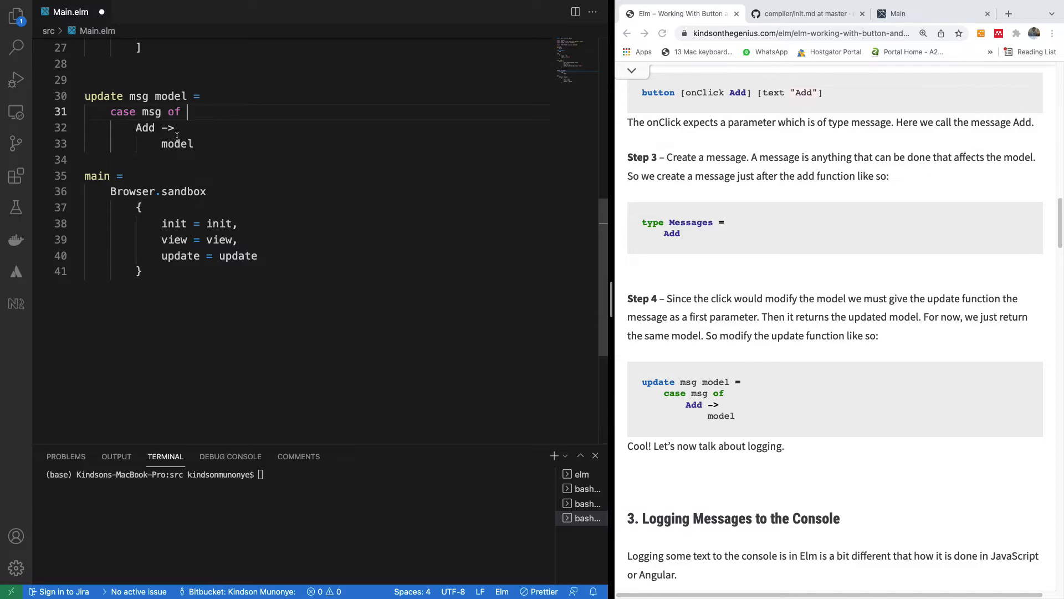
{"action": "mouse_move", "coordinate": [201, 143]}
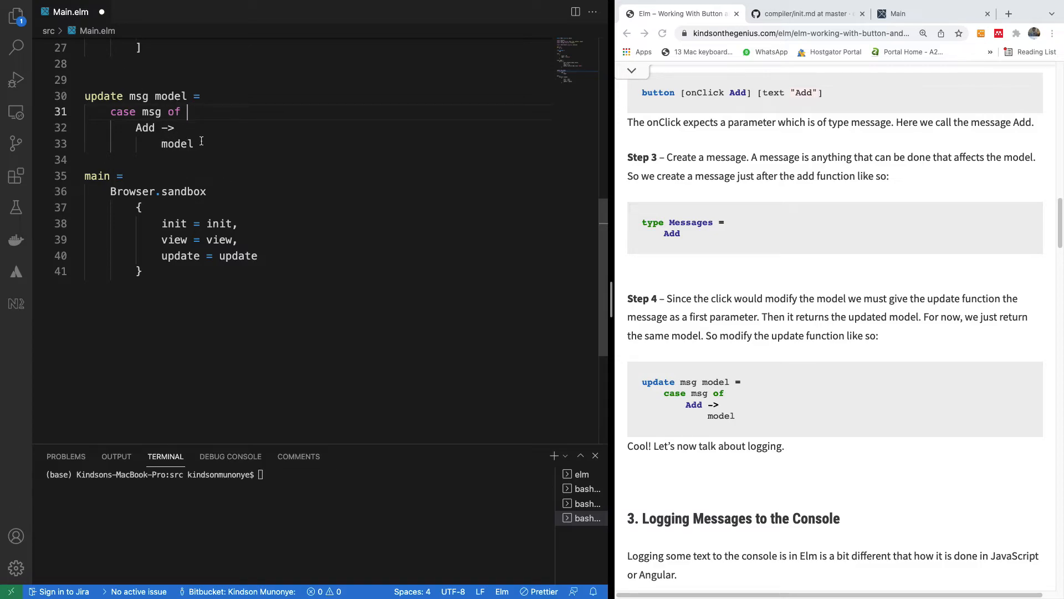
{"action": "double_click", "coordinate": [176, 143]}
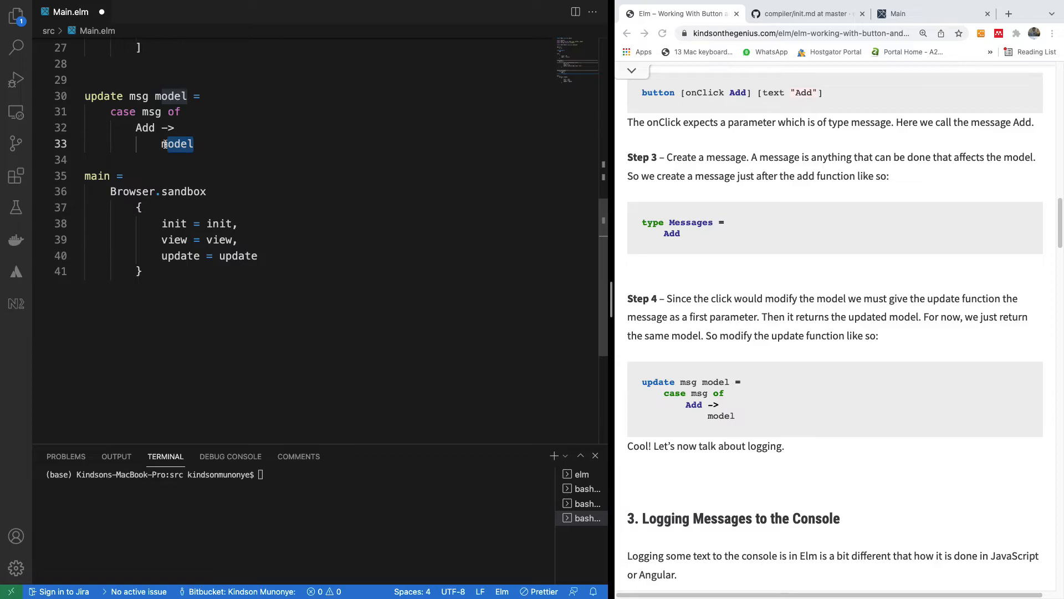
{"action": "left_click", "coordinate": [163, 143]}
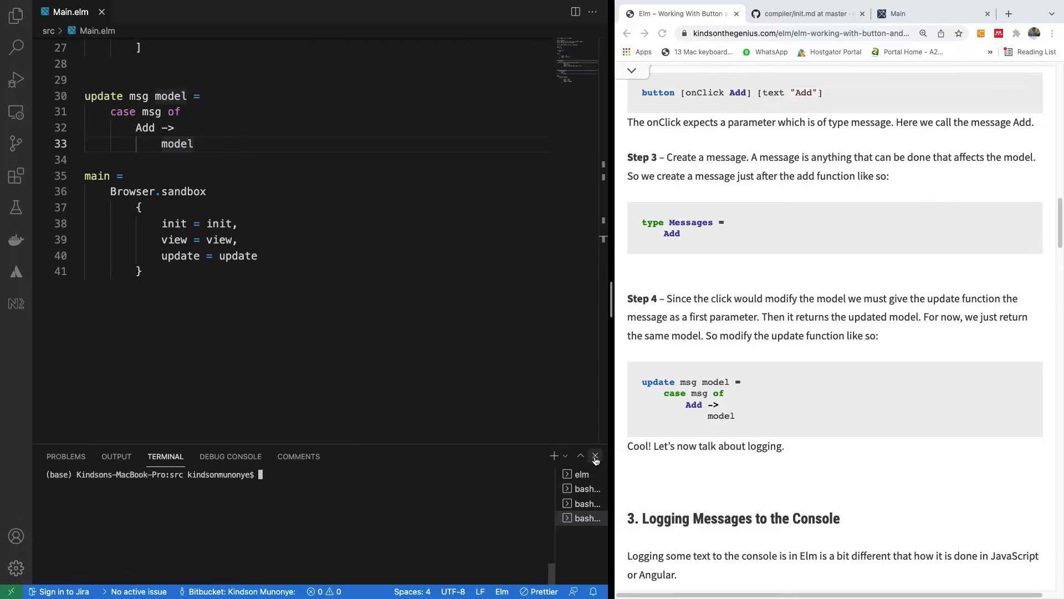
- Open a new terminal in ElmTutorial1 and delete the leftover elm terminal
{"action": "left_click", "coordinate": [239, 6]}
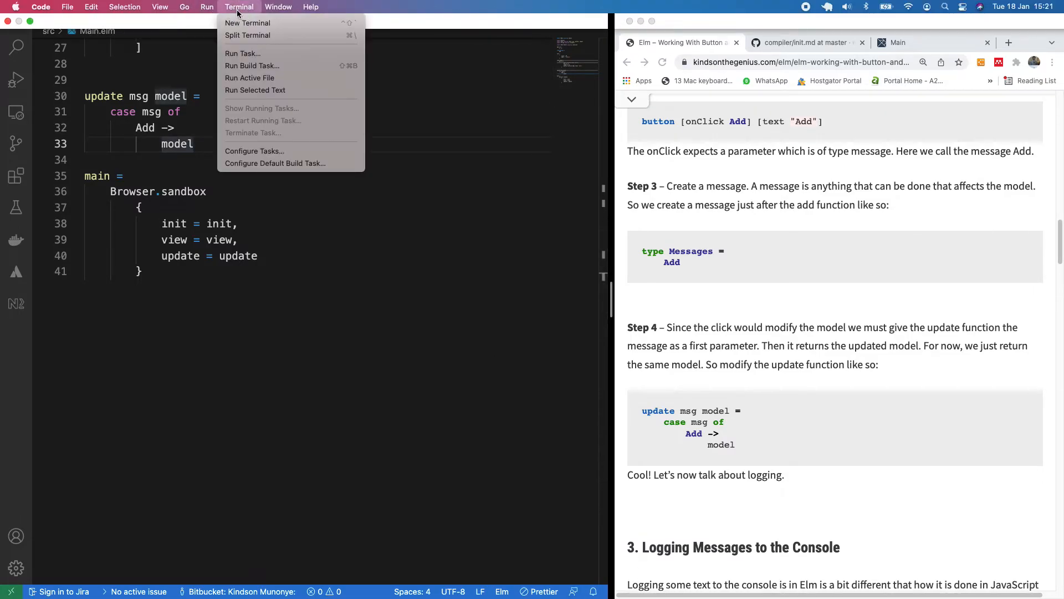
{"action": "left_click", "coordinate": [247, 22]}
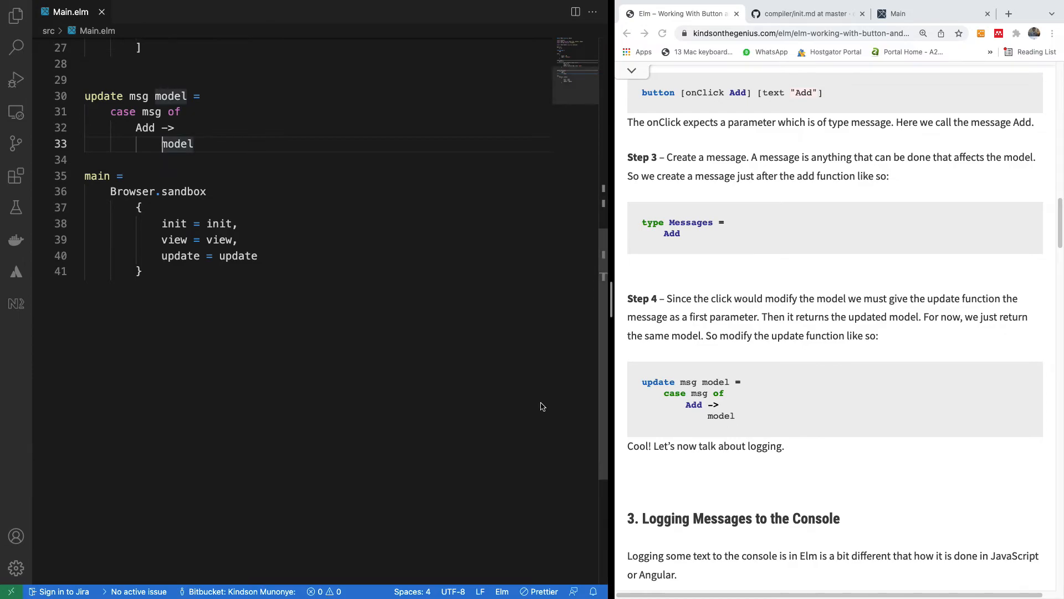
{"action": "left_click", "coordinate": [239, 7]}
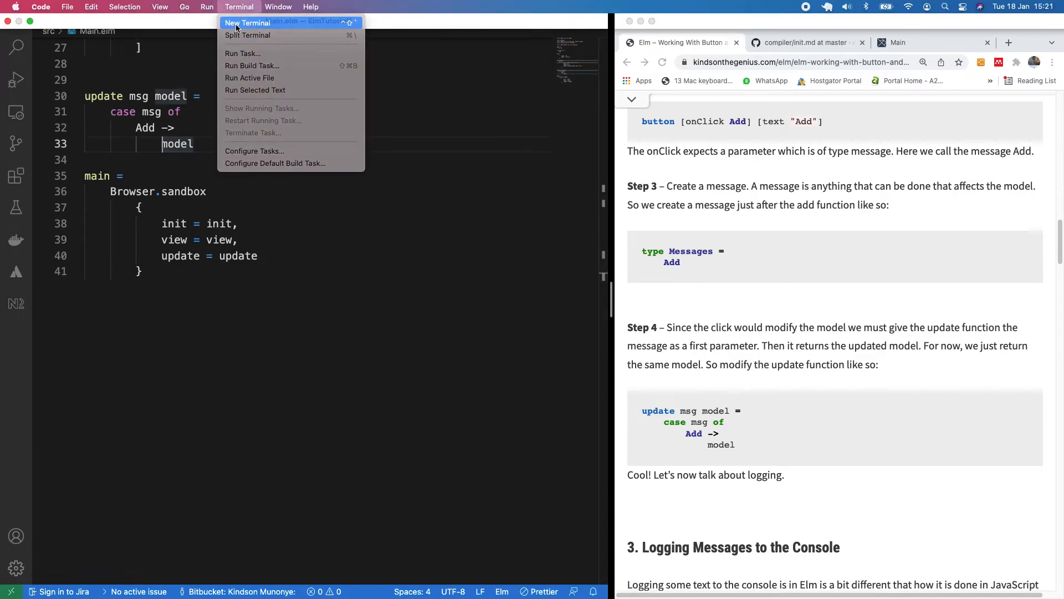
{"action": "left_click", "coordinate": [248, 22]}
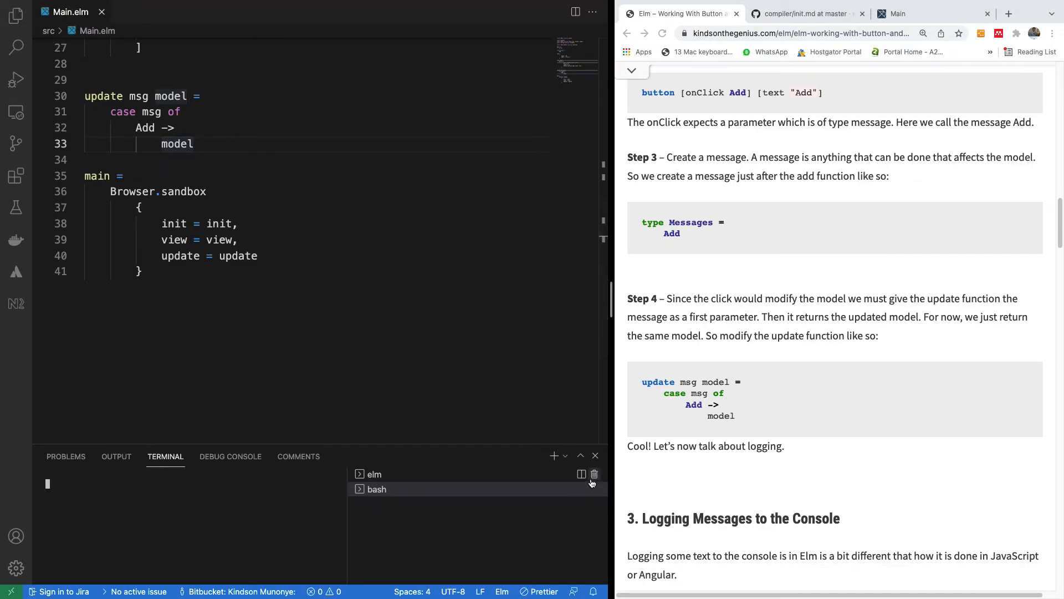
{"action": "left_click", "coordinate": [594, 474]}
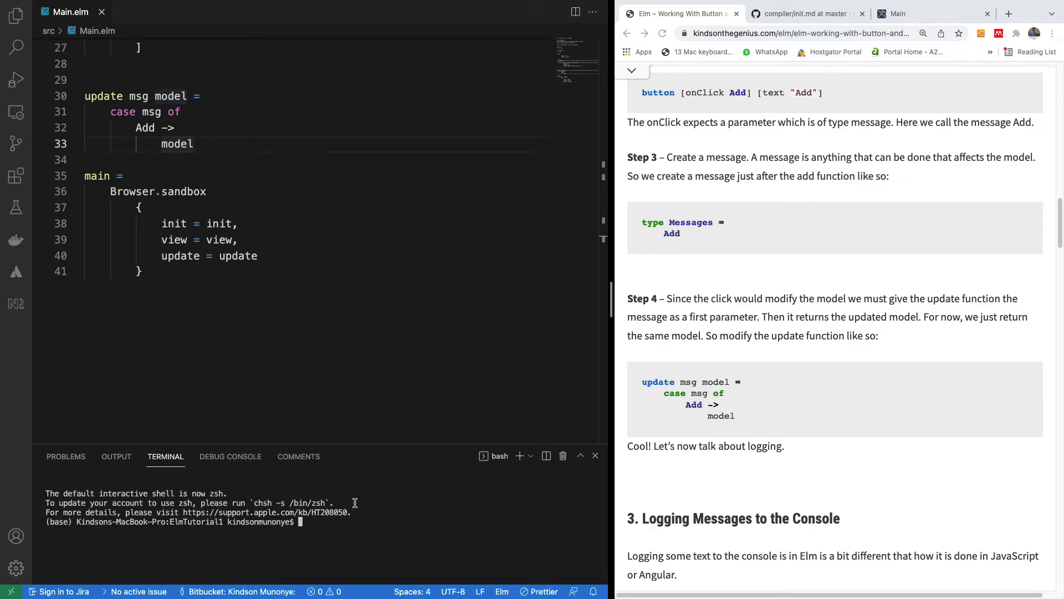
{"action": "mouse_move", "coordinate": [426, 508]}
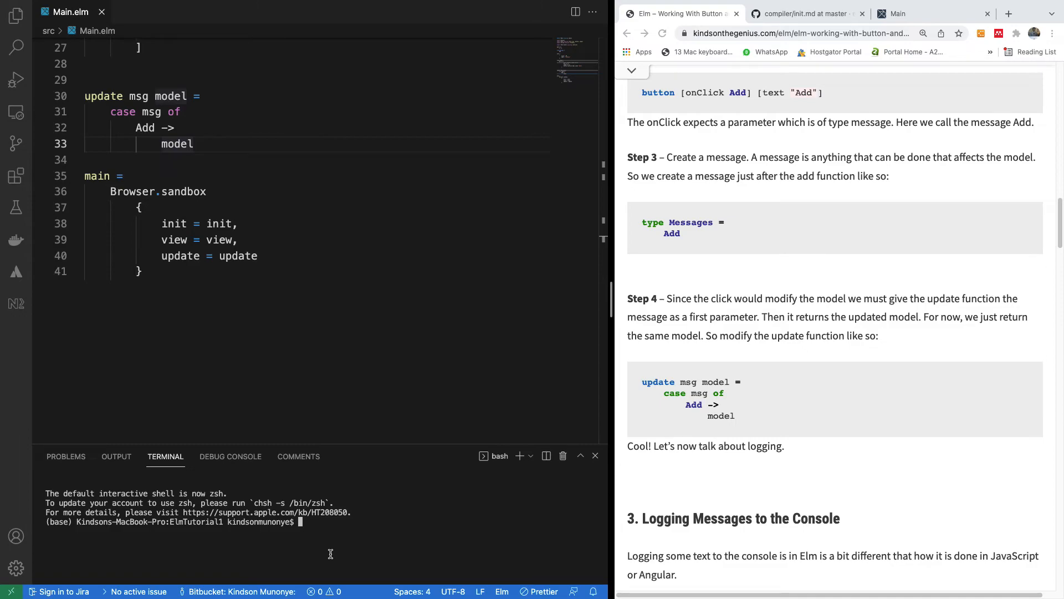
- Run 'cd src' and 'elm make Main.elm', then begin typing 'elm reactor'
{"action": "type", "text": "elm re"}
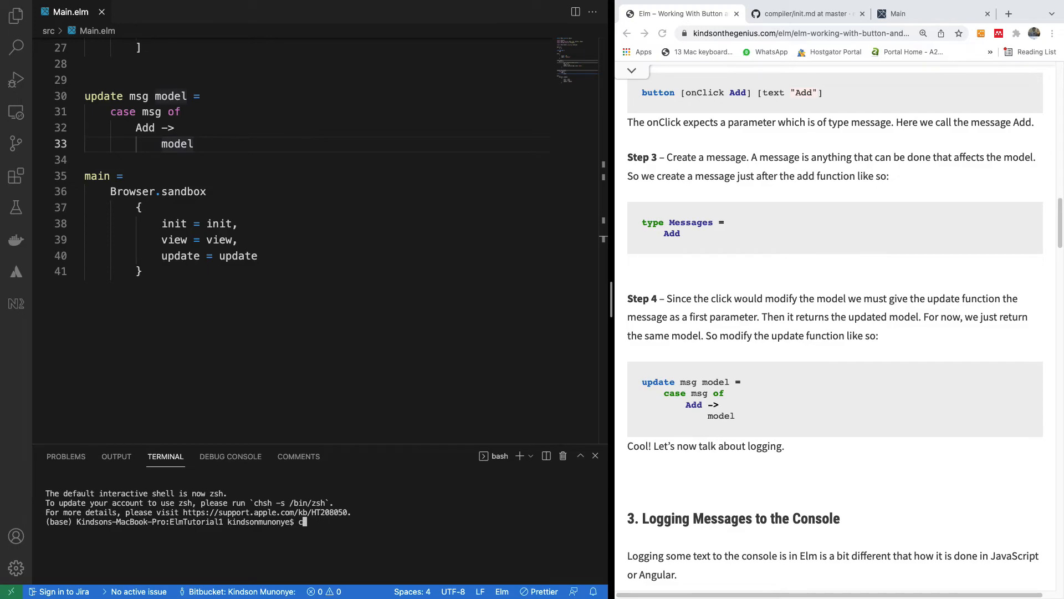
{"action": "type", "text": "d  src"}
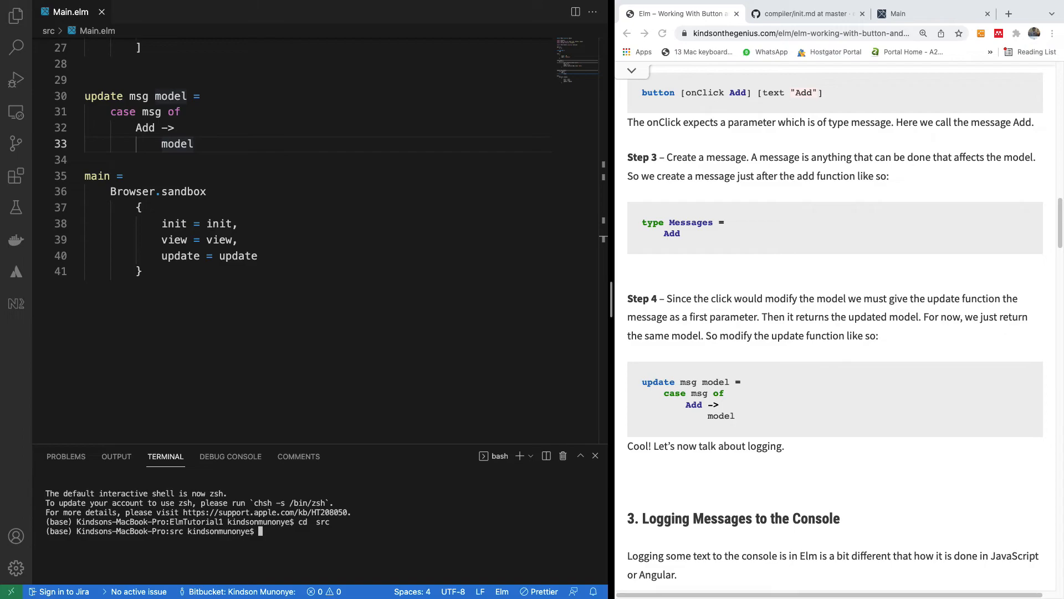
{"action": "type", "text": "elm make"}
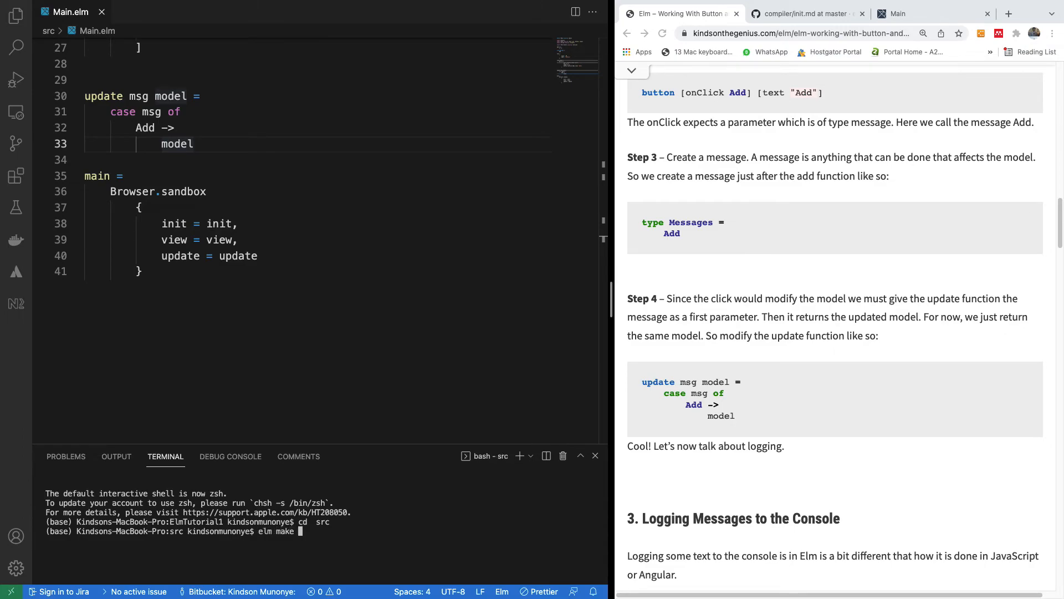
{"action": "type", "text": "Main"}
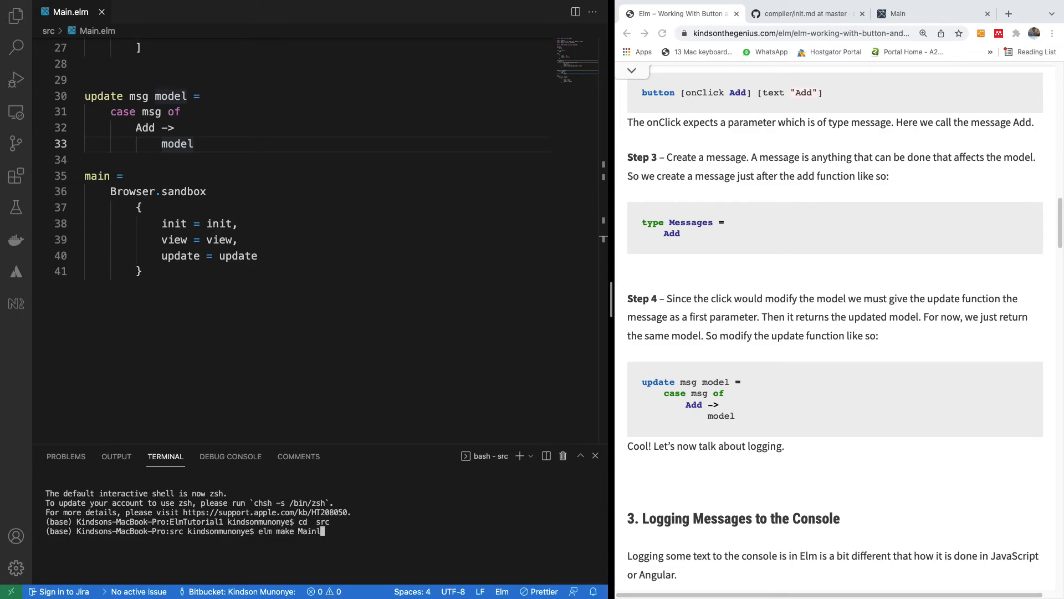
{"action": "type", "text": ".elm"}
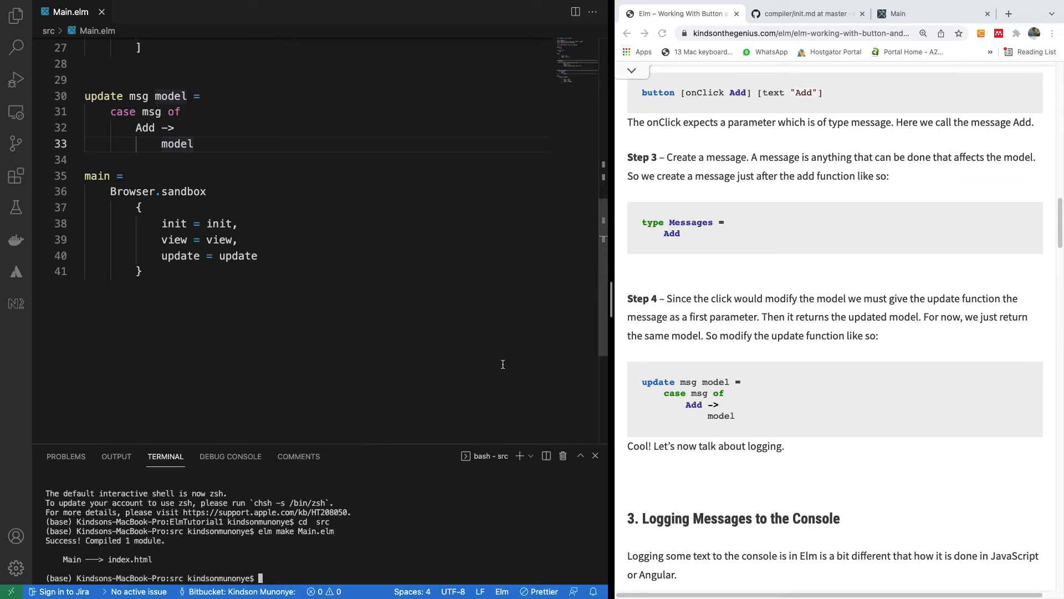
{"action": "type", "text": "el"}
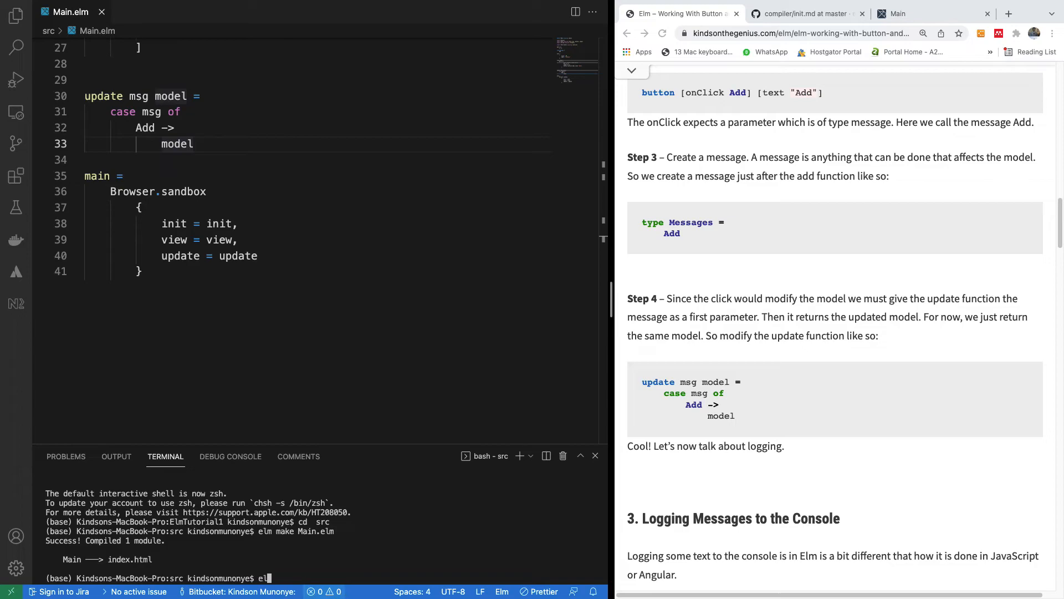
{"action": "type", "text": "reactor"}
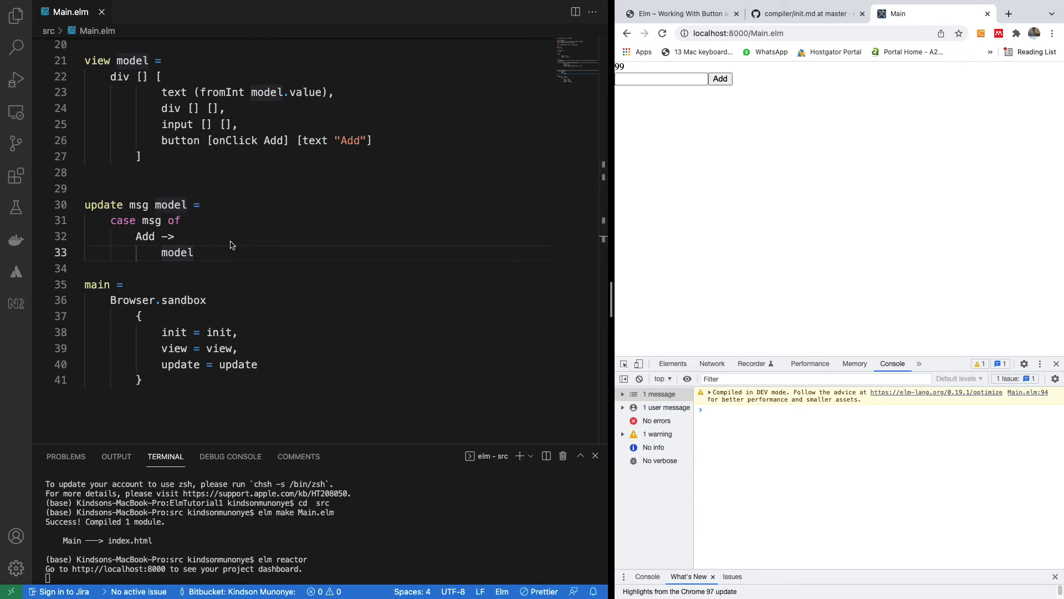
{"action": "mouse_move", "coordinate": [716, 101]}
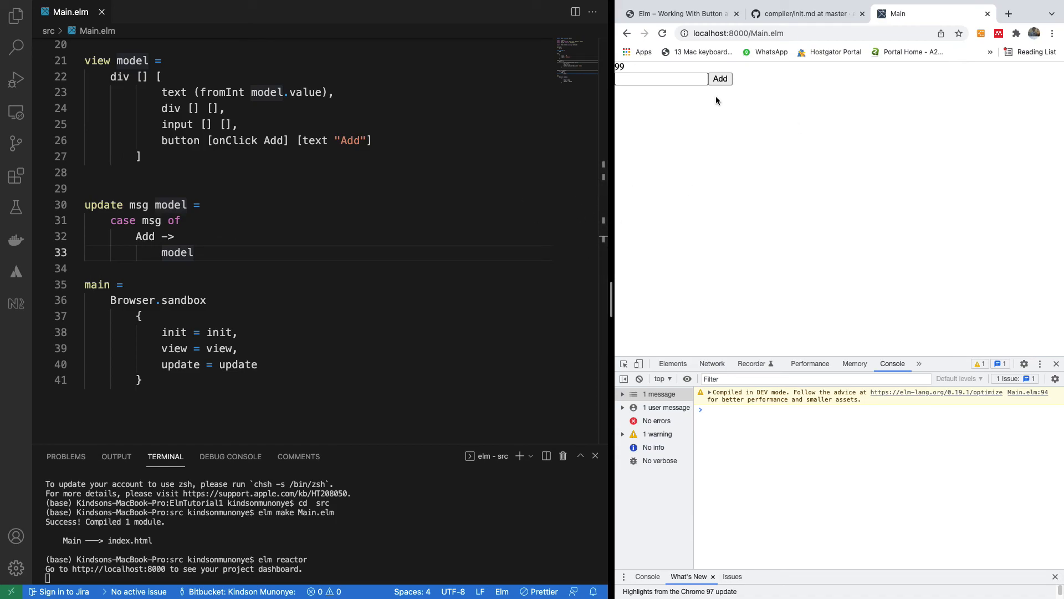
{"action": "mouse_move", "coordinate": [702, 111]}
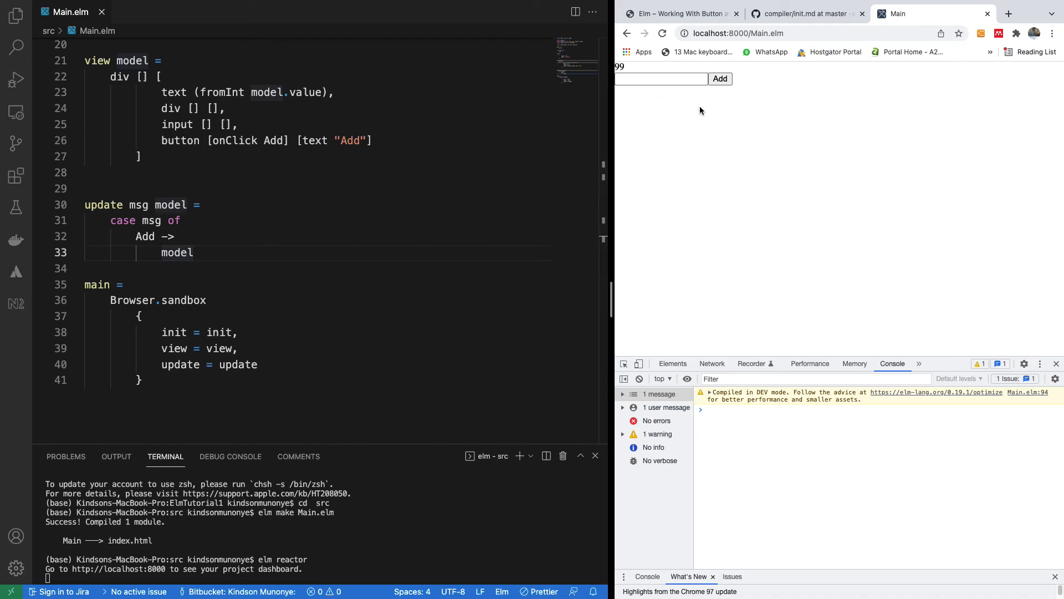
- Switch back to the Elm tutorial tab after testing the app
{"action": "left_click", "coordinate": [678, 13]}
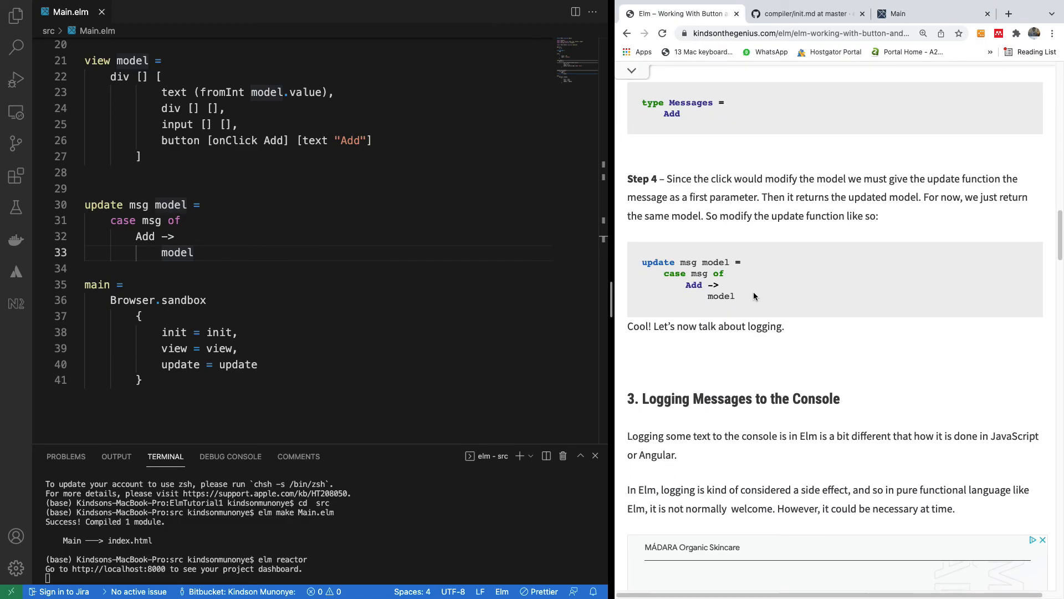
- Scroll the tutorial down to section 3 about logging as a side effect
{"action": "scroll", "scroll_direction": "down", "scroll_amount": 3}
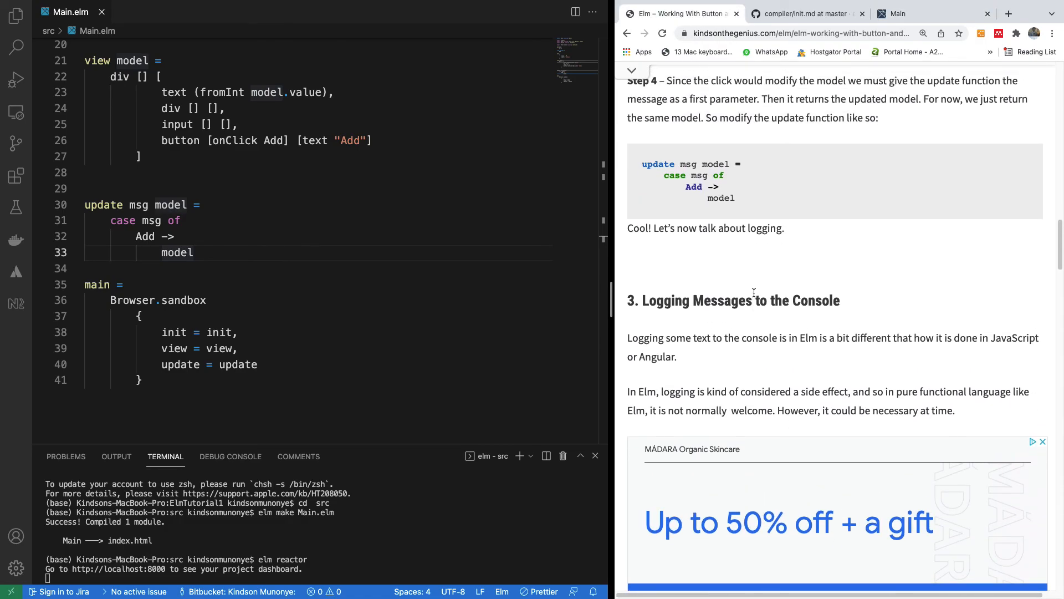
{"action": "mouse_move", "coordinate": [750, 331]}
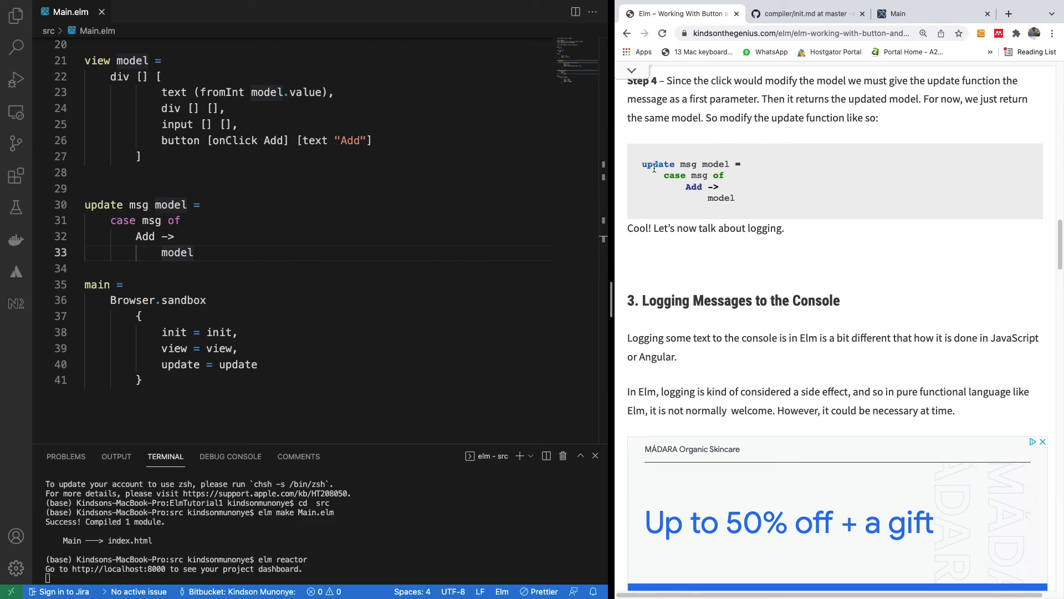
{"action": "mouse_move", "coordinate": [663, 140]}
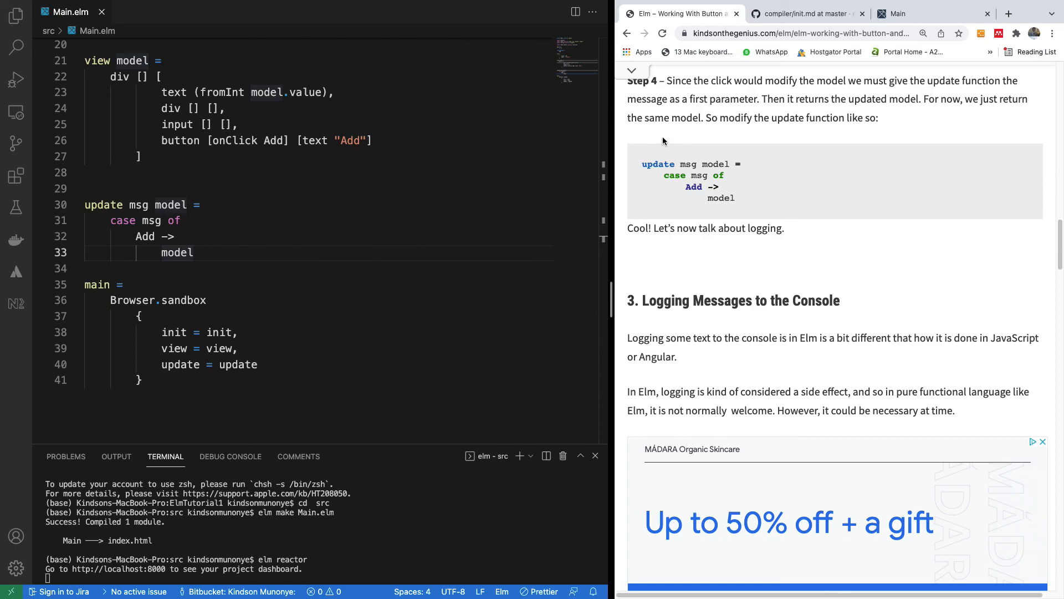